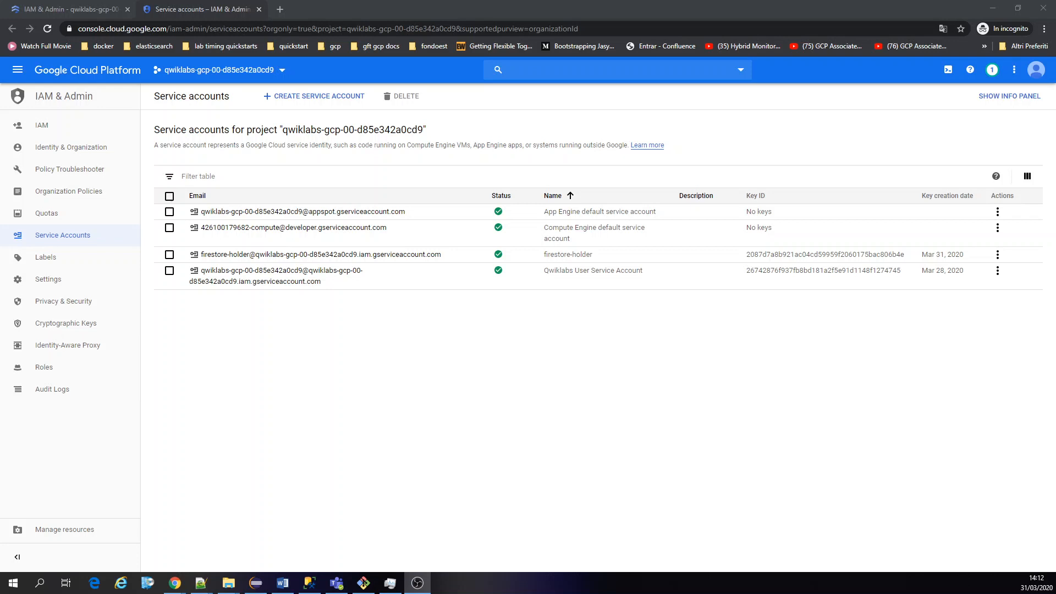
mouse_move(463, 251)
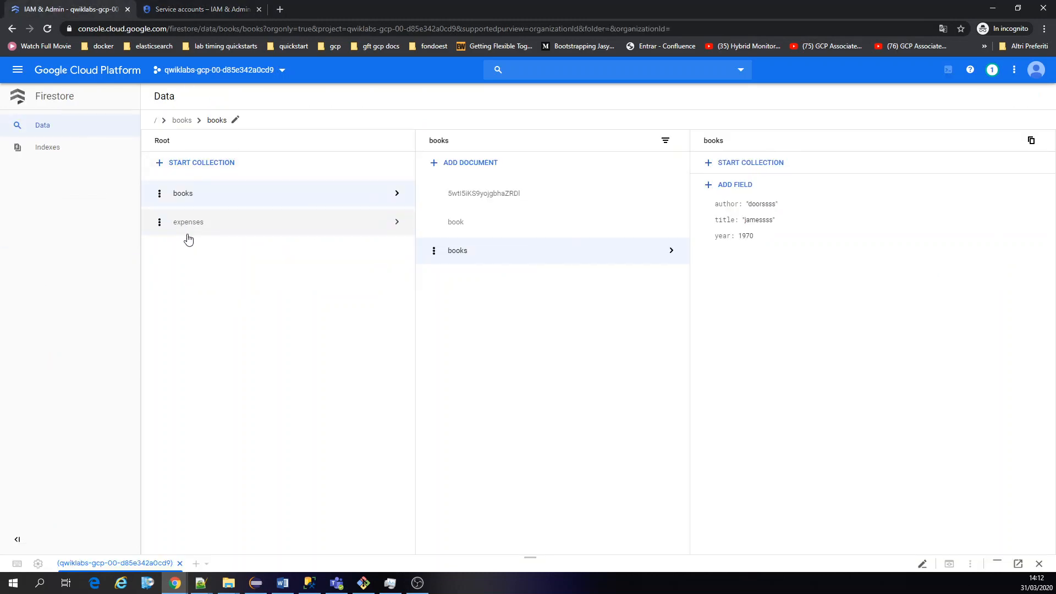
mouse_move(174, 582)
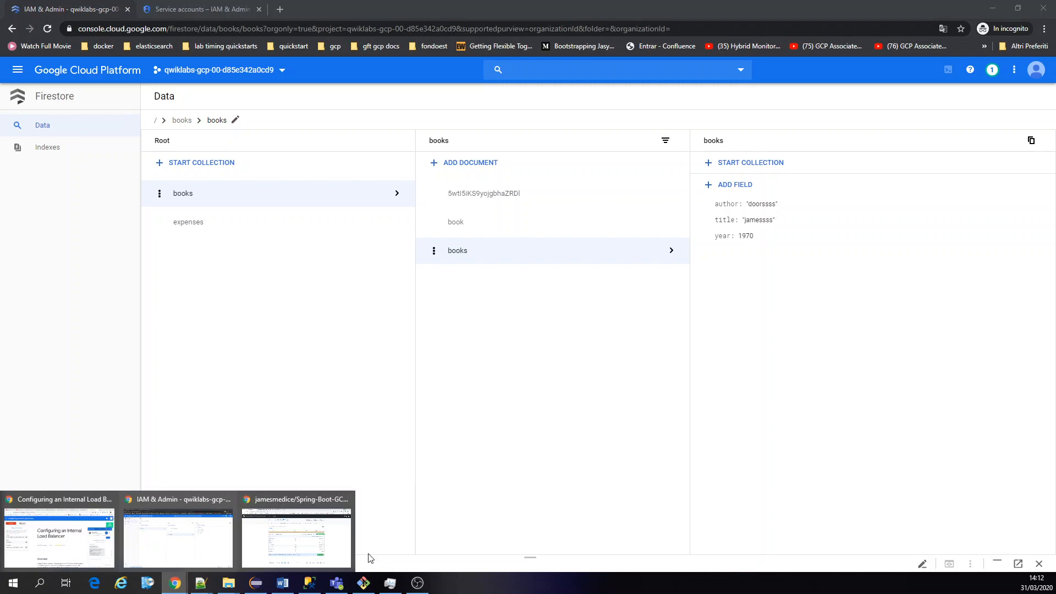
Review key.json and application.yml in the repository's src/main/resources folder on GitHub.
left_click(295, 535)
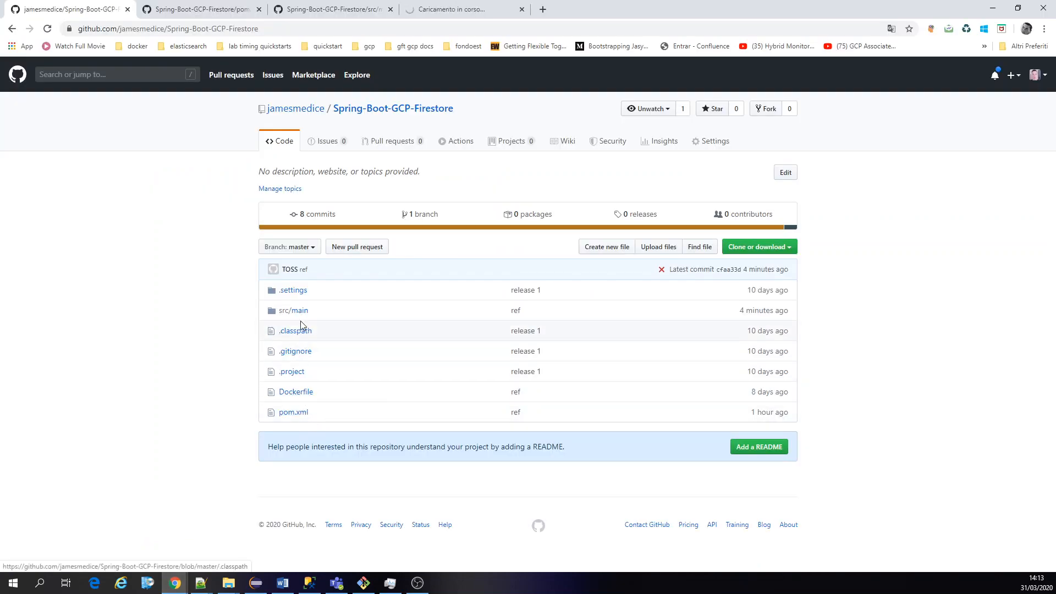
left_click(294, 310)
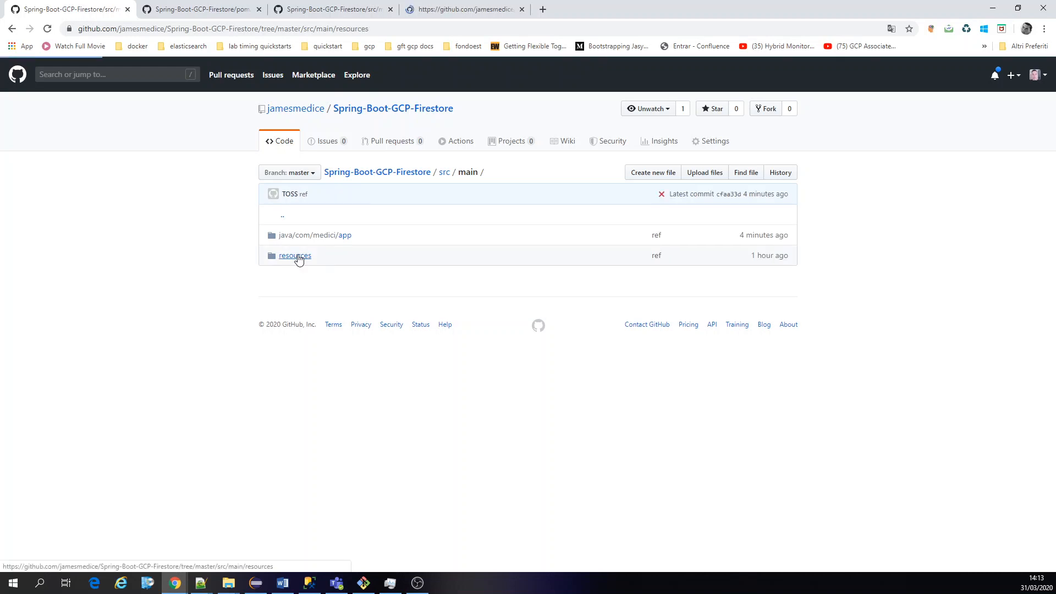
left_click(294, 255)
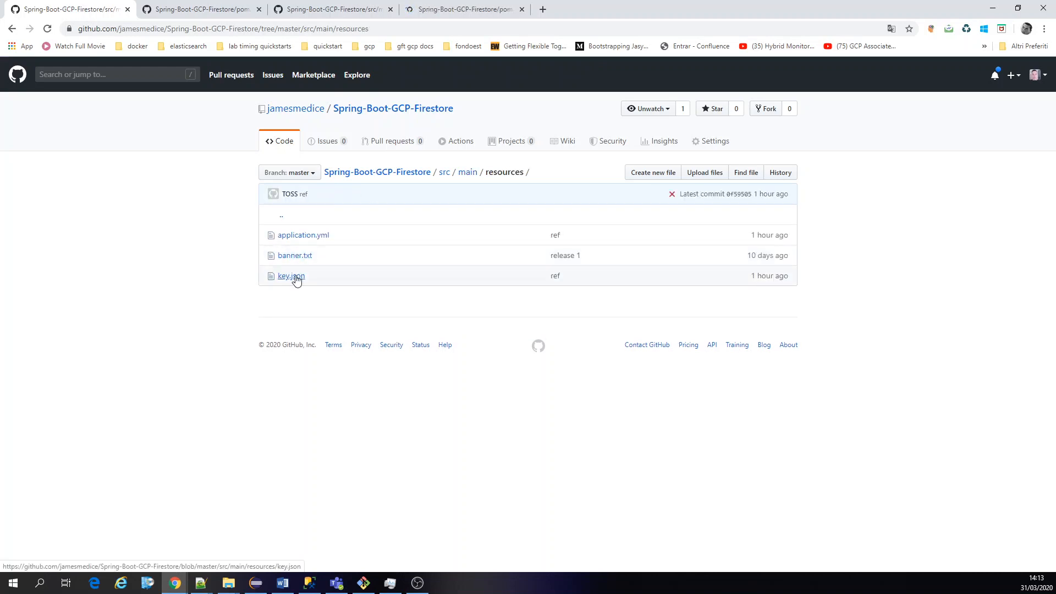
left_click(199, 9)
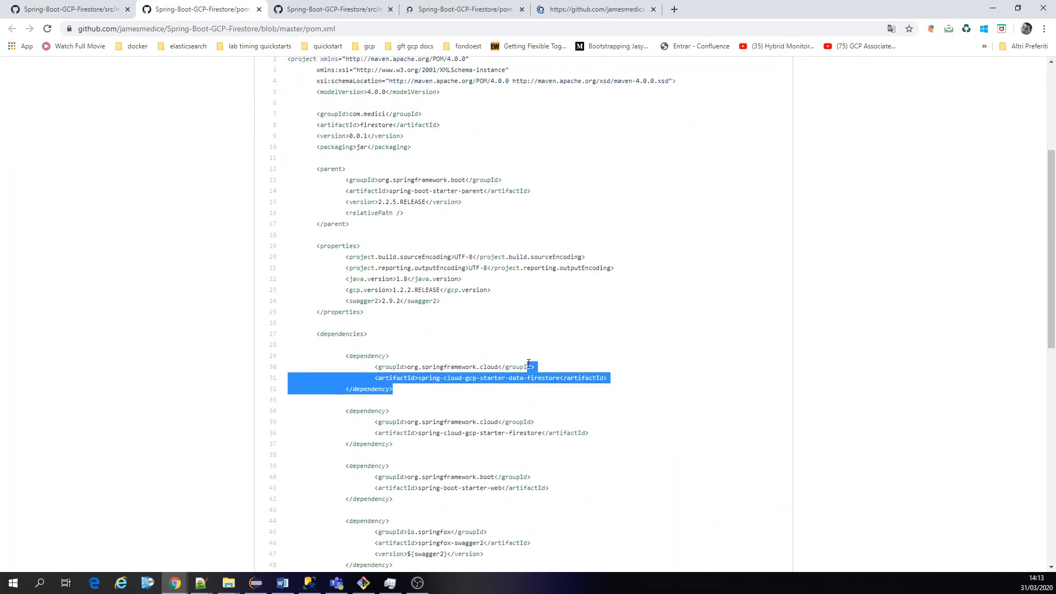
scroll("down", 3)
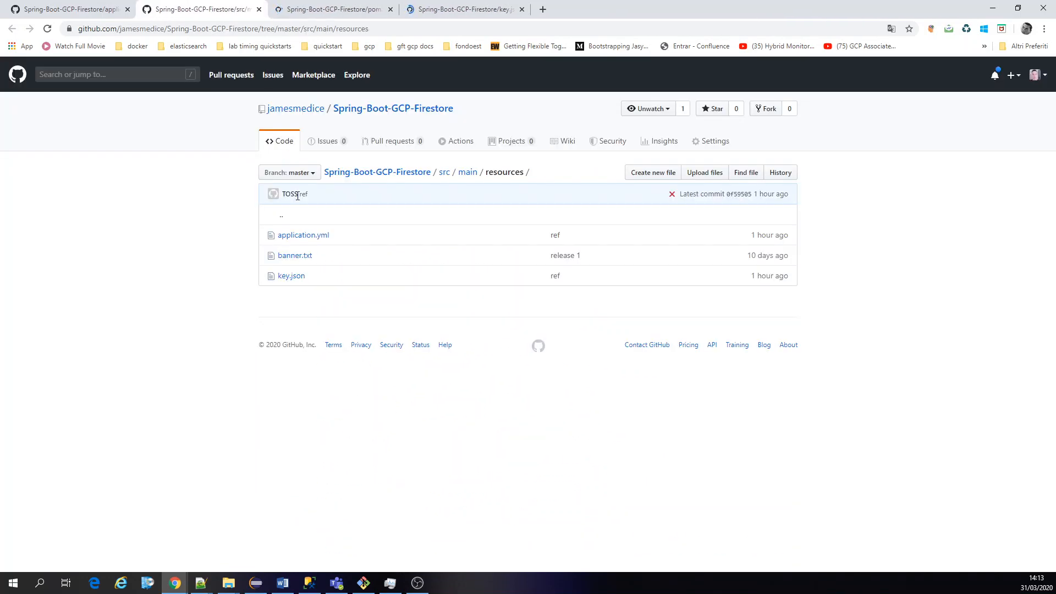
mouse_move(303, 234)
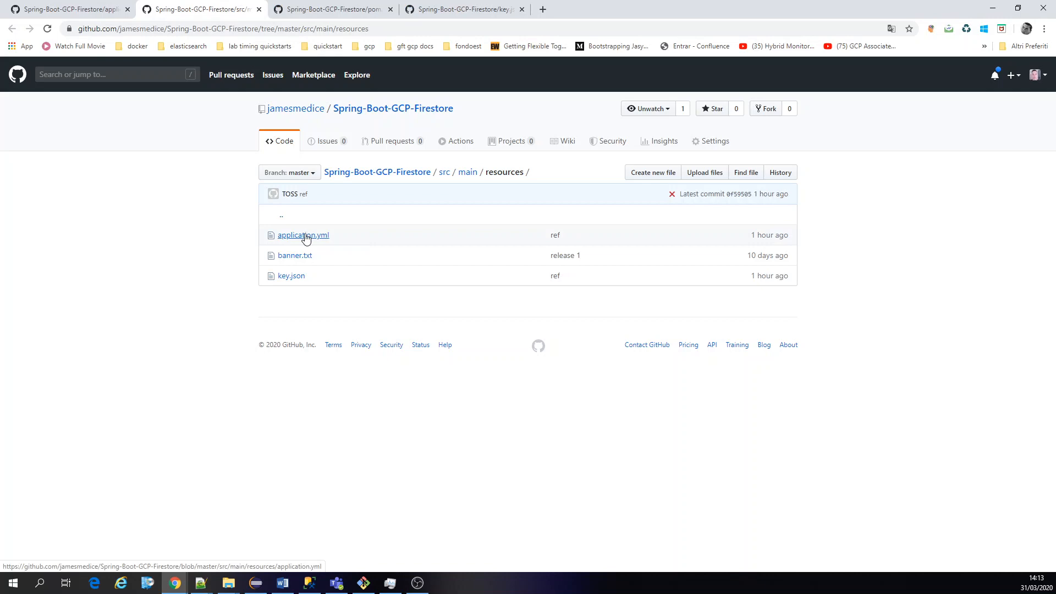
left_click(330, 9)
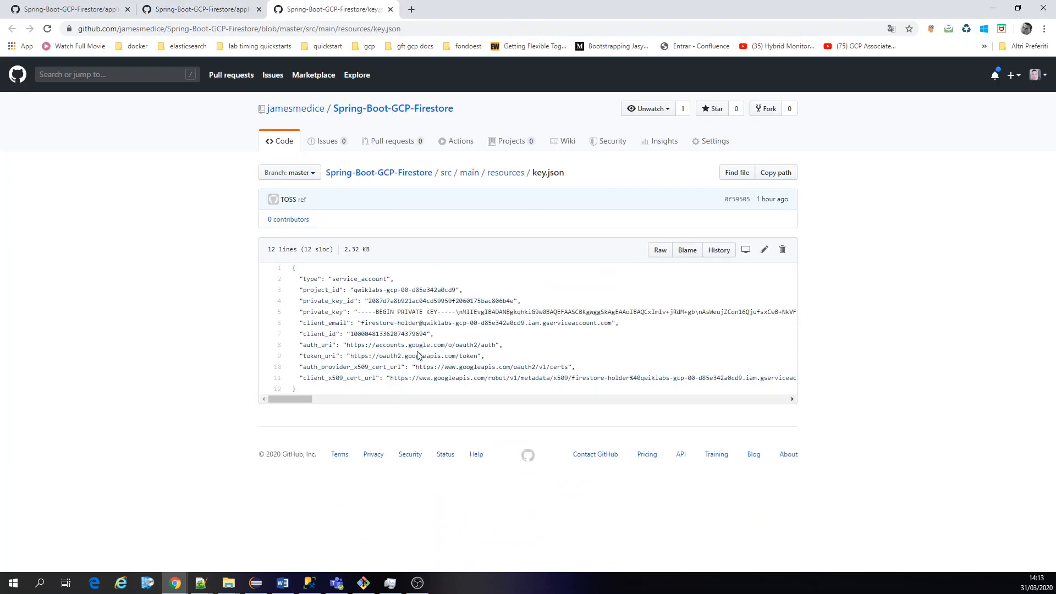
left_click(64, 9)
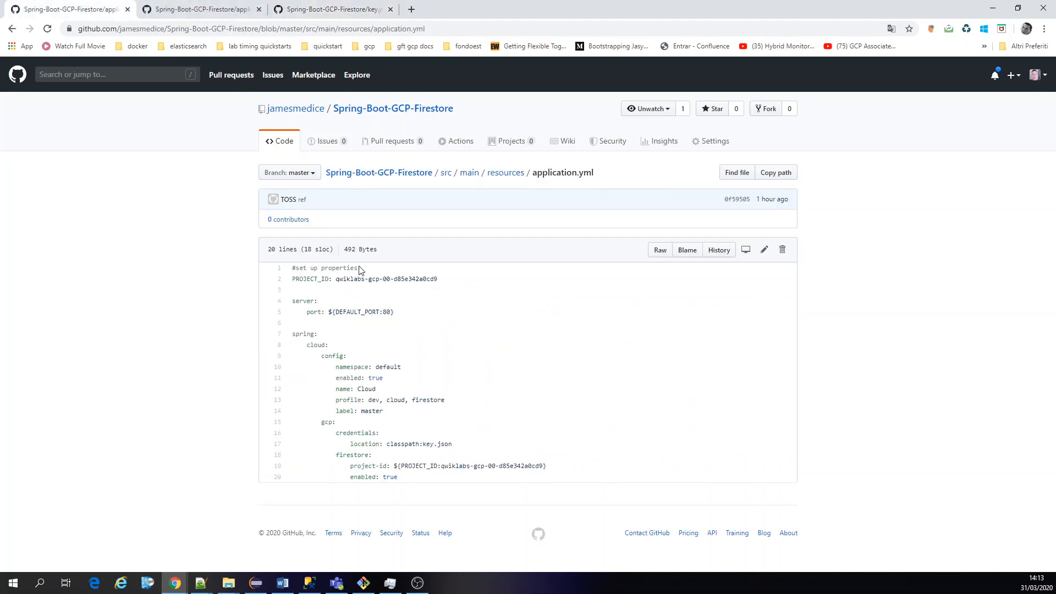
Open Application.java in the com/medici/app package and select the 'books' document id.
left_click(469, 171)
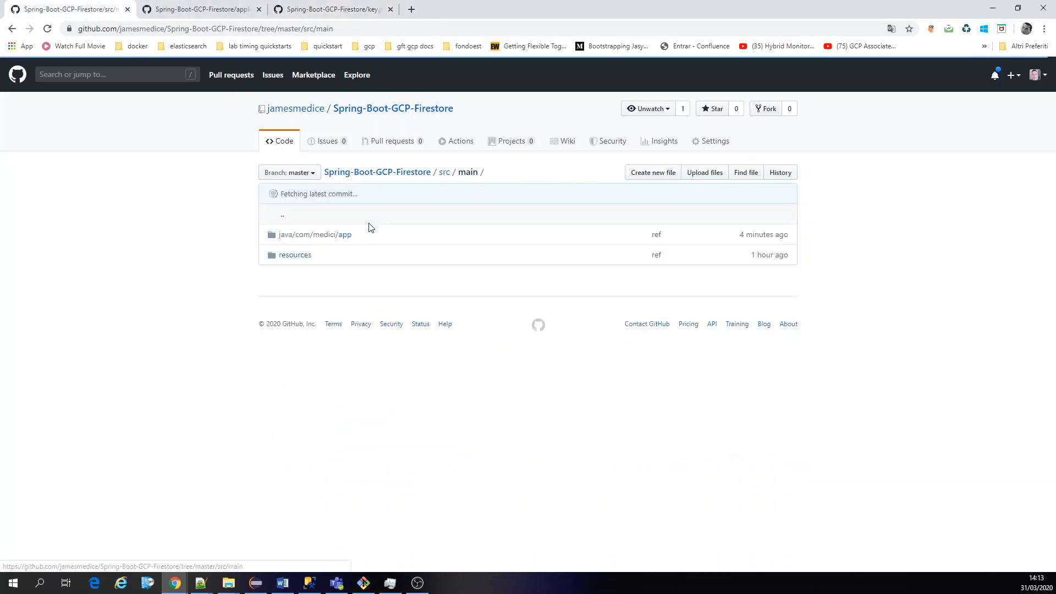
left_click(315, 234)
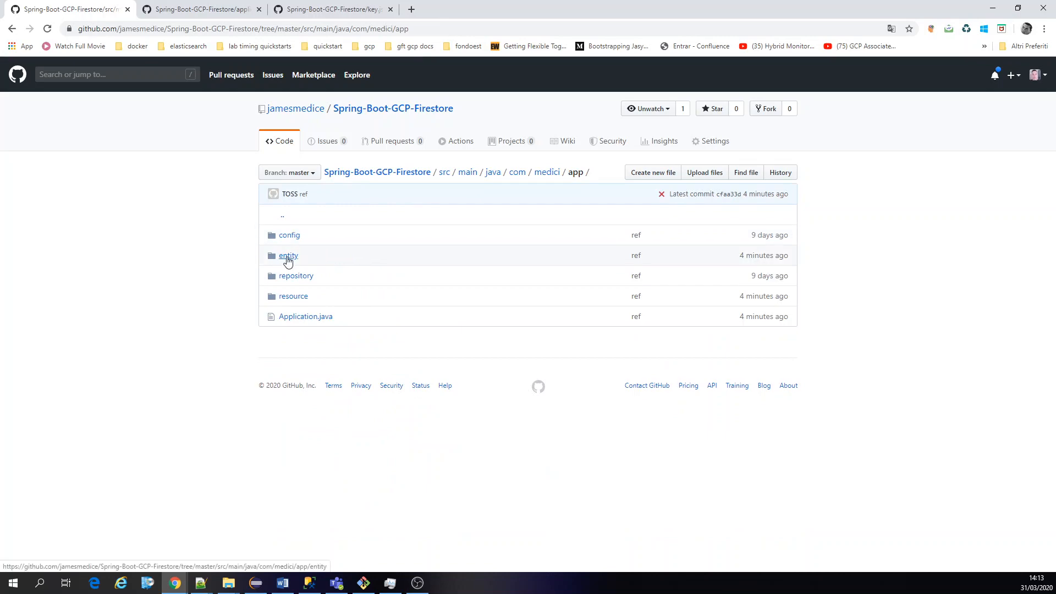
left_click(305, 316)
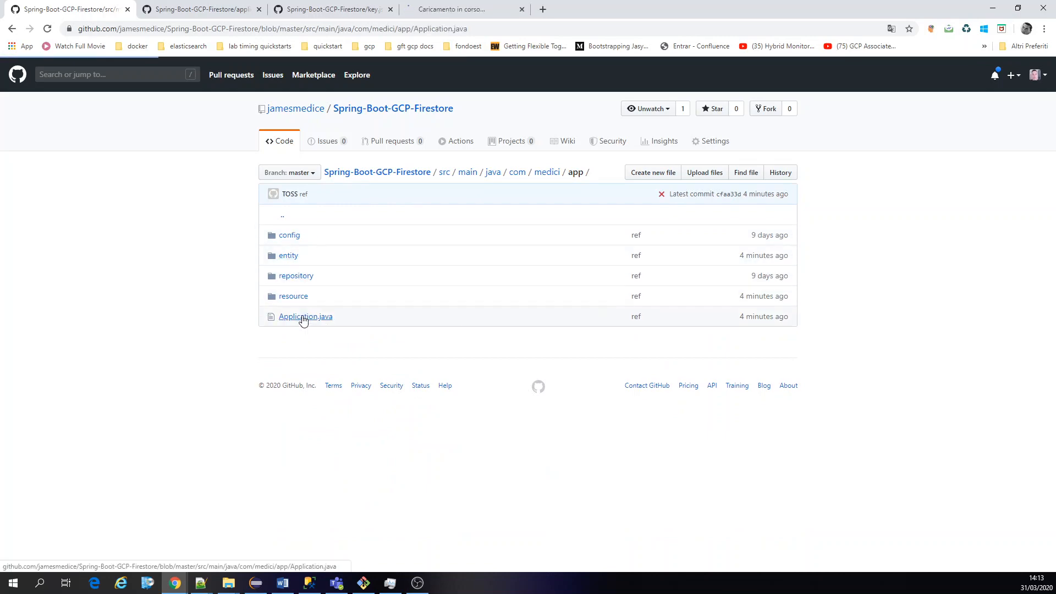
left_click(304, 316)
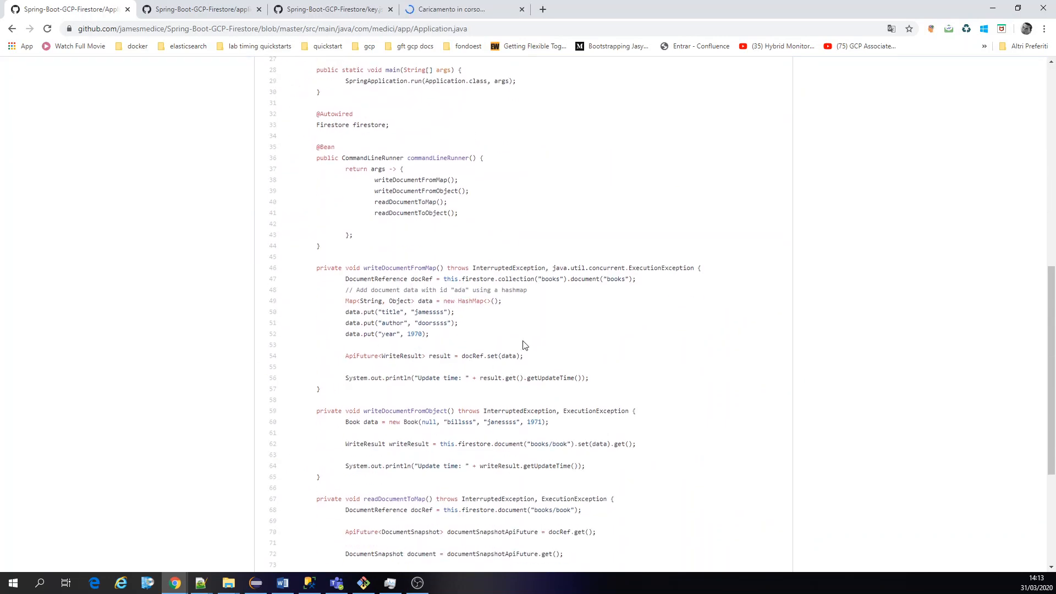
double_click(547, 278)
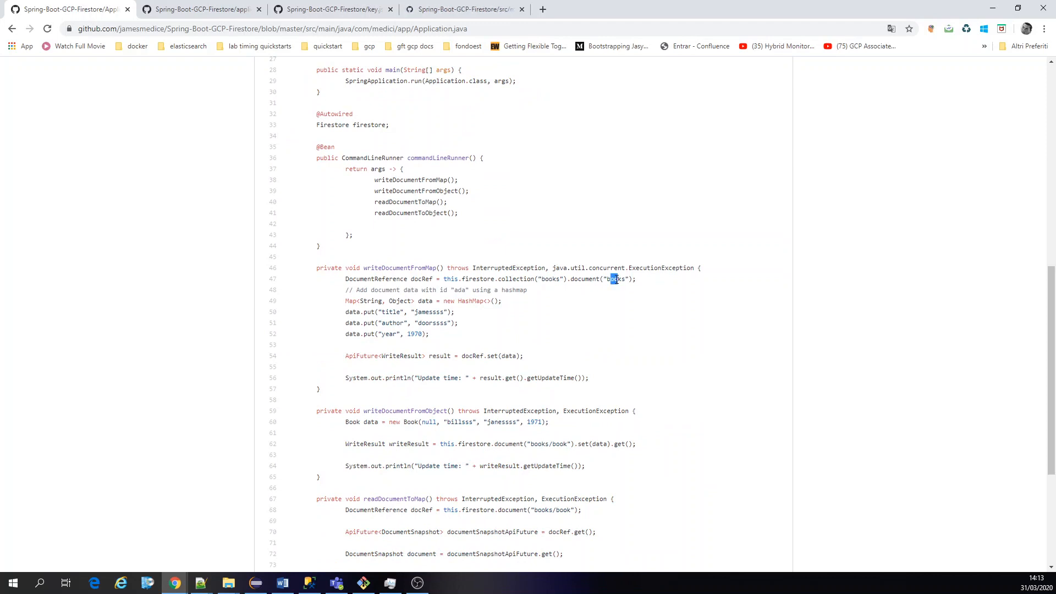
left_click(199, 582)
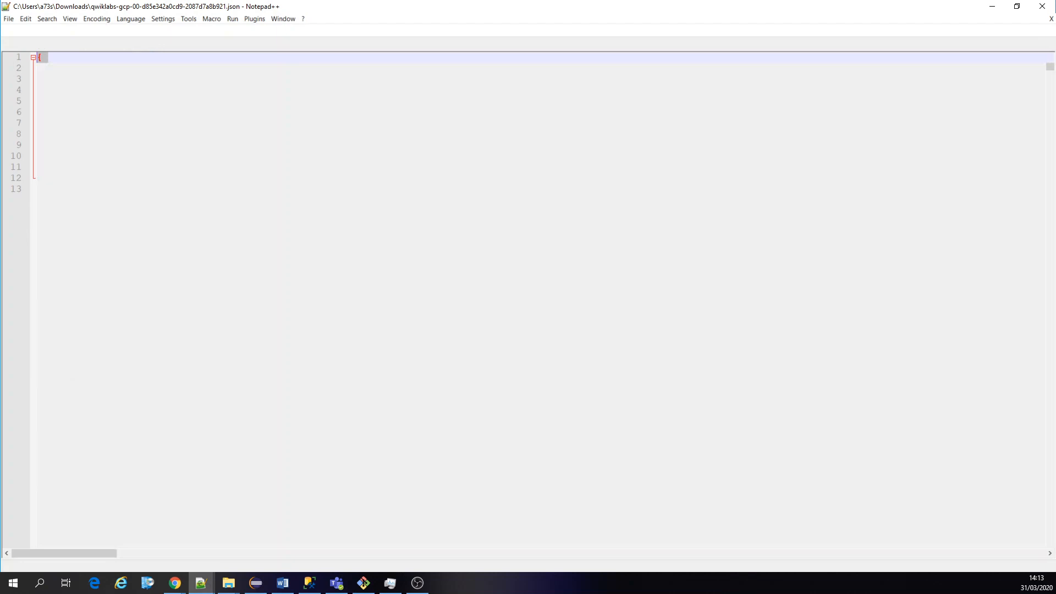
Change document("books") to document("books_1") on line 47 of the local Application.java.
left_click(7, 30)
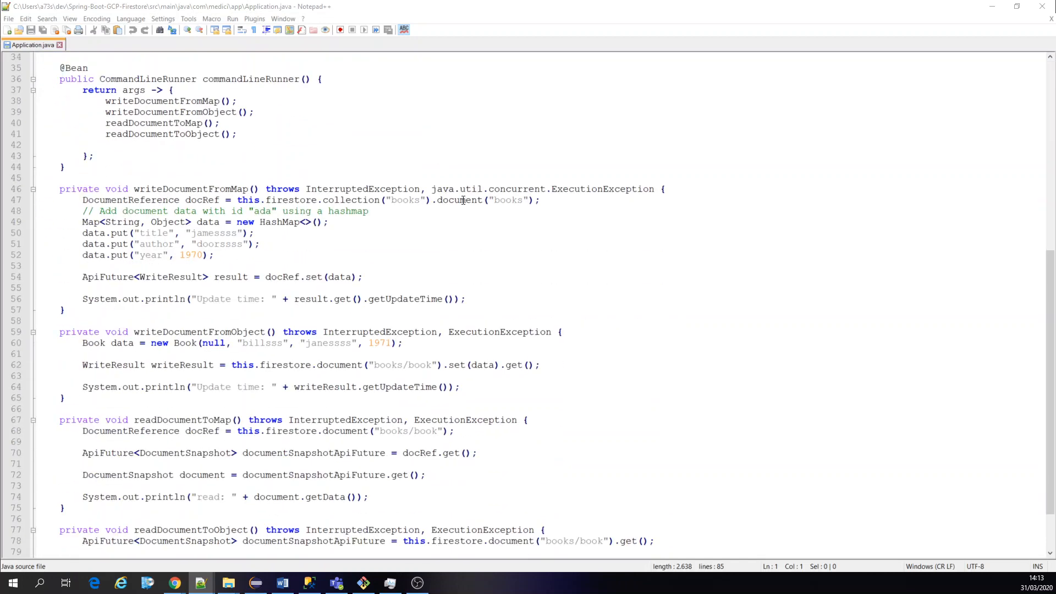
left_click(596, 199)
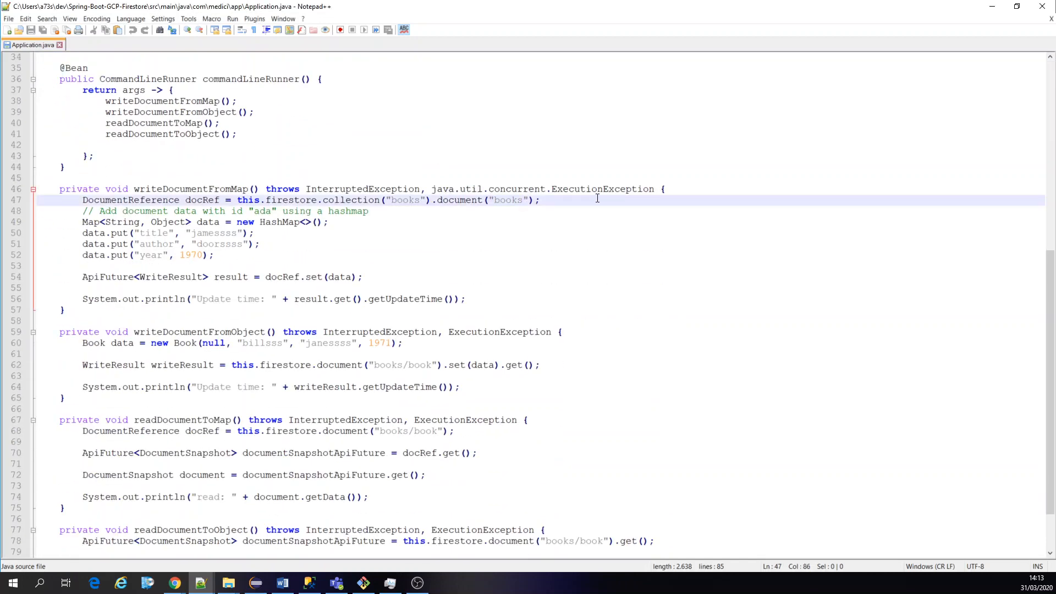
type("_1")
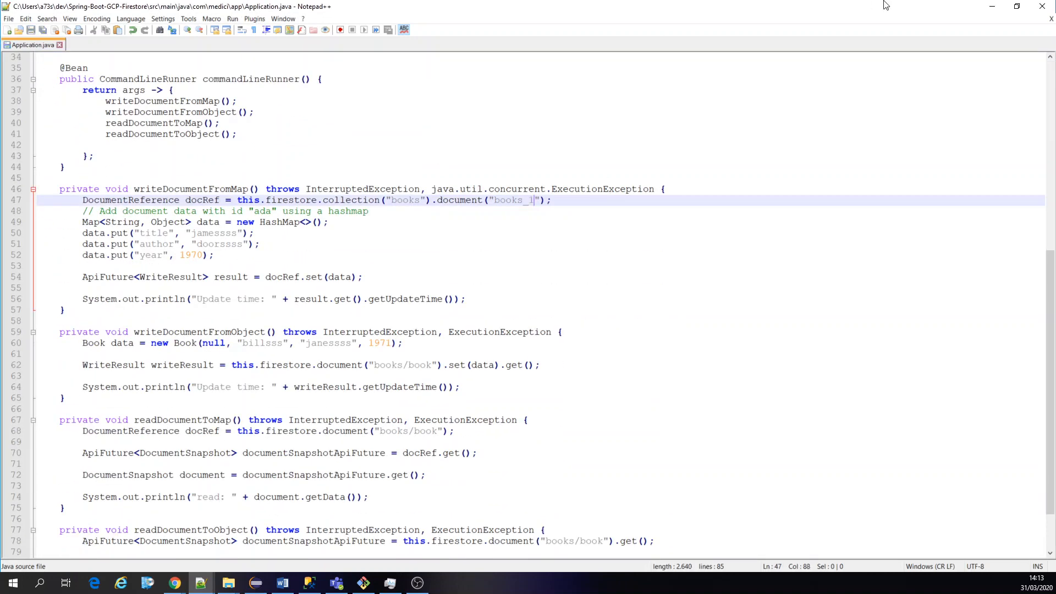
left_click(362, 582)
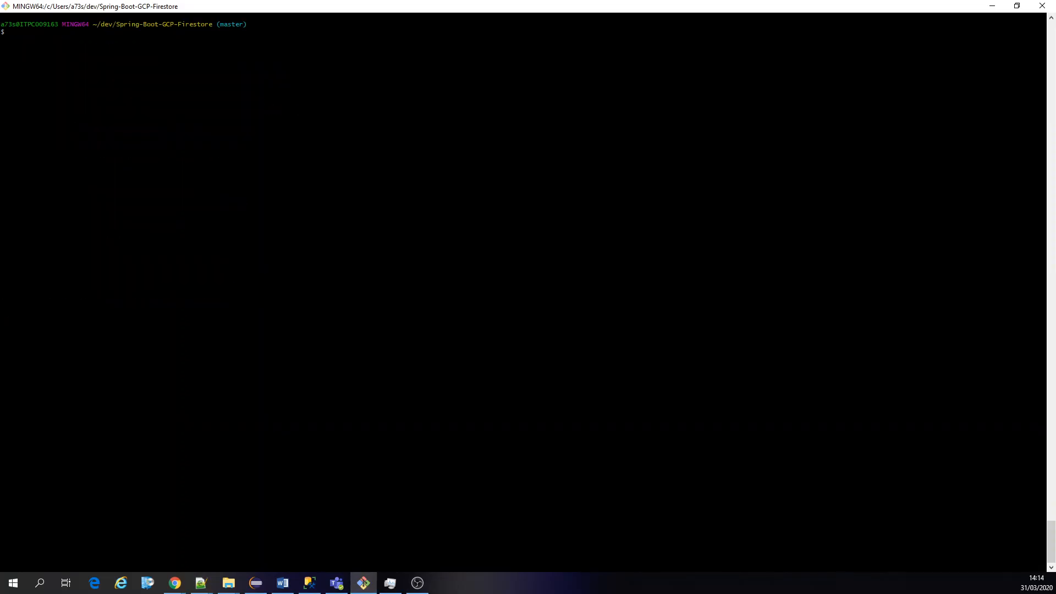
Type 'mvn clean install' in Git Bash, correcting the misspelled 'isntall'.
type("mvn clean isntall")
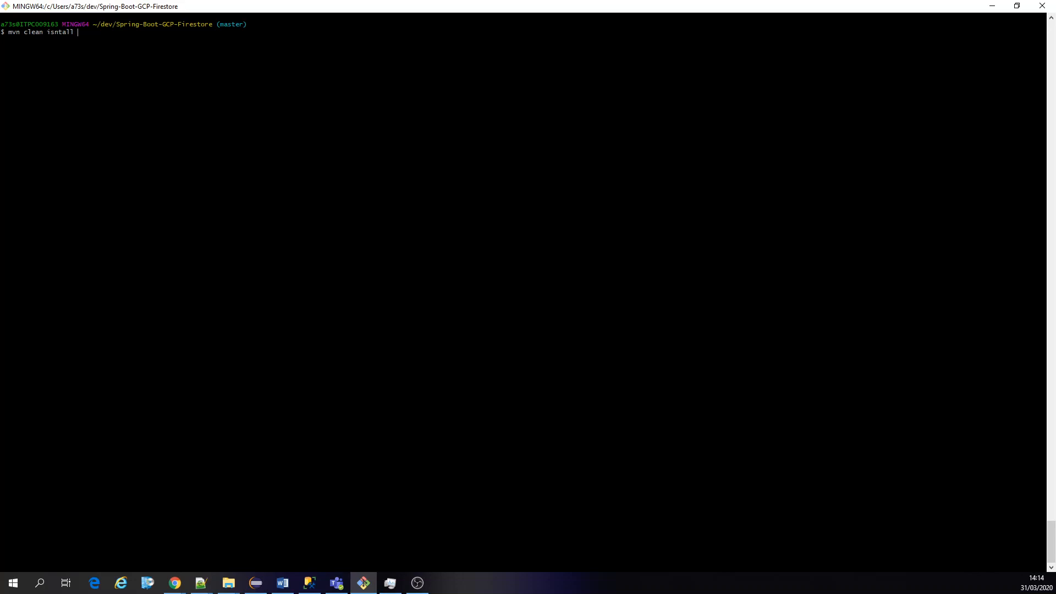
key("BackSpace")
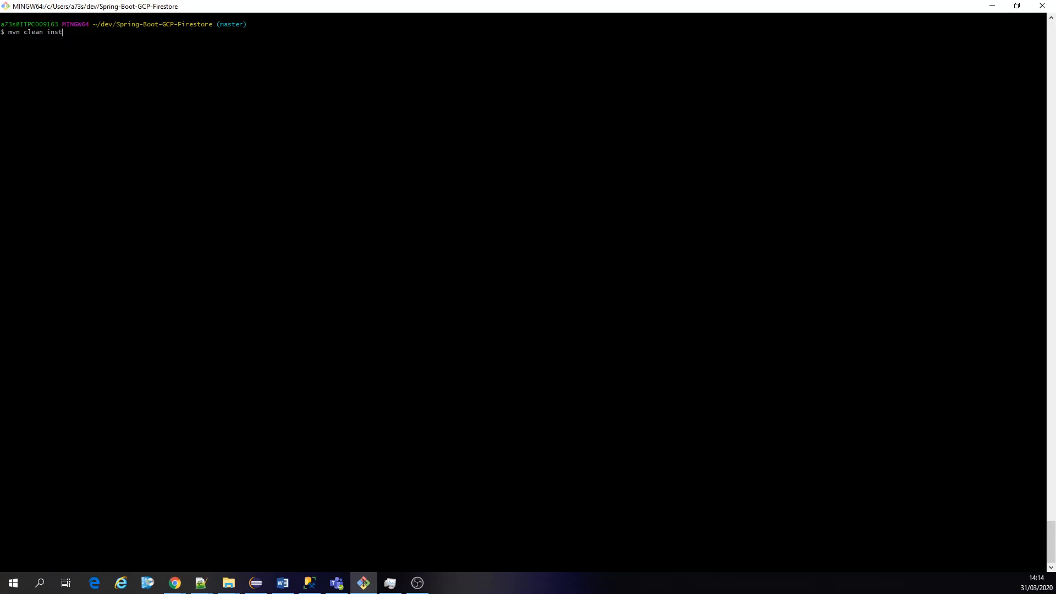
type("all")
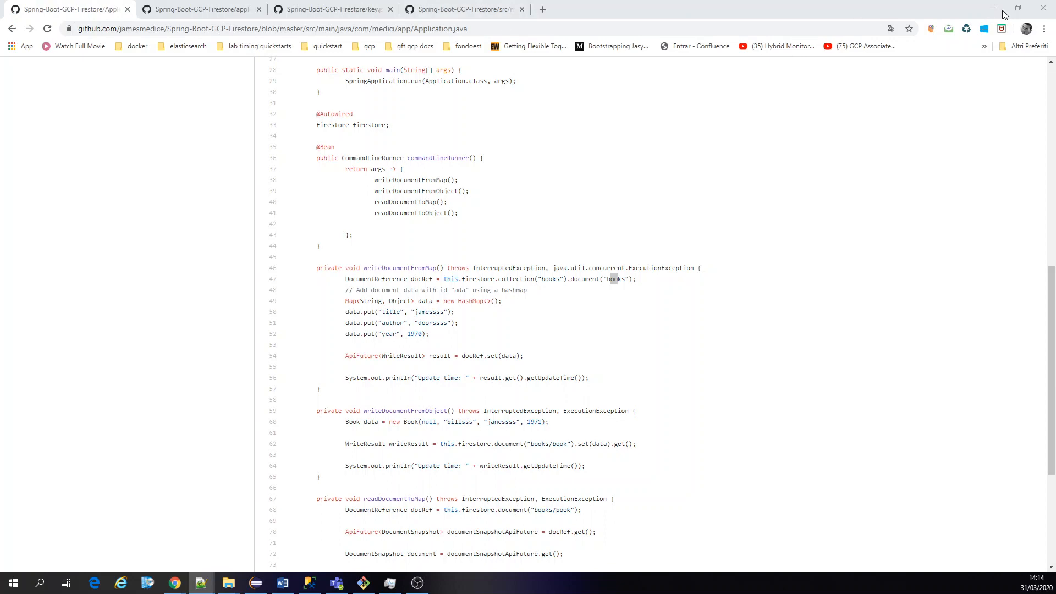
Browse into the app package on GitHub and open the entity folder in a new tab.
scroll("up", 3)
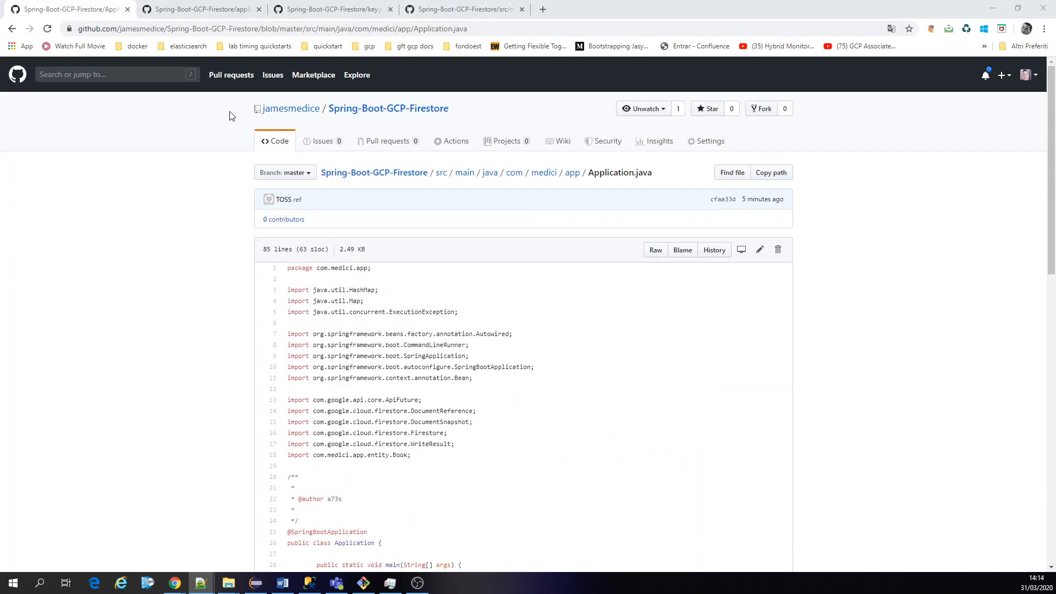
mouse_move(490, 193)
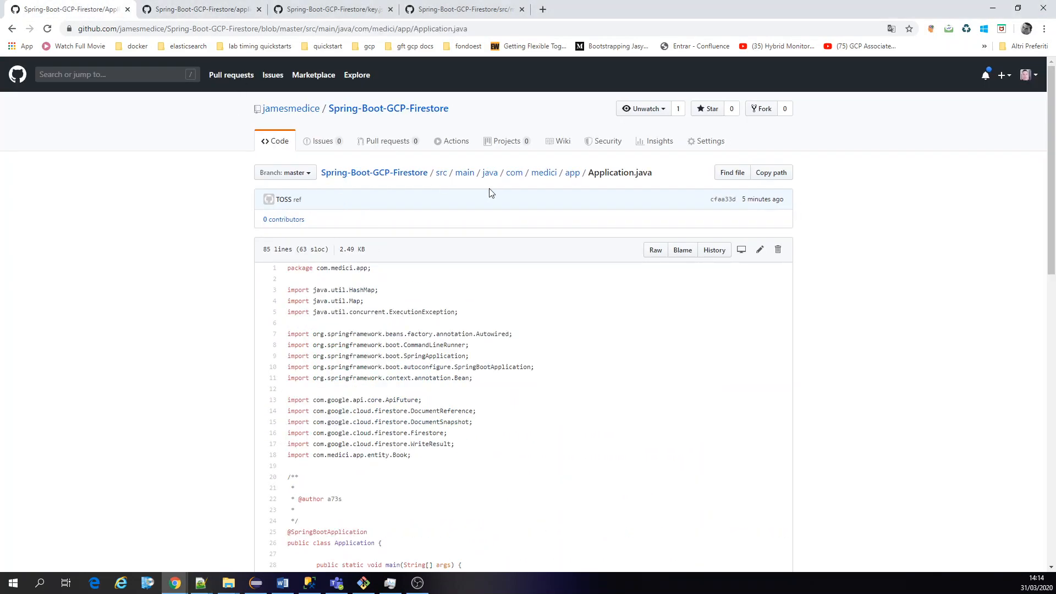
left_click(572, 172)
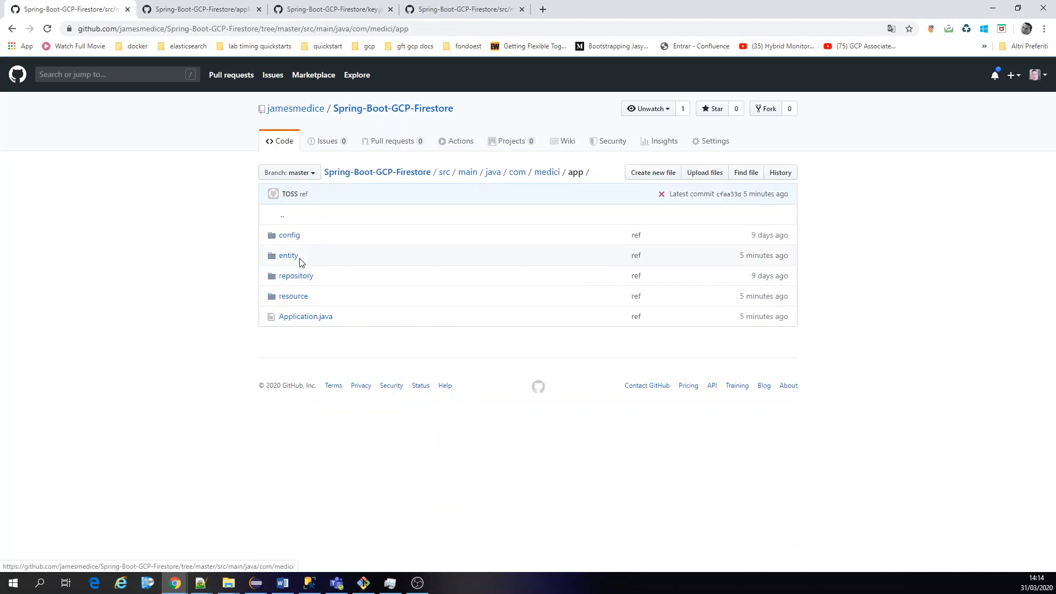
middle_click(296, 275)
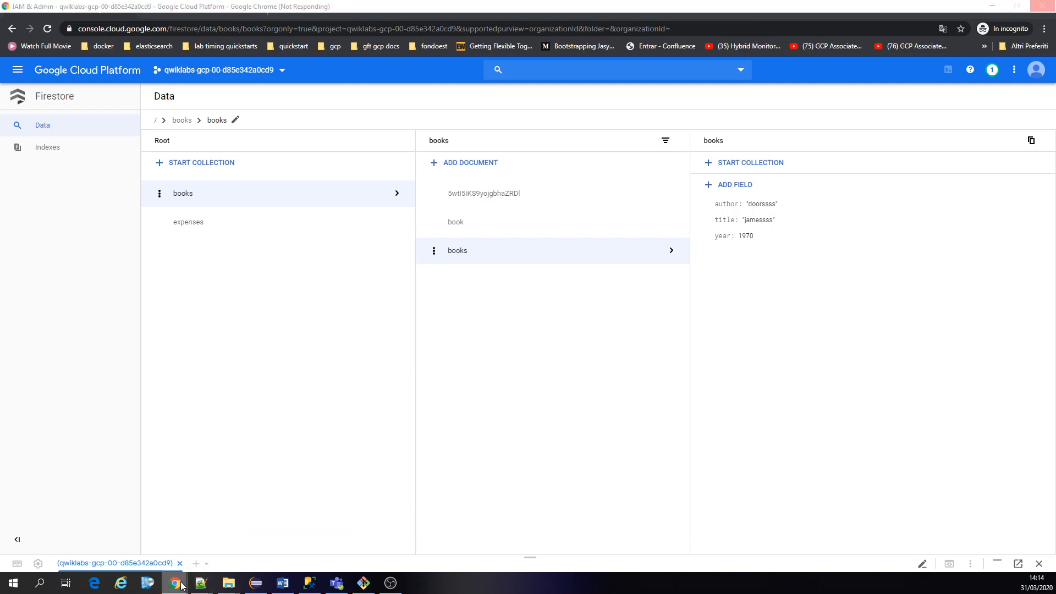
Show the Firestore books collection with the books document's author, title and year.
left_click(175, 583)
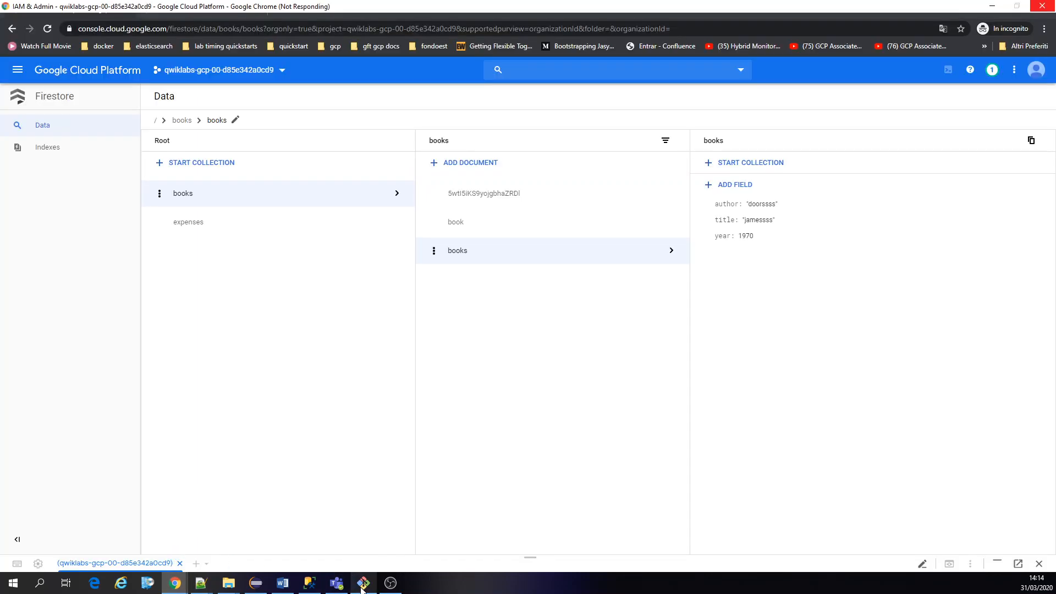
left_click(363, 583)
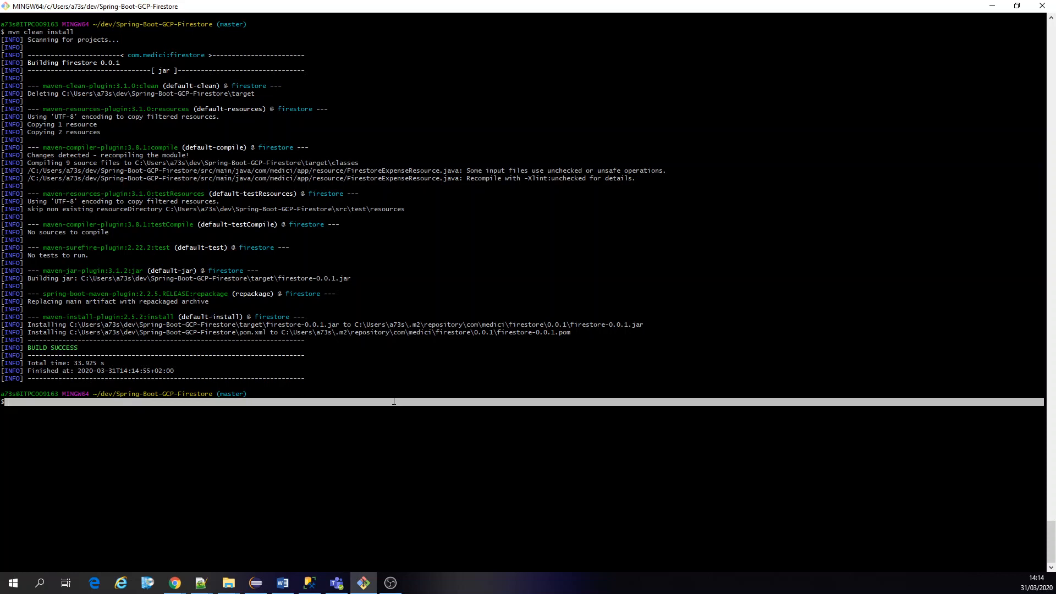
Run 'git add .' and 'mvn spring-boot:run -Dserver.port=9001' in Git Bash.
type("git add .")
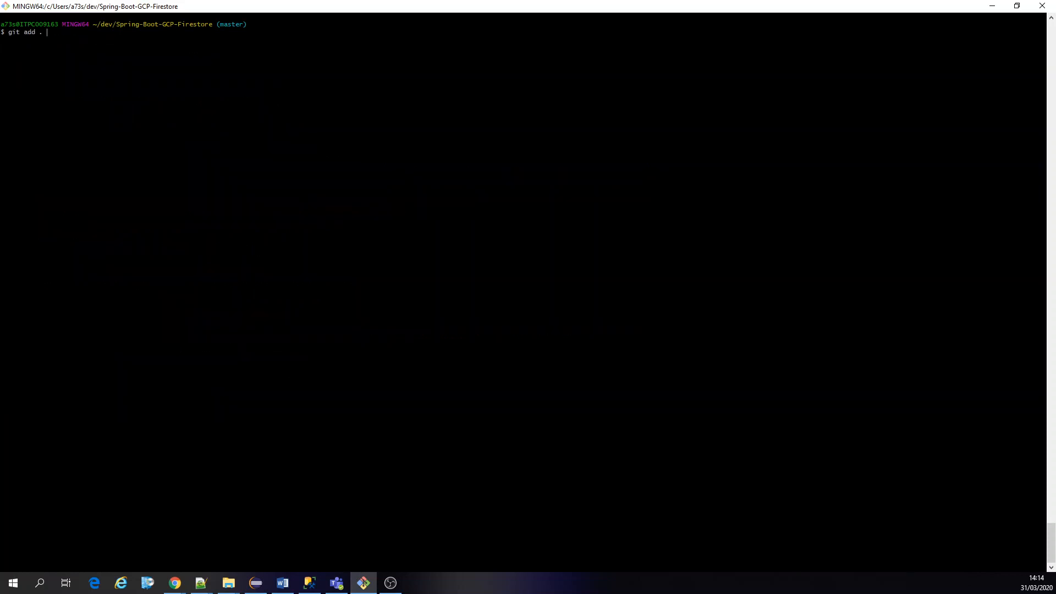
type("mvn spring-boot:run -Dserver.port=9001")
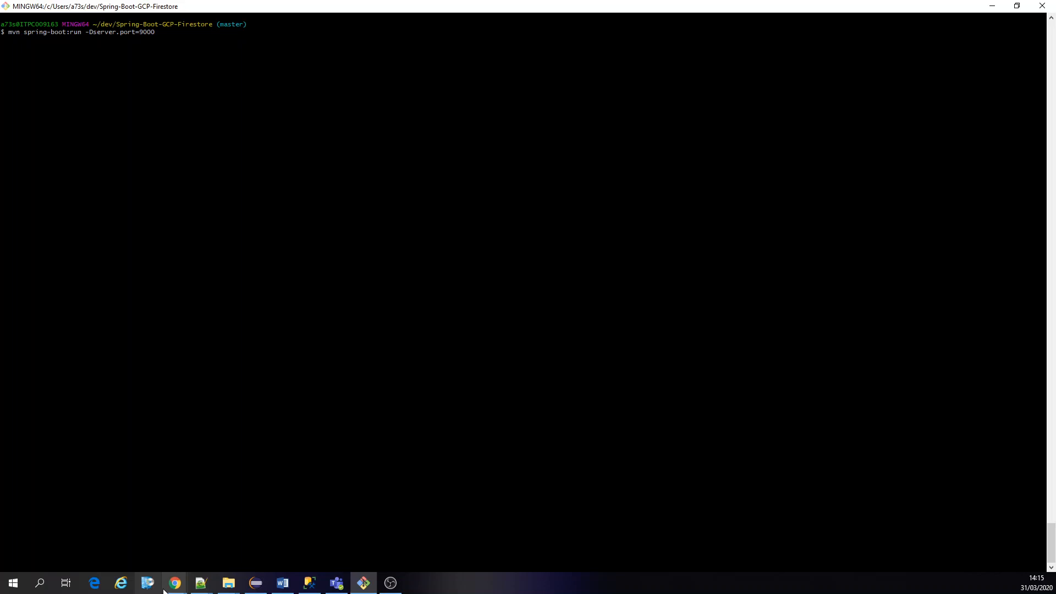
left_click(174, 582)
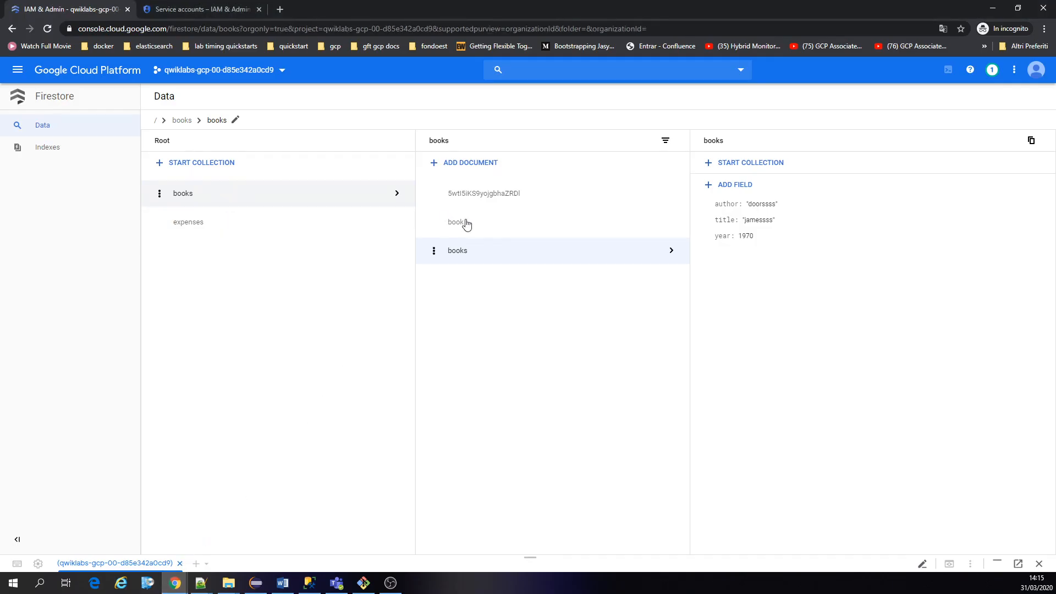
left_click(455, 222)
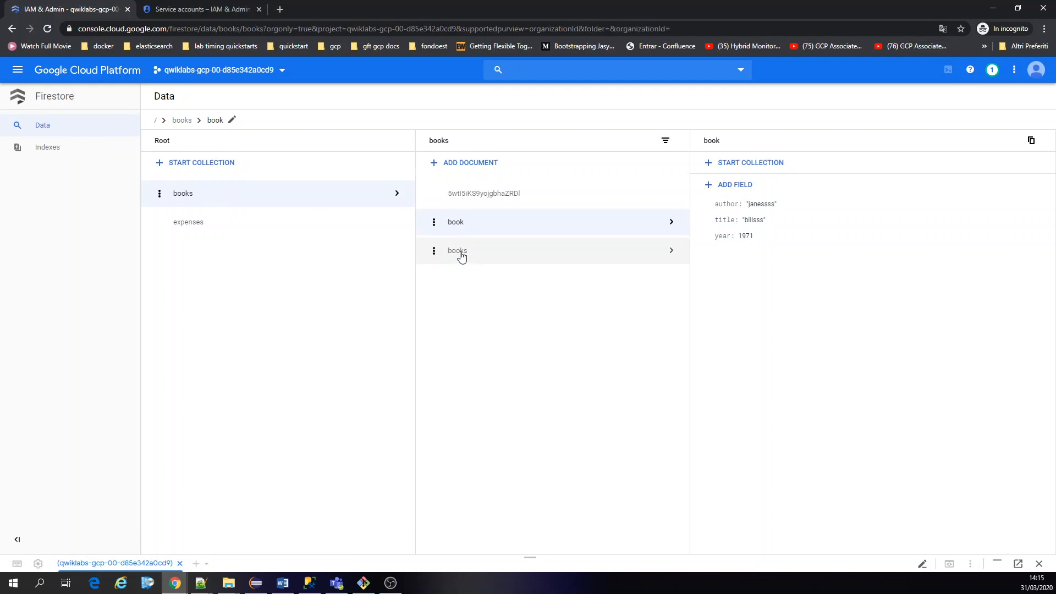
left_click(457, 250)
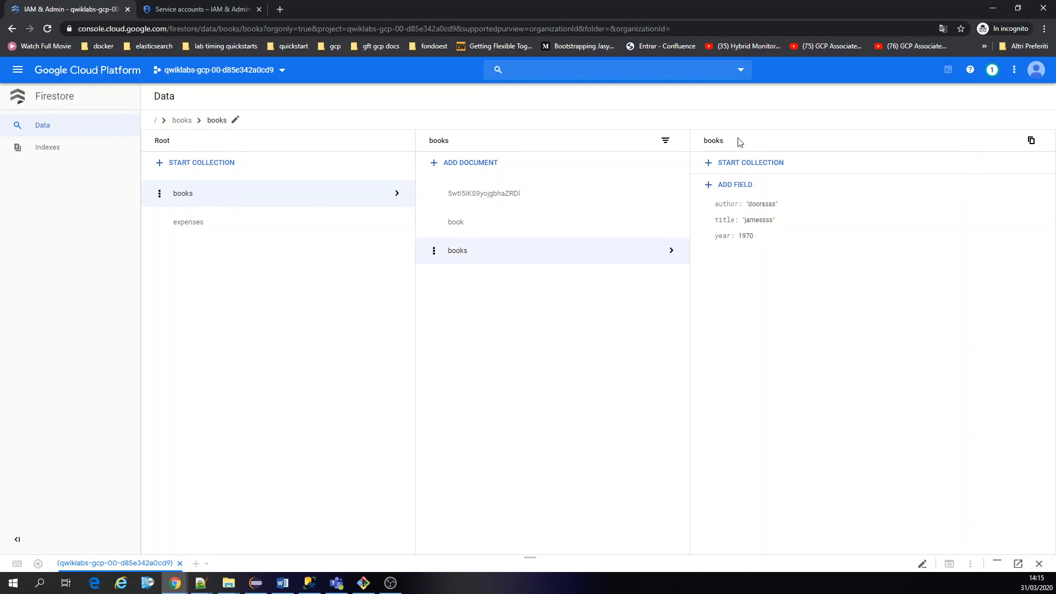
mouse_move(774, 164)
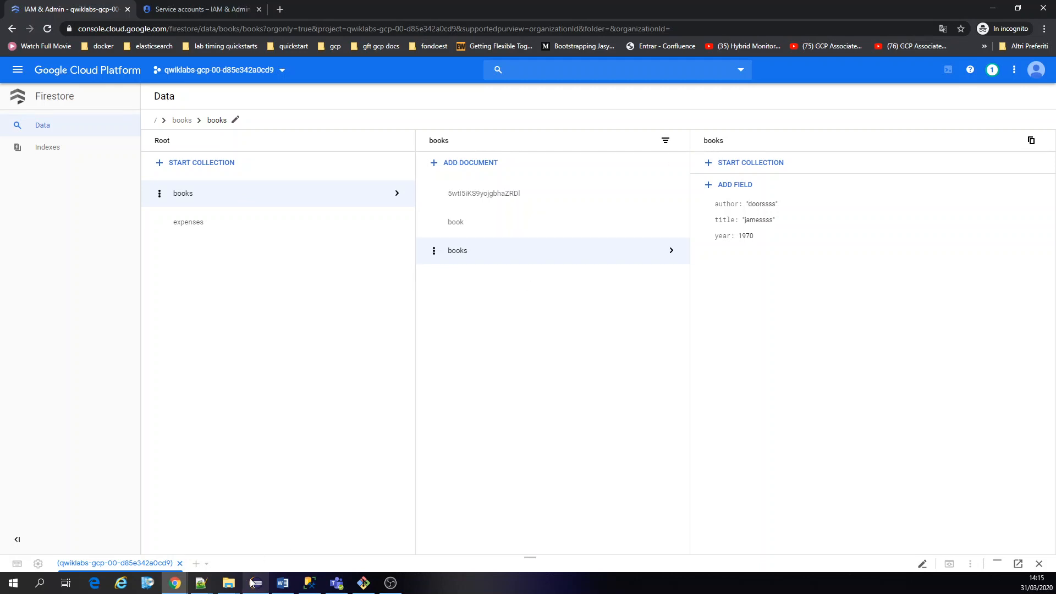
left_click(465, 9)
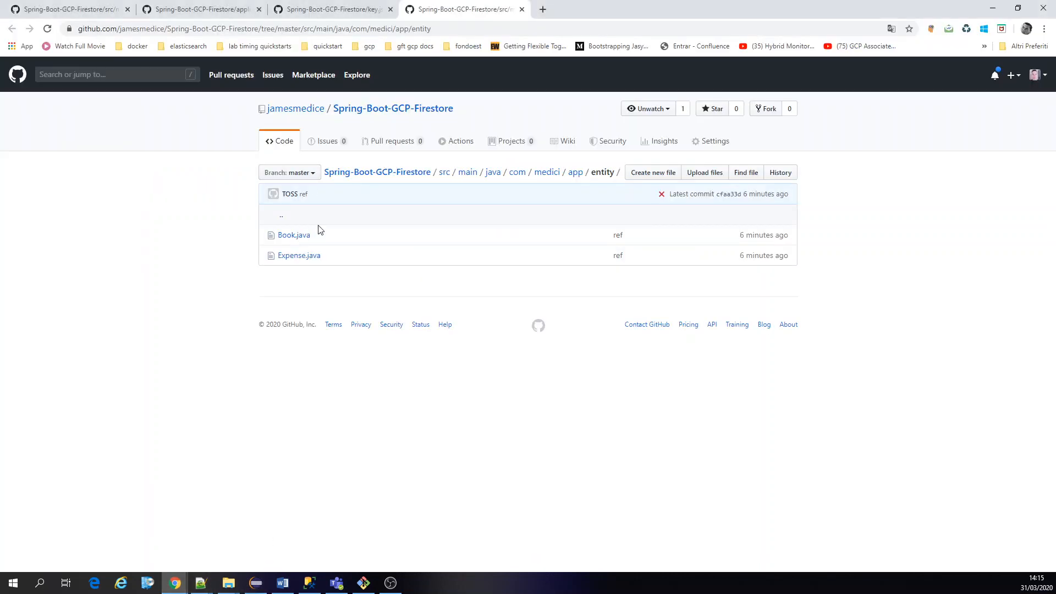
left_click(293, 234)
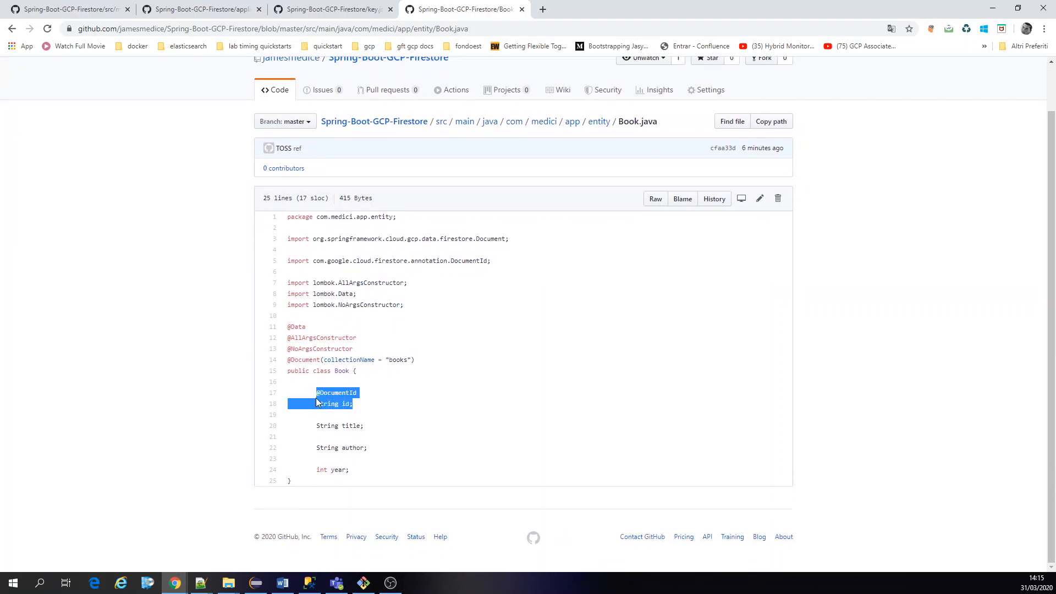
mouse_move(310, 359)
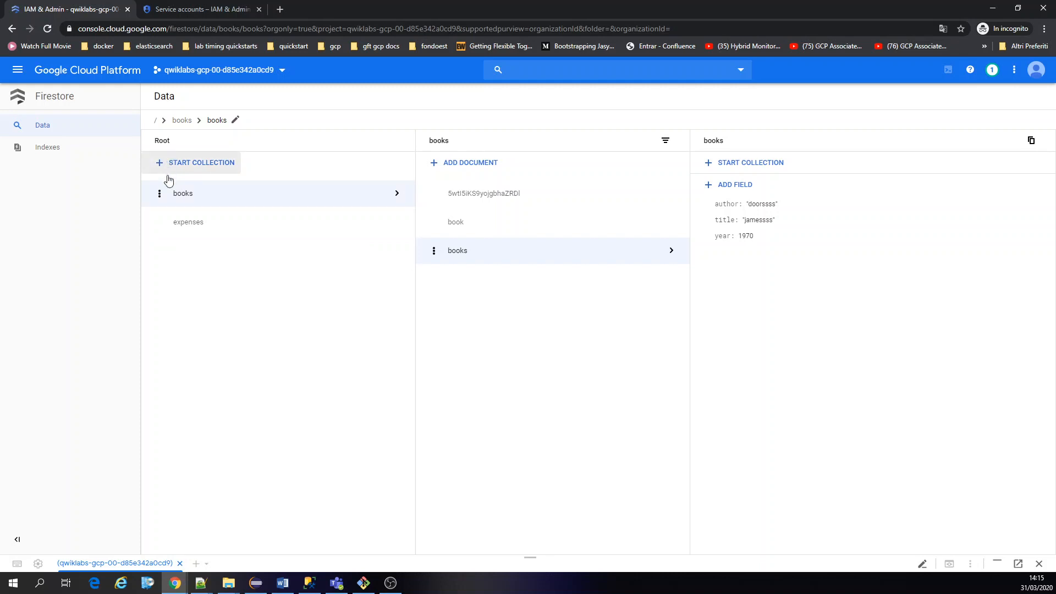
mouse_move(430, 143)
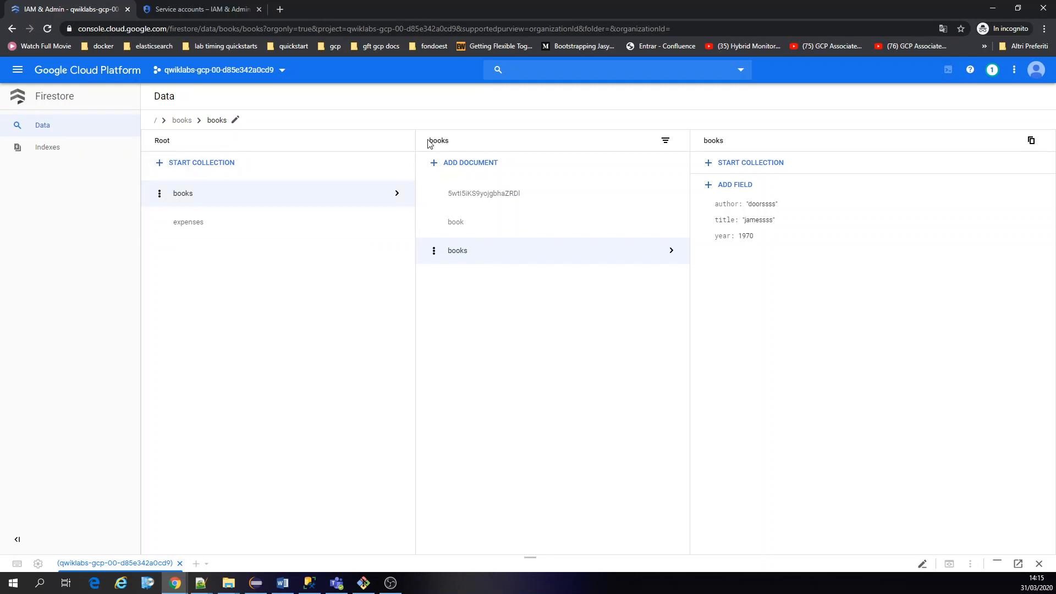
mouse_move(596, 251)
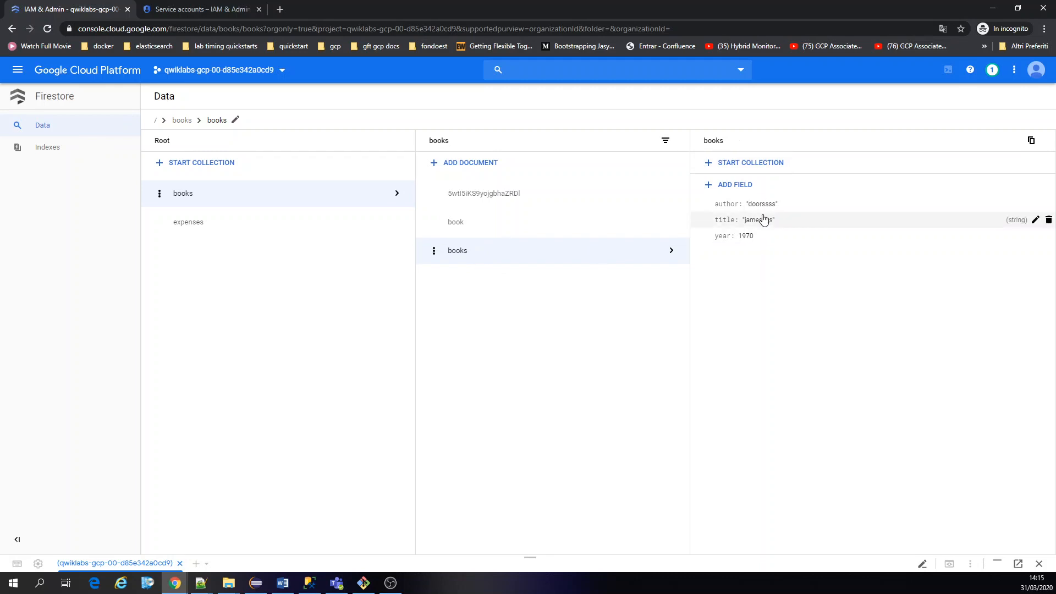
mouse_move(573, 340)
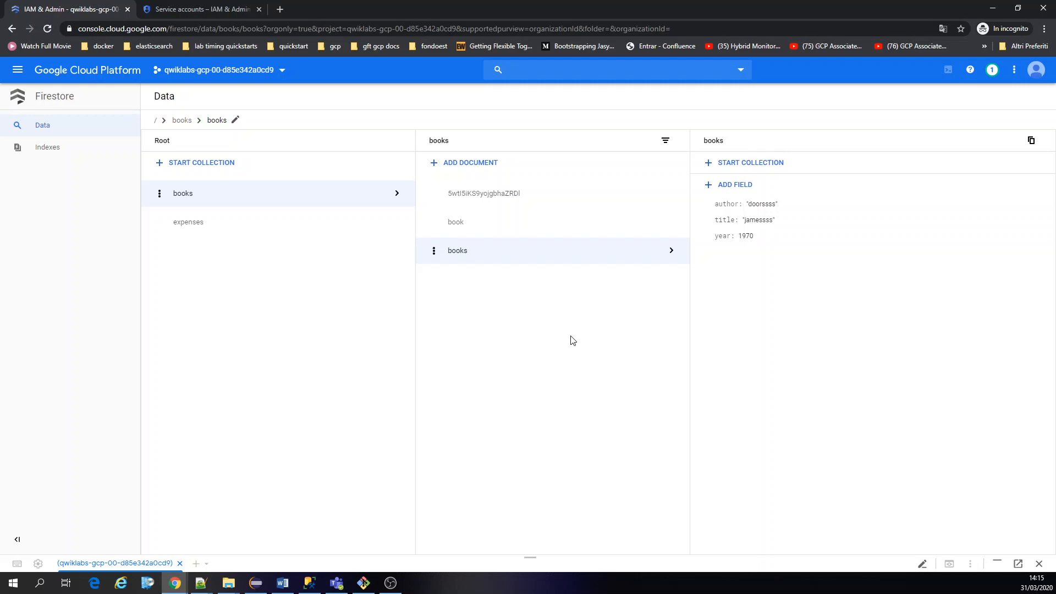
mouse_move(602, 326)
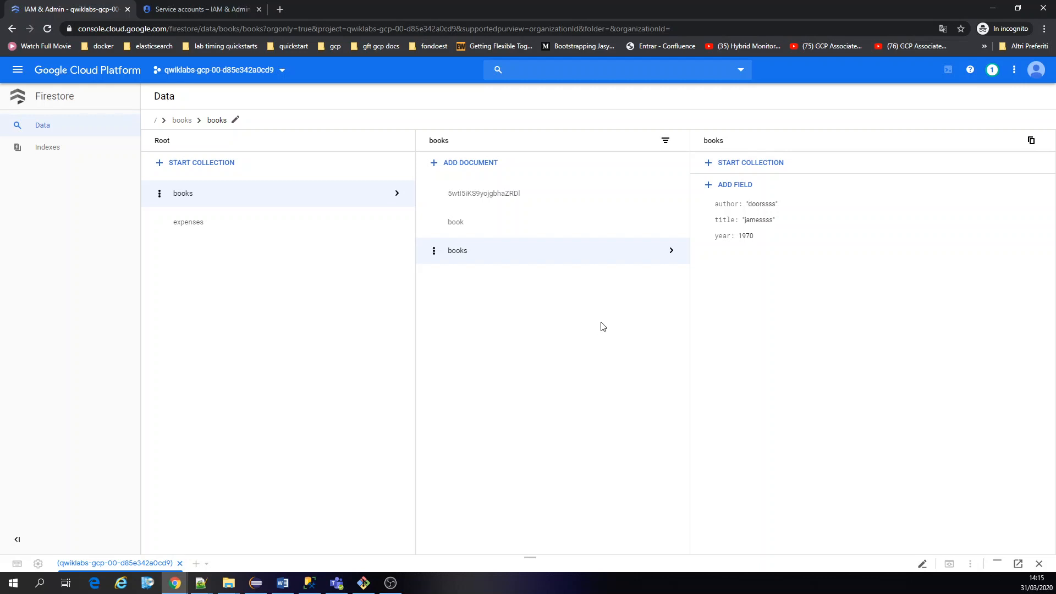
mouse_move(175, 582)
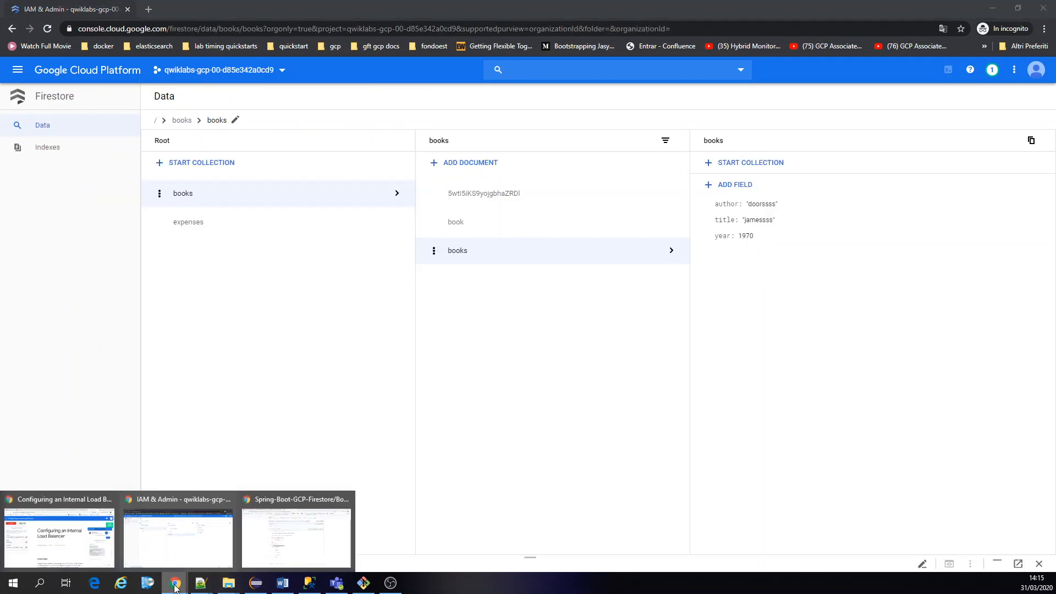
Review Book.java's Lombok imports and open the repository package folder on GitHub.
left_click(296, 532)
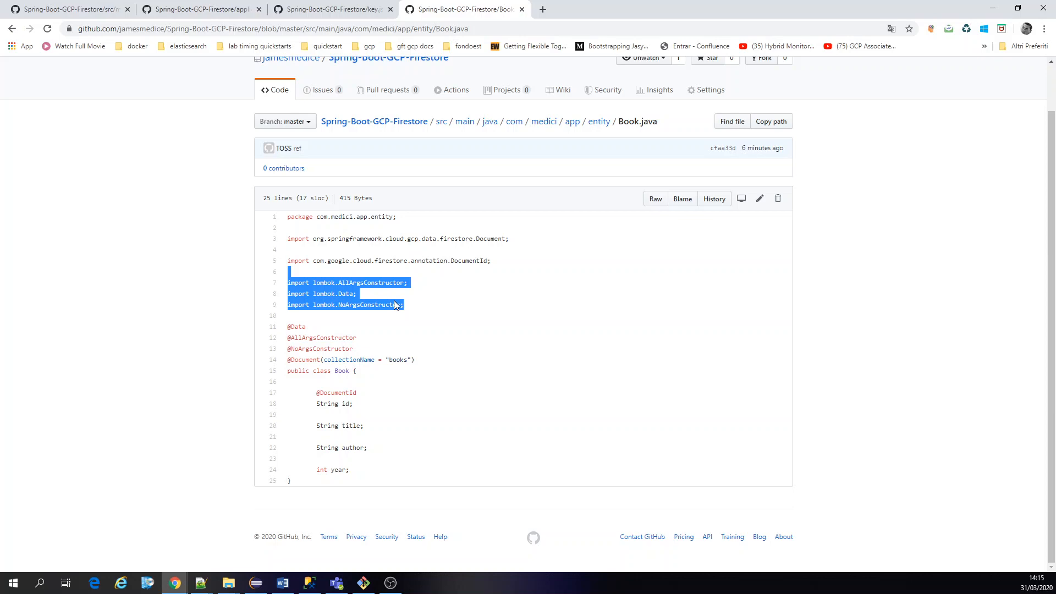
mouse_move(449, 270)
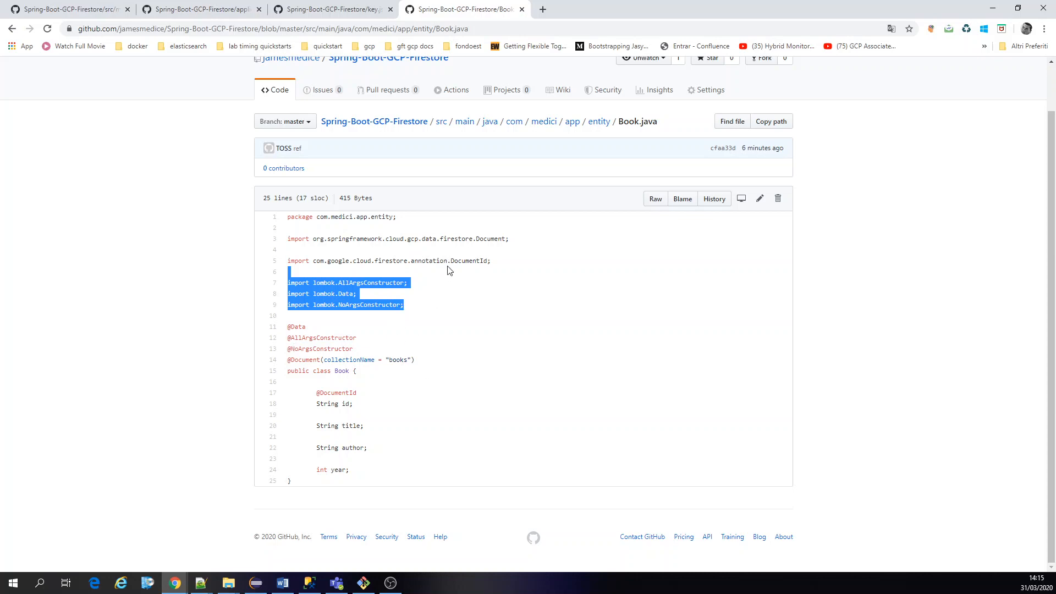
left_click(330, 9)
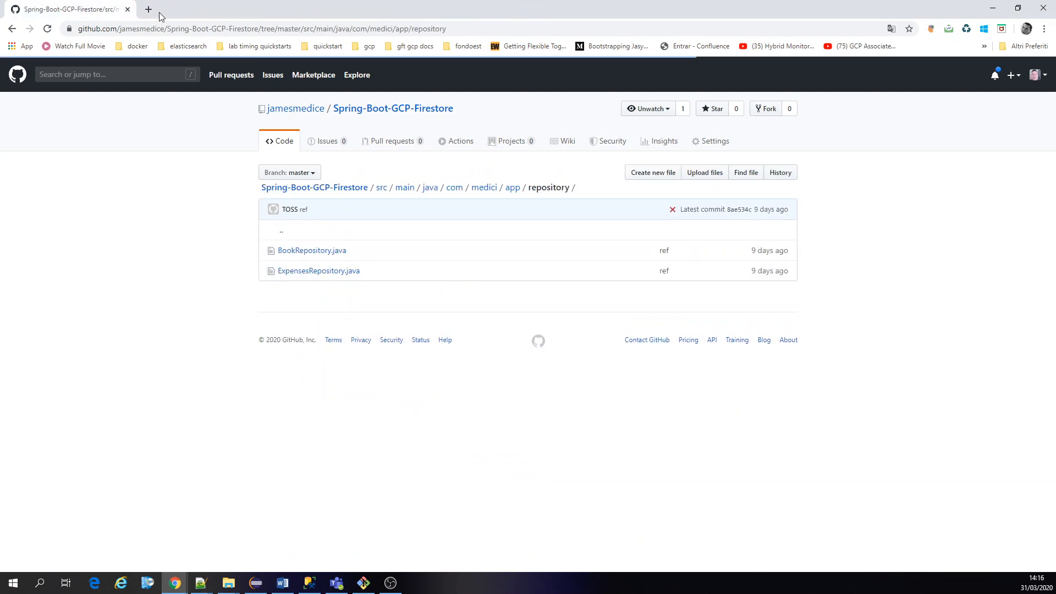
left_click(363, 582)
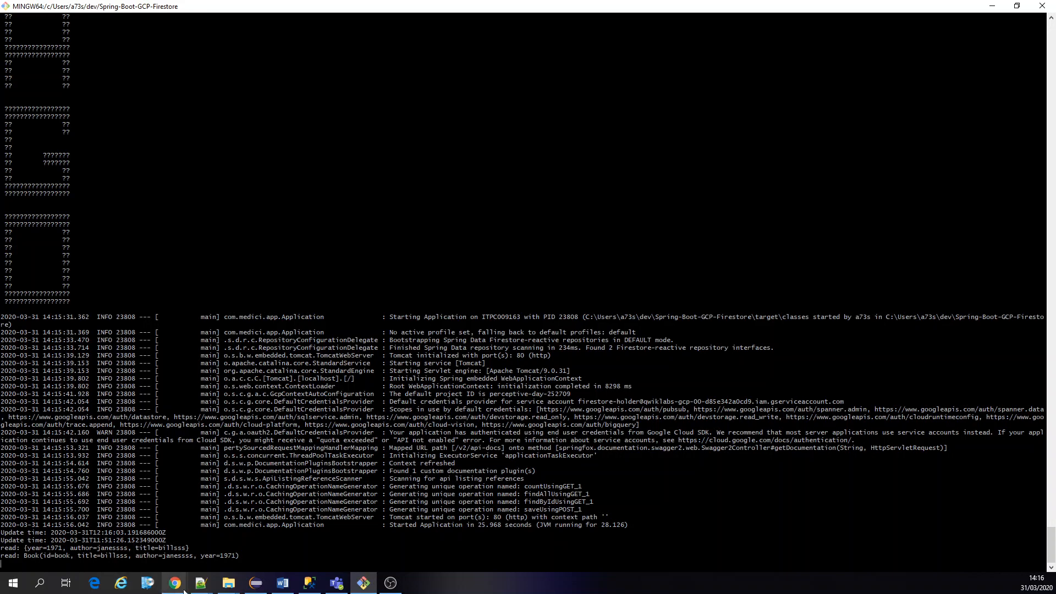
Select the new books_1 document in Firestore's books collection to view its fields.
left_click(174, 582)
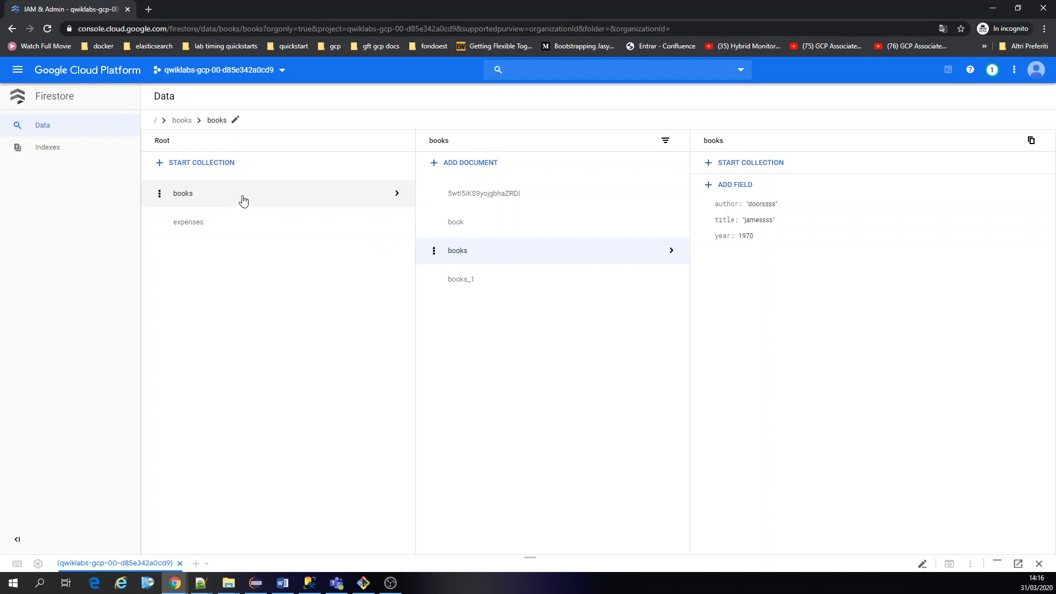
left_click(461, 279)
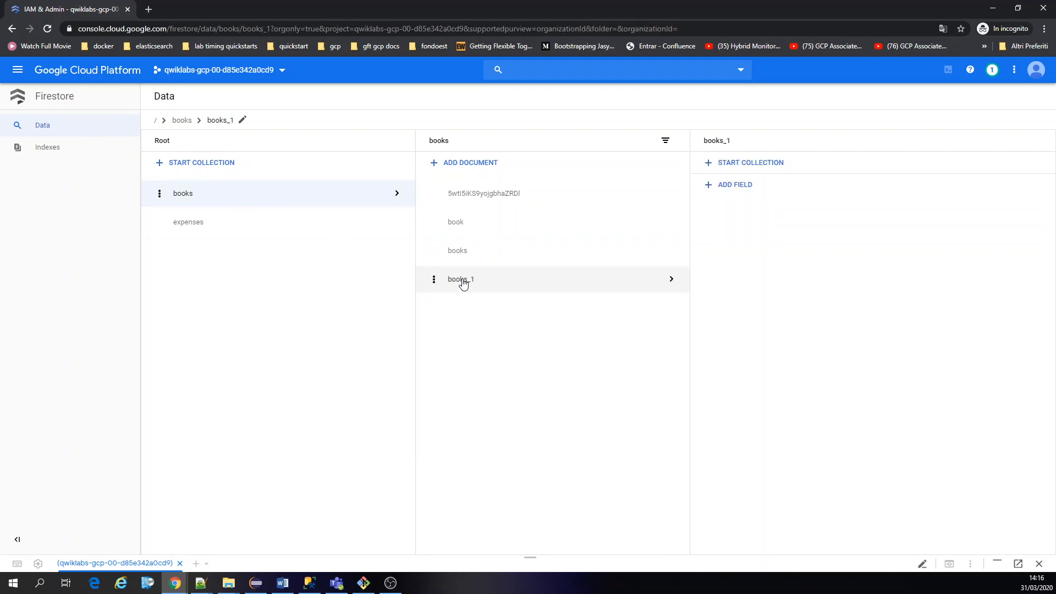
left_click(461, 279)
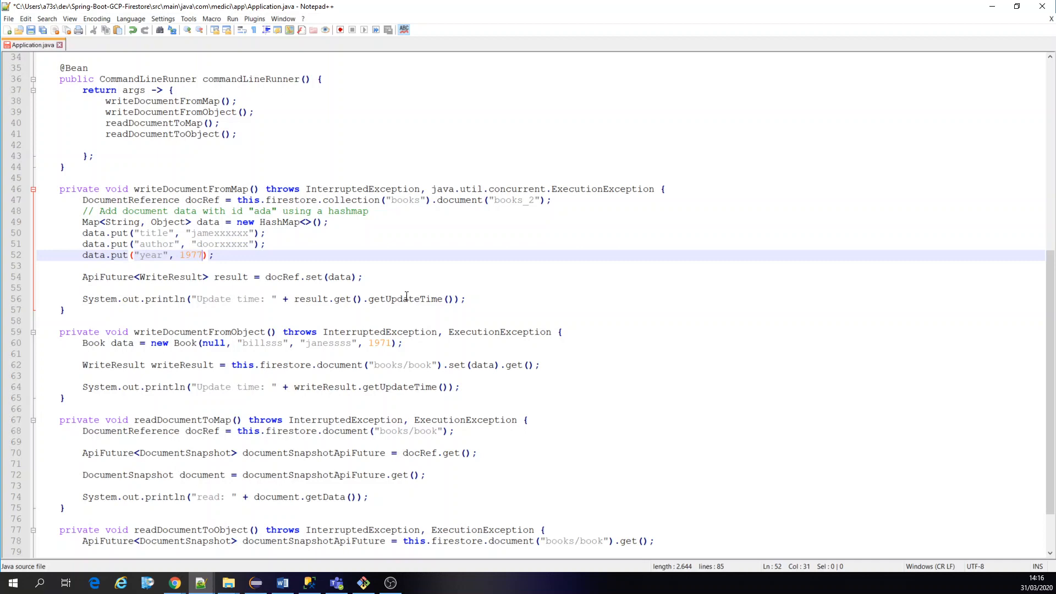
Edit the Book constructor on line 60 so the author reads 'jane333'.
scroll("down", 3)
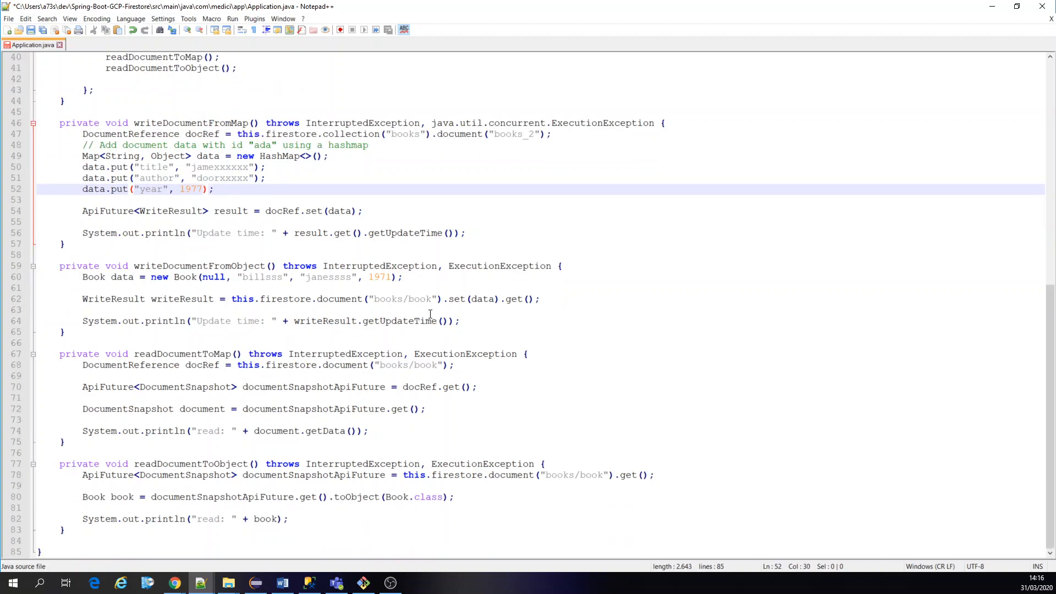
left_click(388, 277)
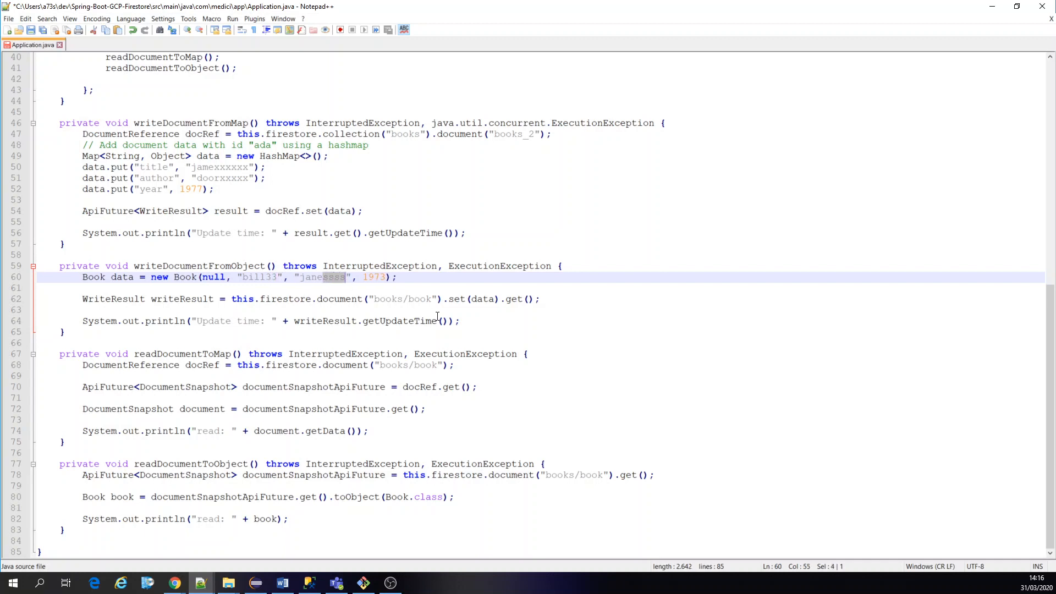
type("333")
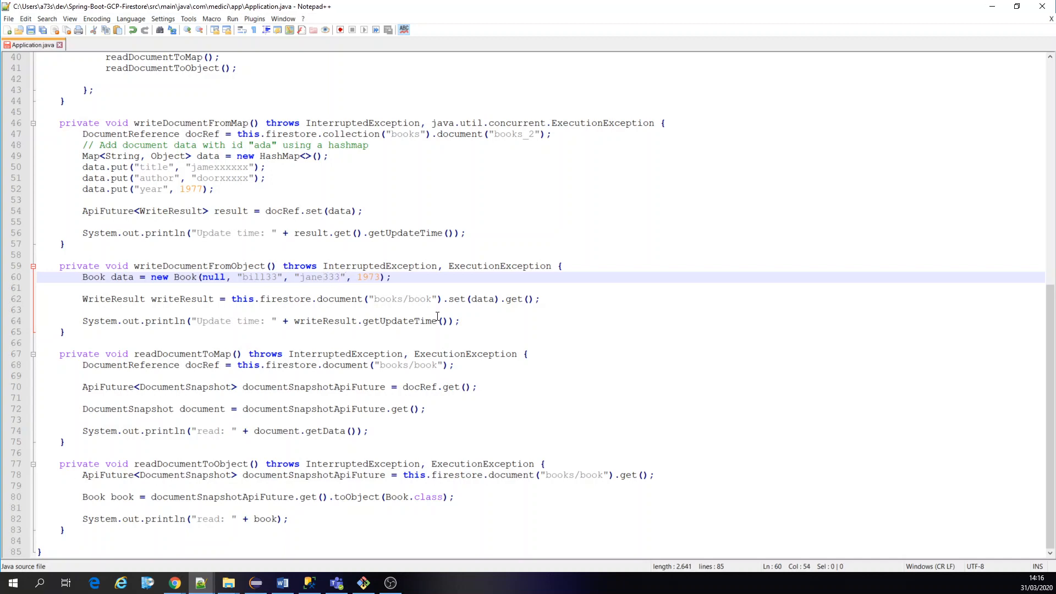
scroll("up", 3)
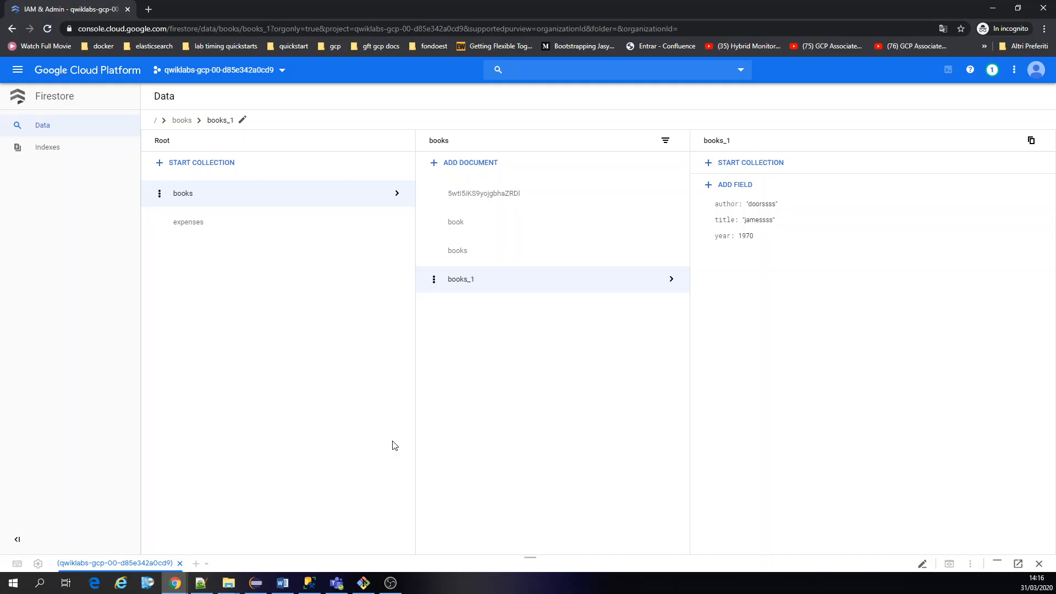
Stop the running app in Git Bash and enter mvn clean install.
left_click(363, 582)
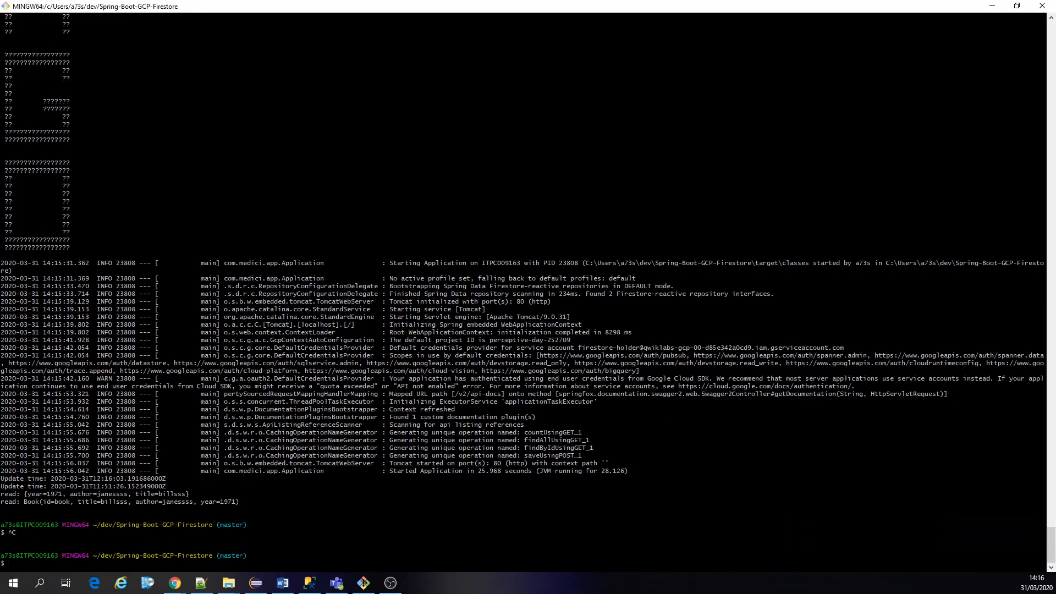
type("mvn clean install")
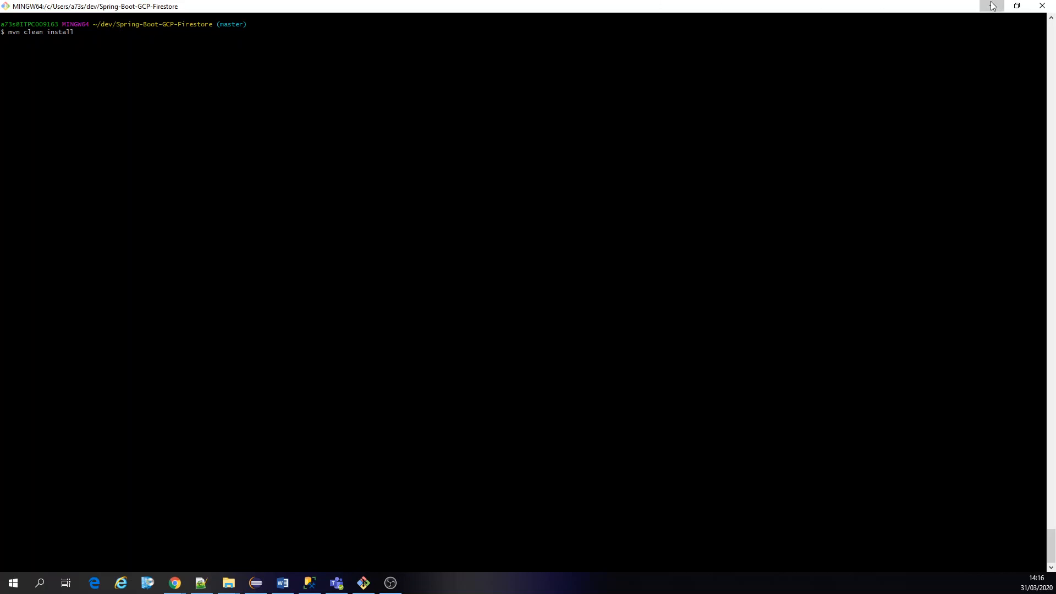
left_click(174, 582)
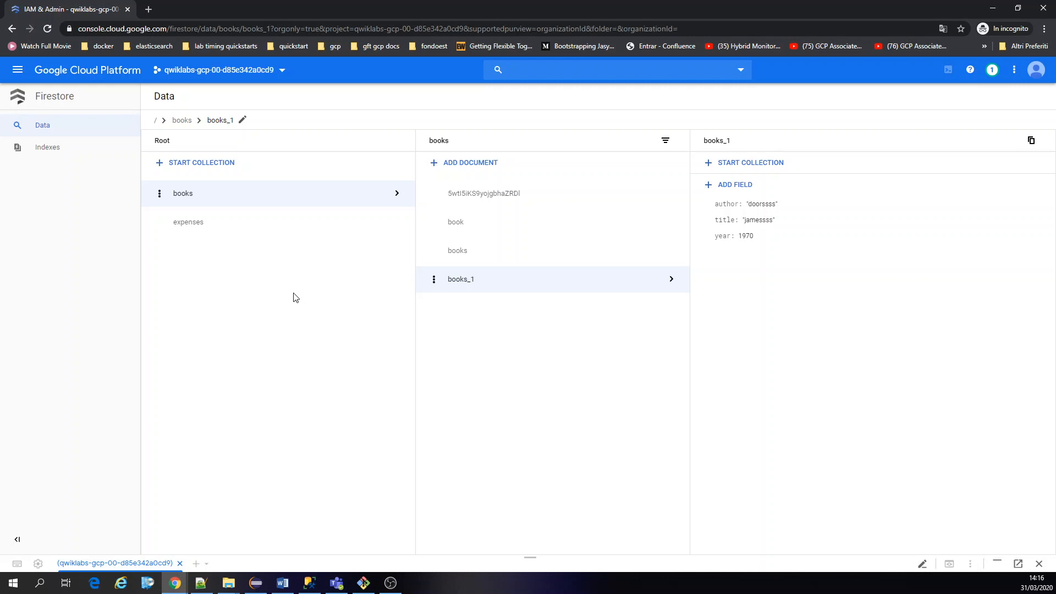
mouse_move(454, 394)
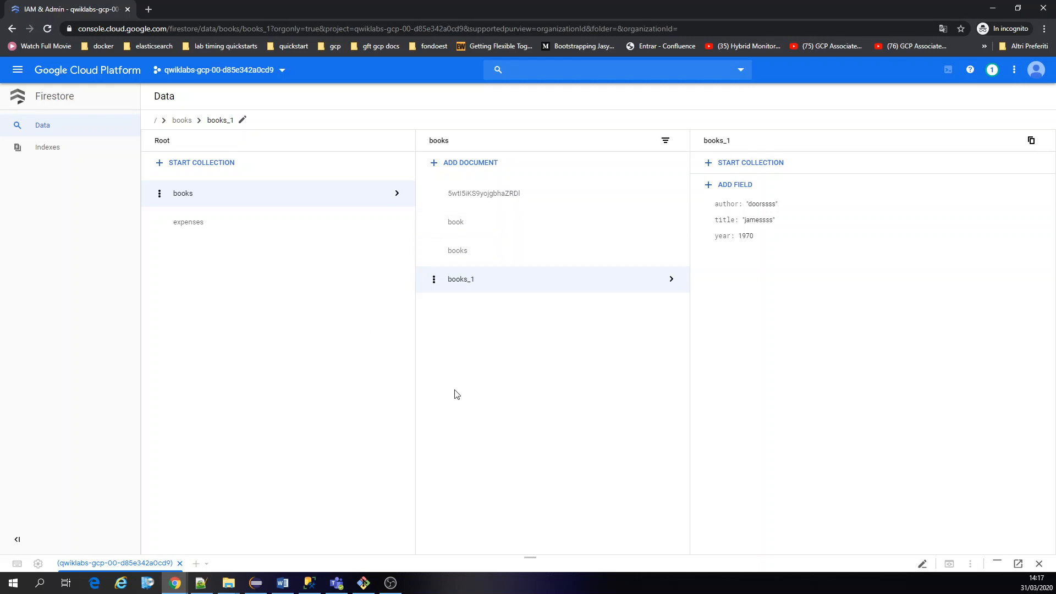
mouse_move(404, 414)
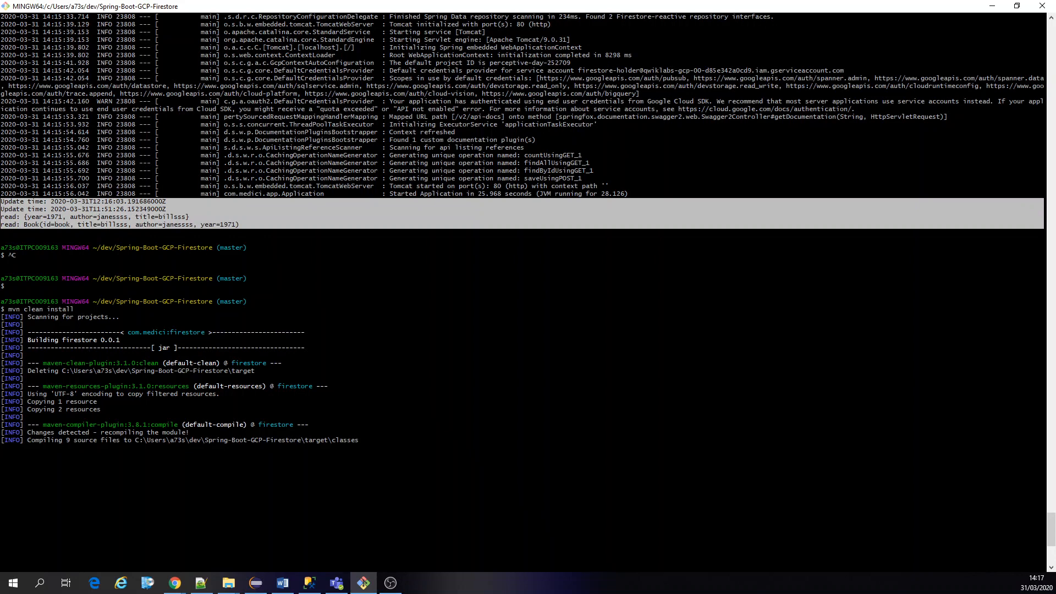
mouse_move(175, 582)
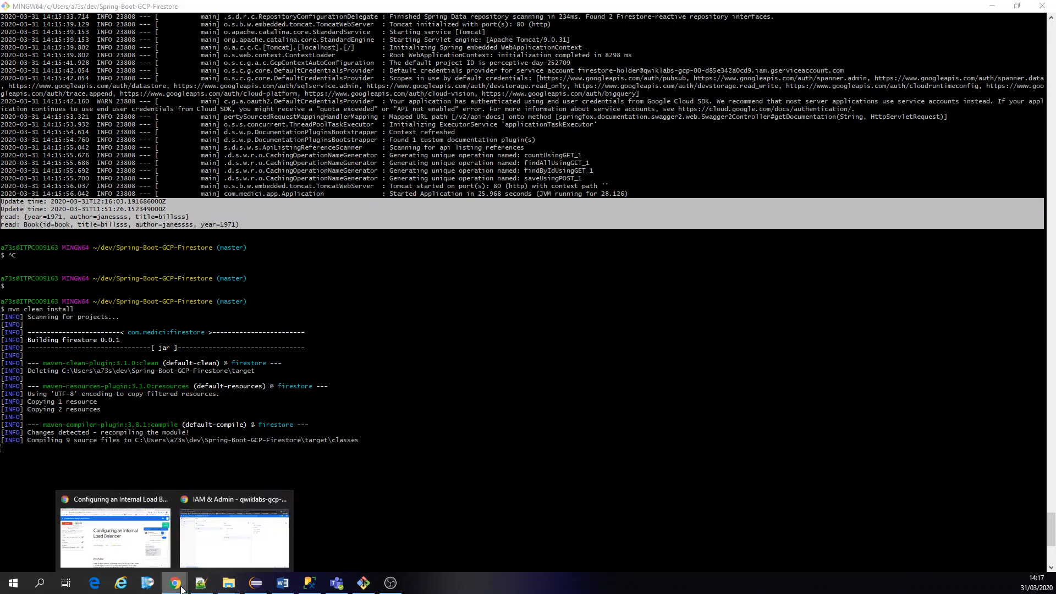
Let the Maven build compile the sources and begin packaging firestore-0.0.1.jar.
left_click(234, 539)
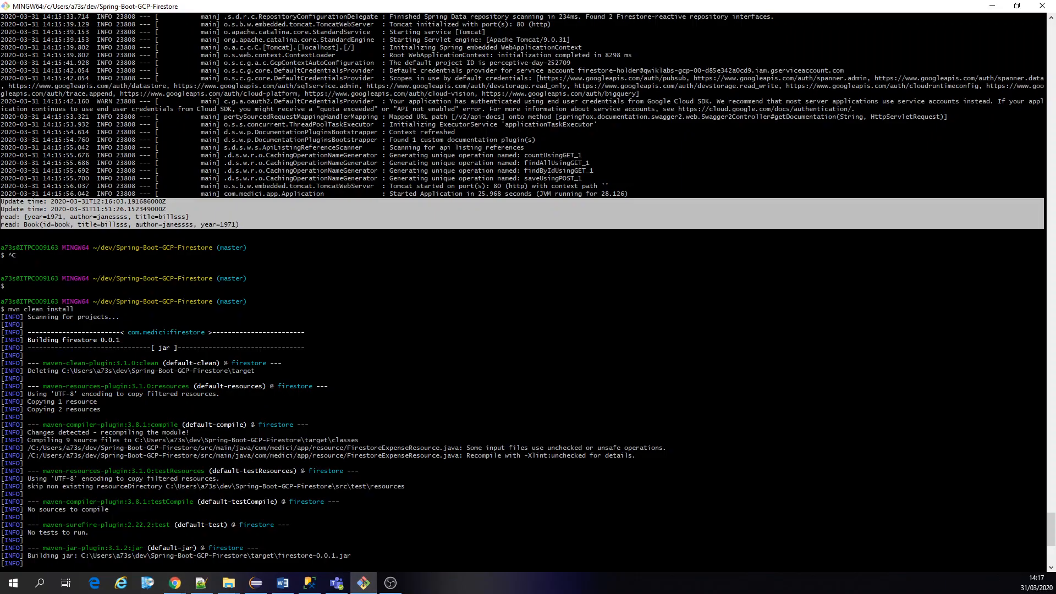
left_click(174, 583)
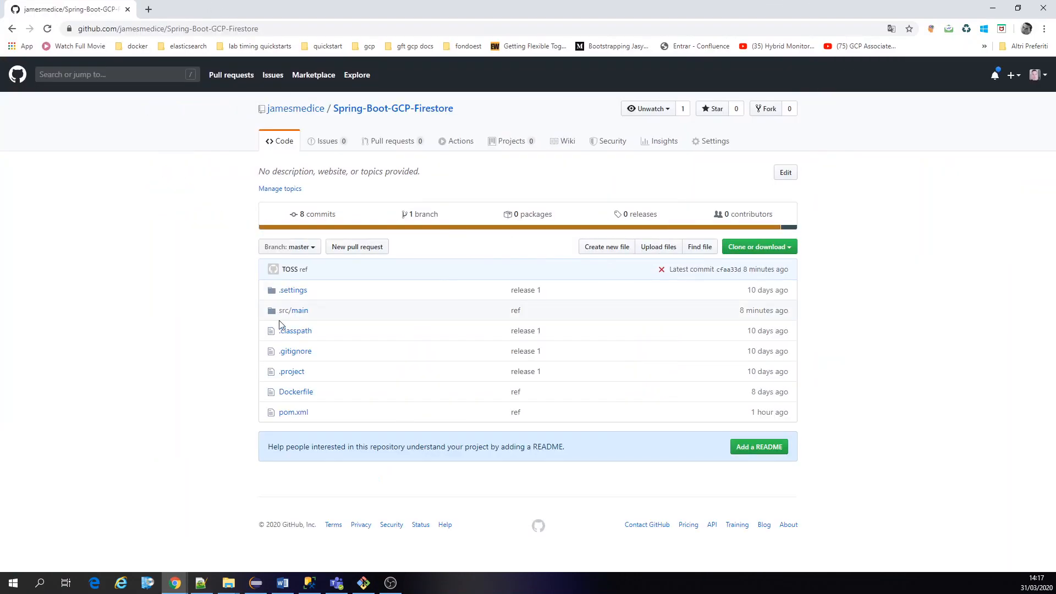
Browse to src/main/java/com/medici/app/Application.java on GitHub and highlight the books/book path.
left_click(294, 310)
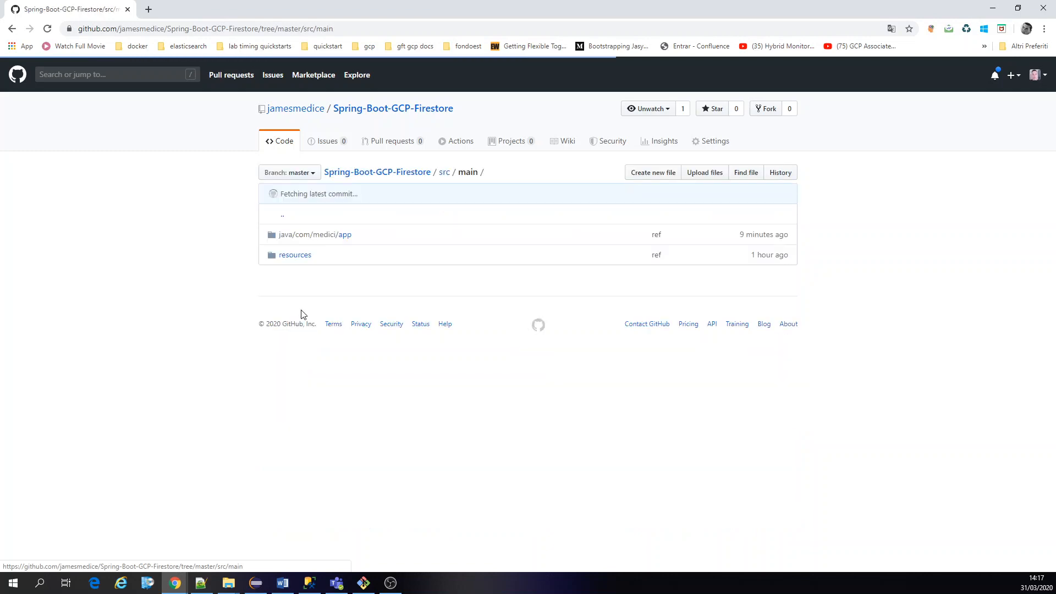
left_click(315, 234)
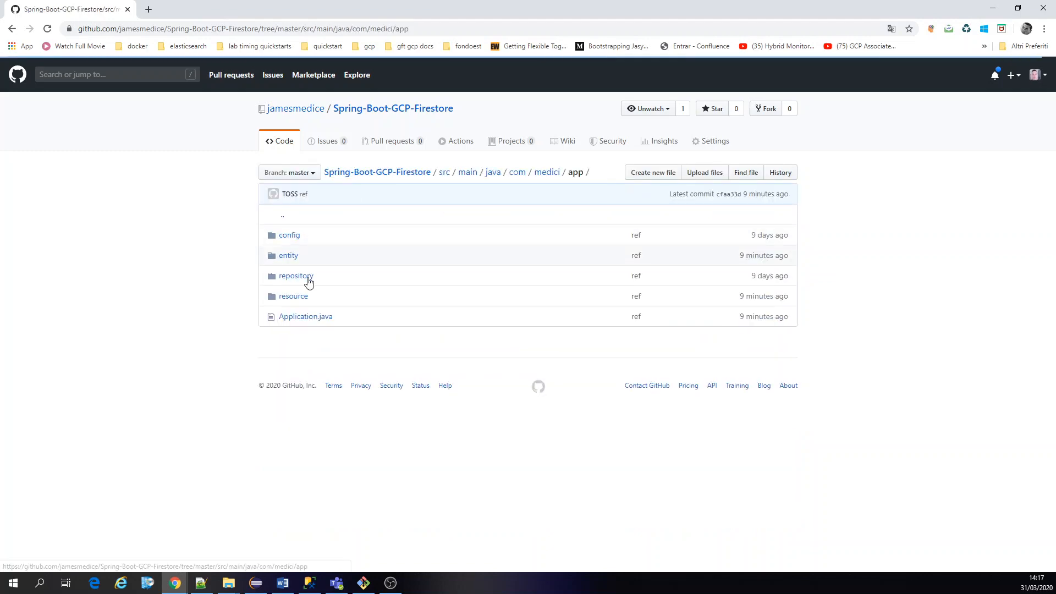
left_click(305, 316)
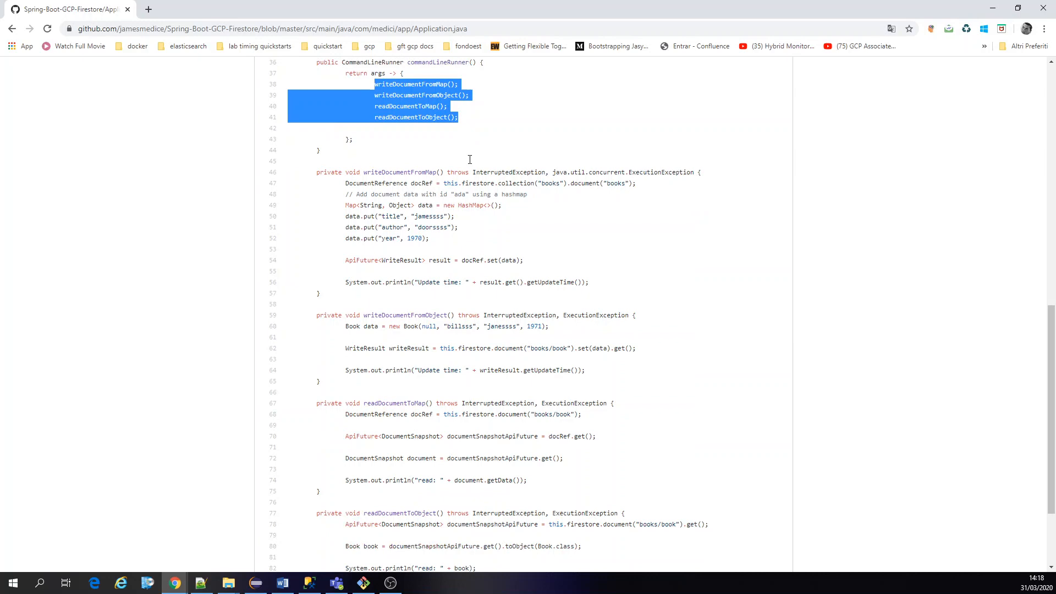
scroll("down", 3)
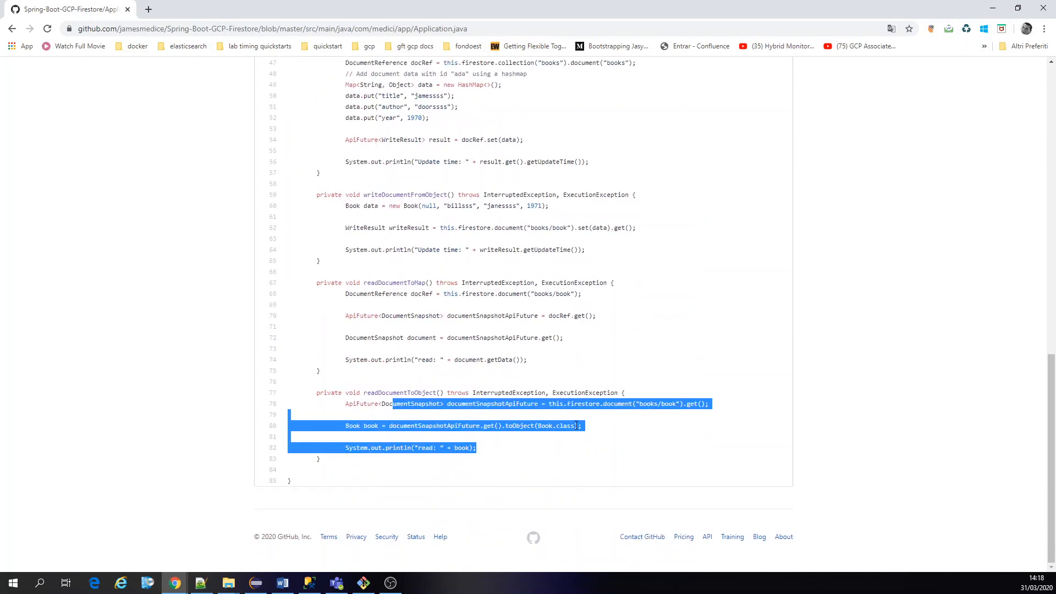
left_click(677, 403)
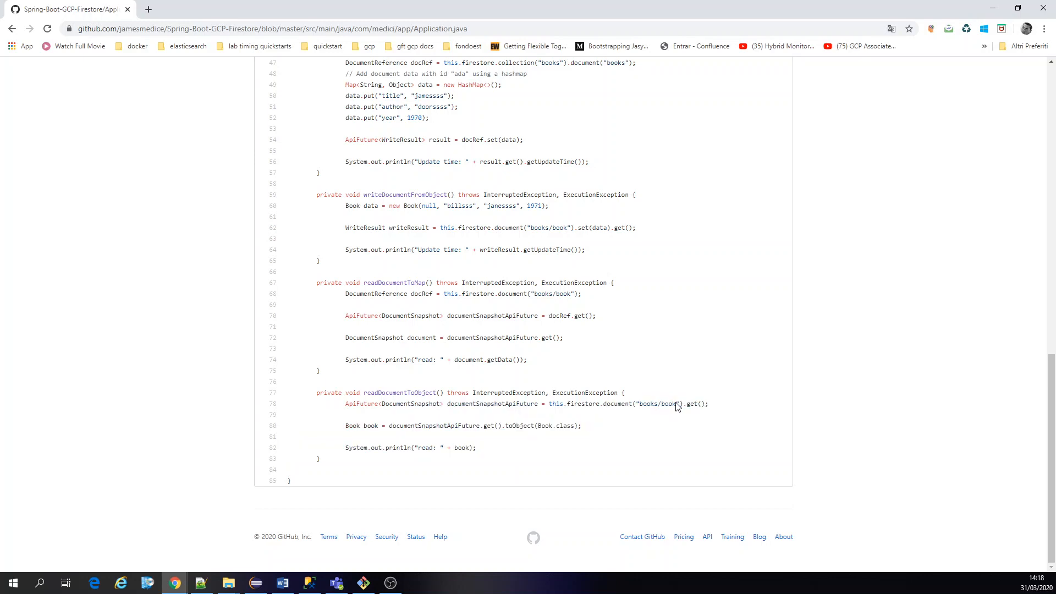
double_click(659, 403)
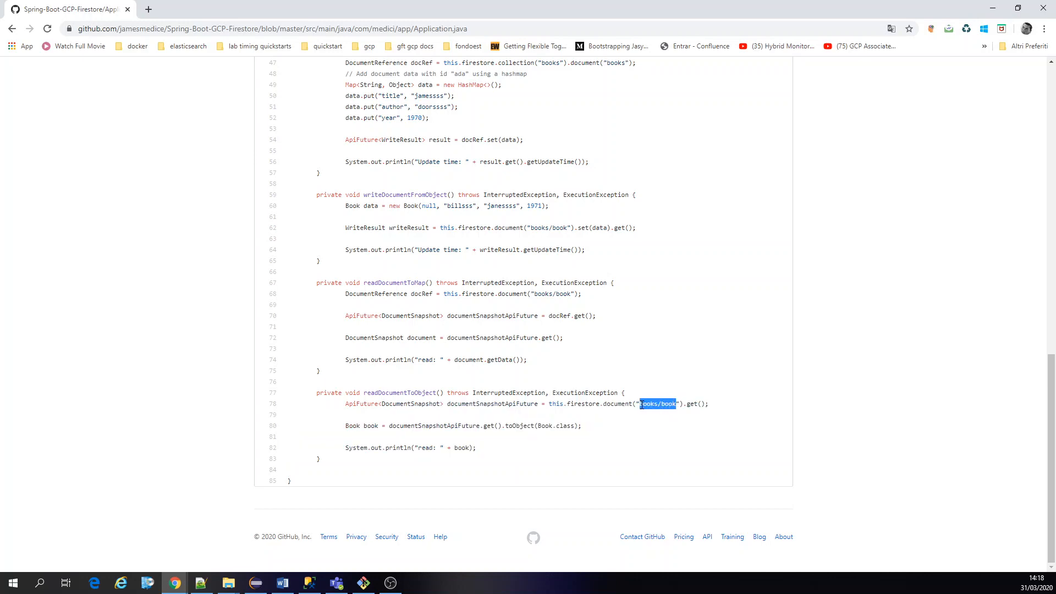
mouse_move(596, 381)
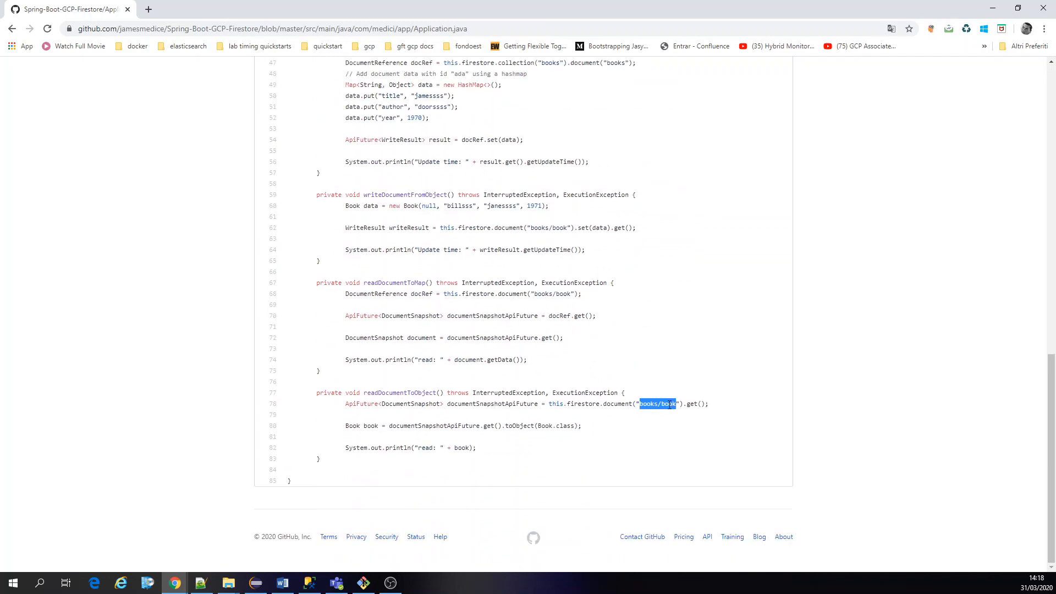
double_click(668, 403)
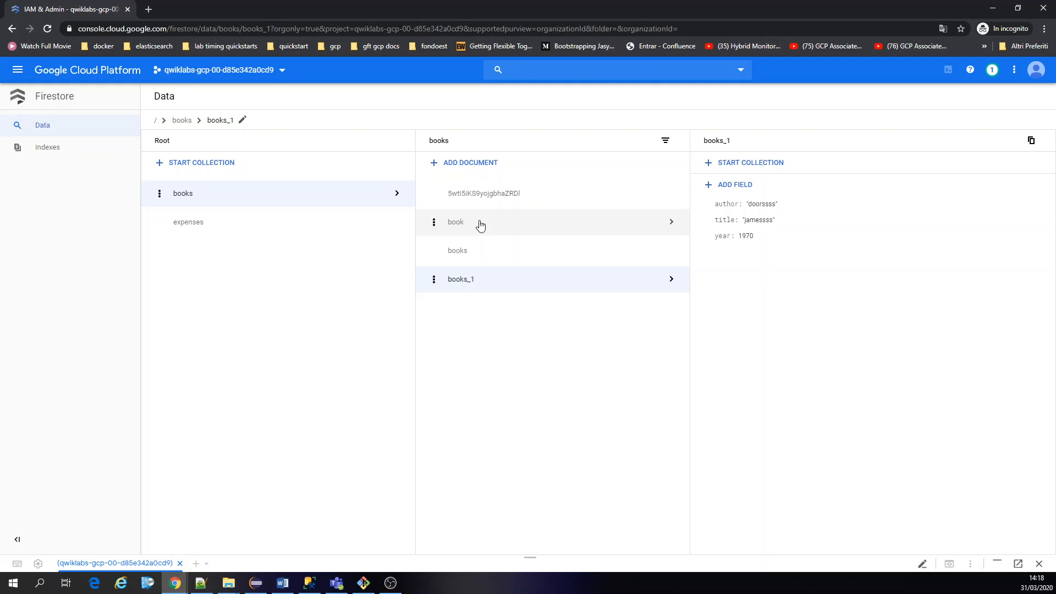
Open the Firestore book document (janessss, billsss, 1971) and compare it with the Git Bash output.
left_click(456, 221)
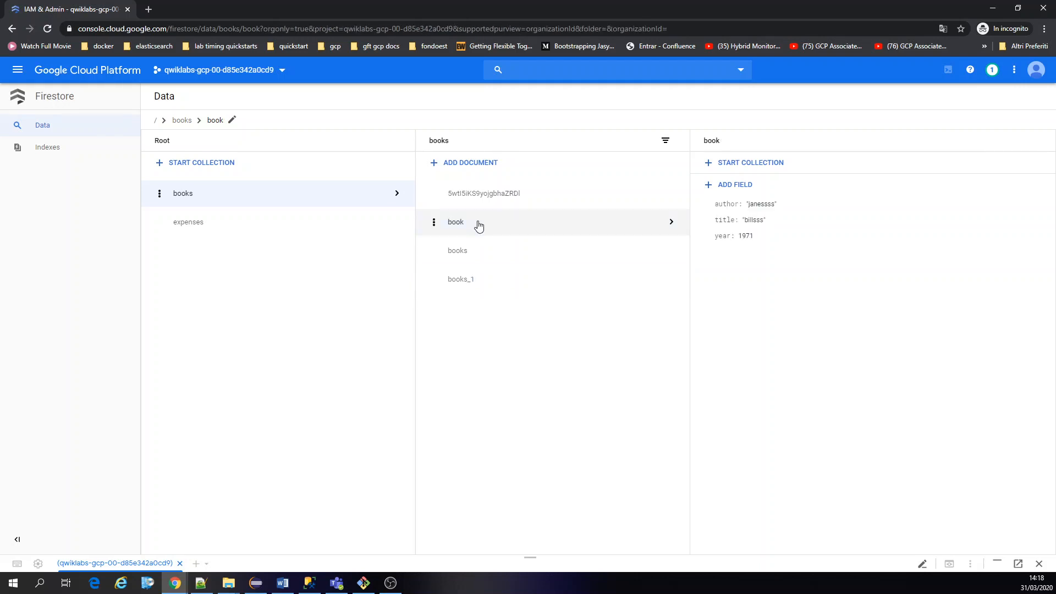
left_click(363, 582)
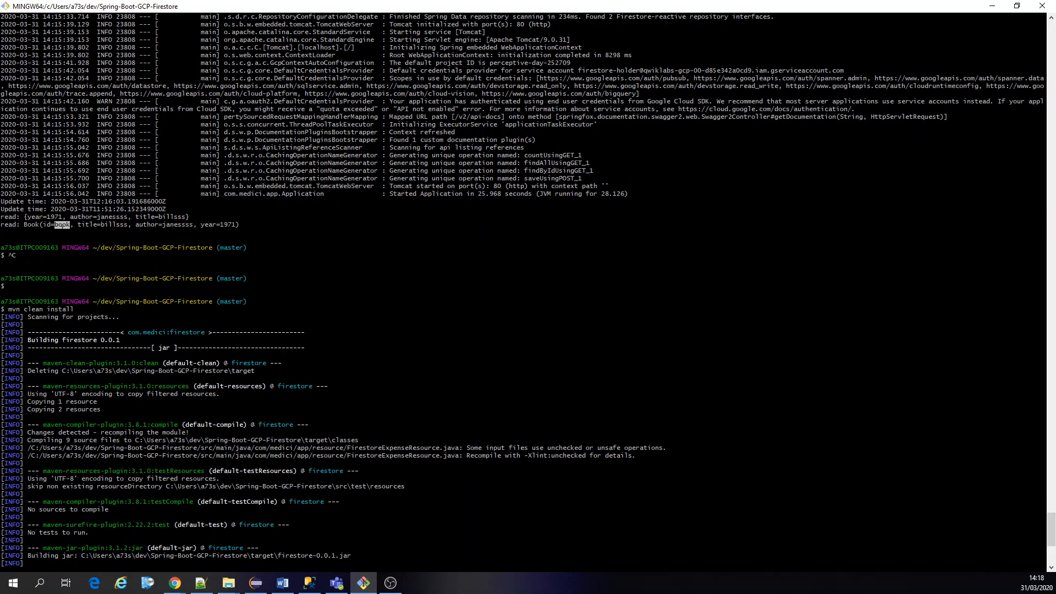
mouse_move(174, 582)
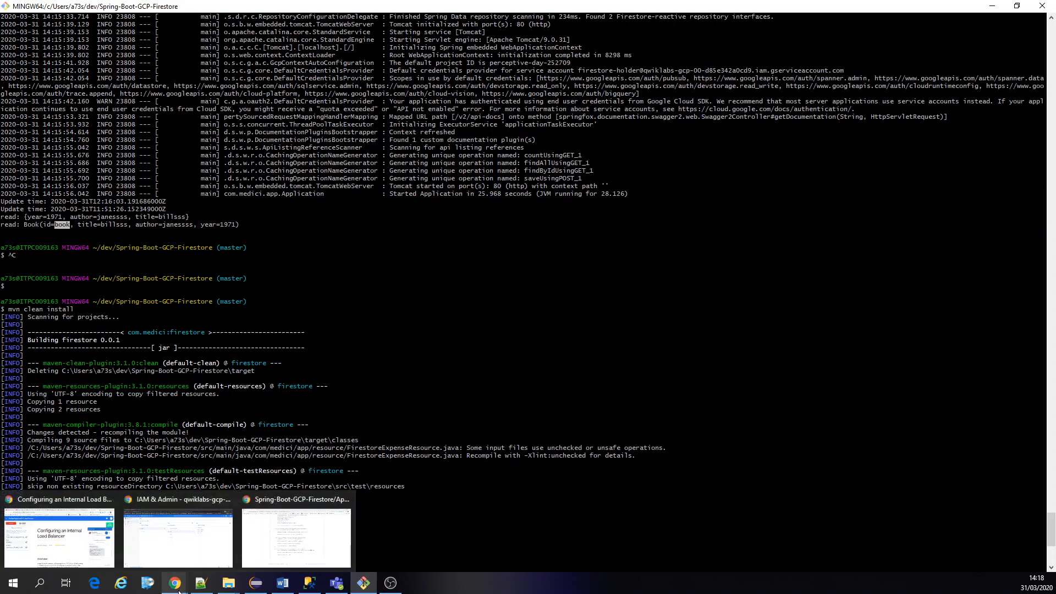
left_click(177, 537)
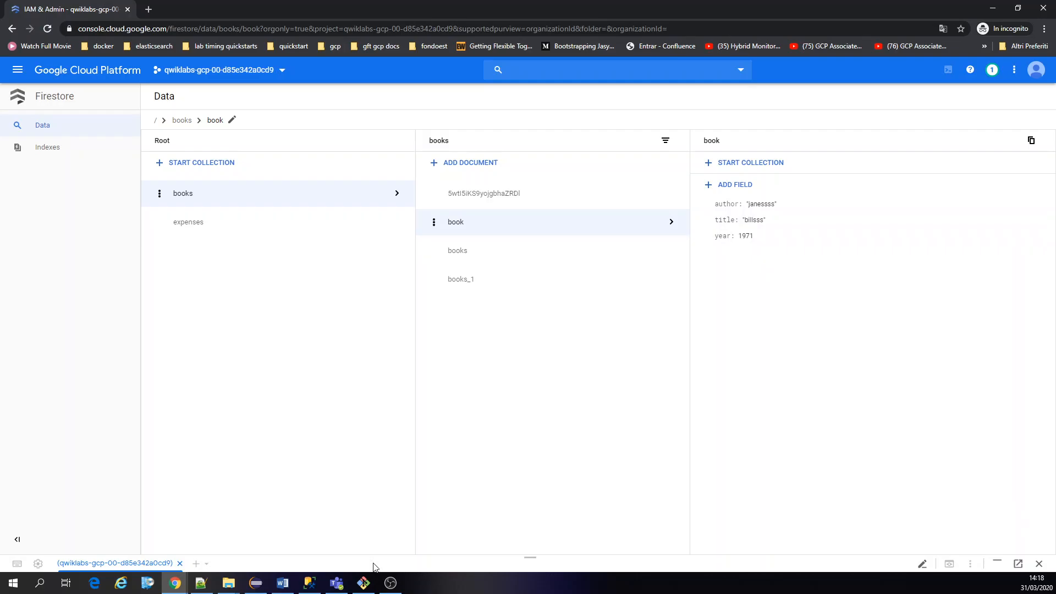
left_click(362, 583)
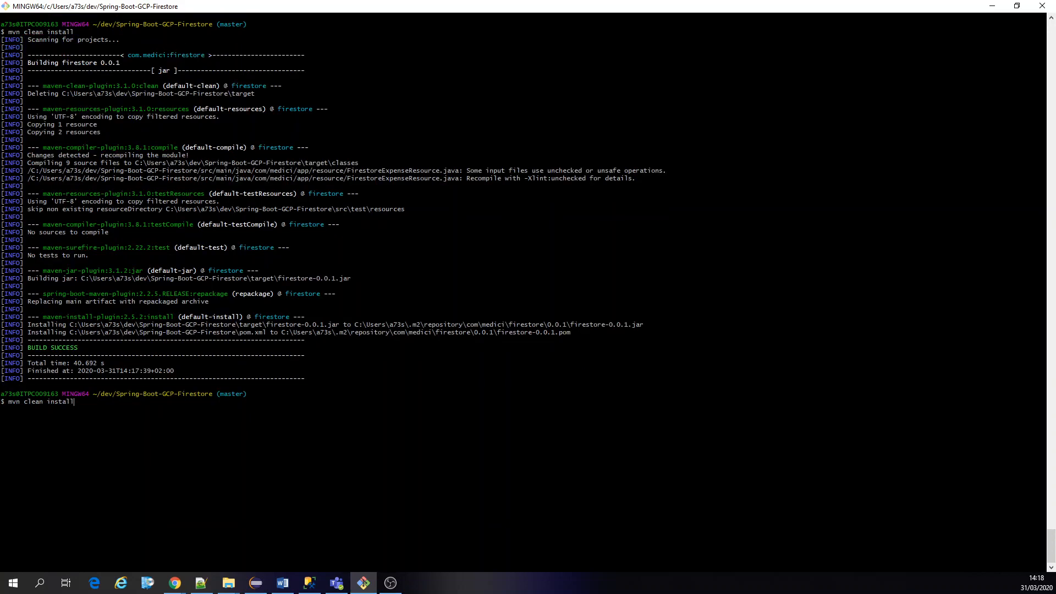
Run mvn spring-boot:run -Dserver.port=9001 and try loading 127.0.0.1:9001/swagger-ui.html.
type("mvn spring-boot:run -Dserver.port=9001")
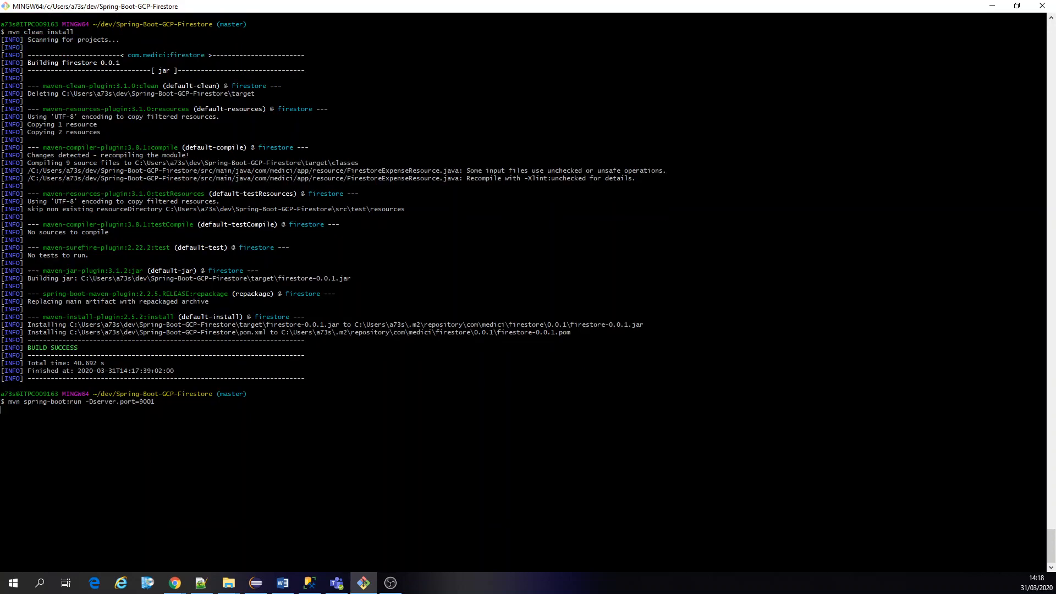
left_click(174, 582)
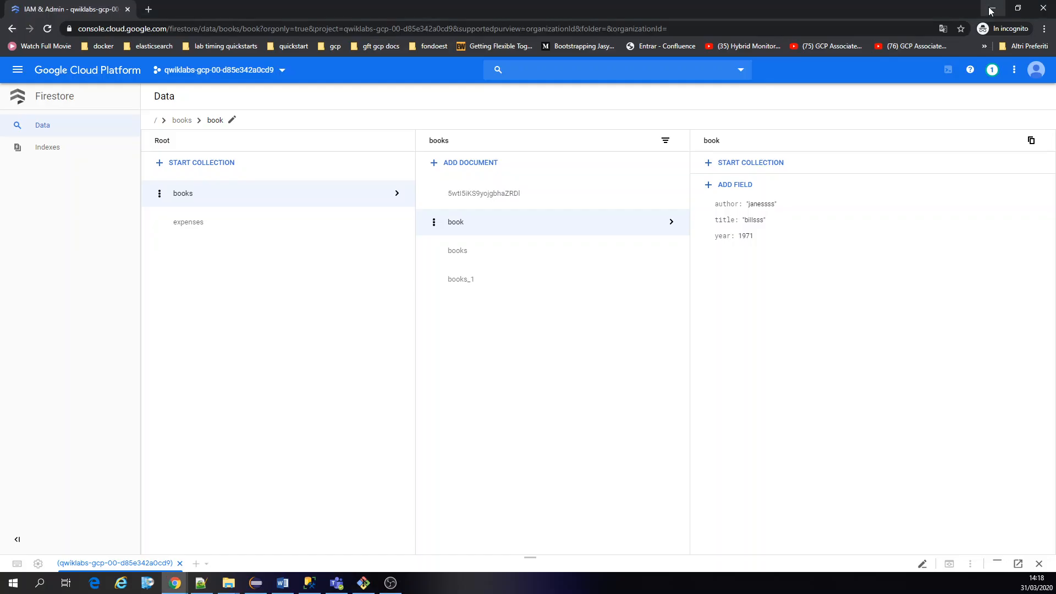
mouse_move(293, 453)
type("12")
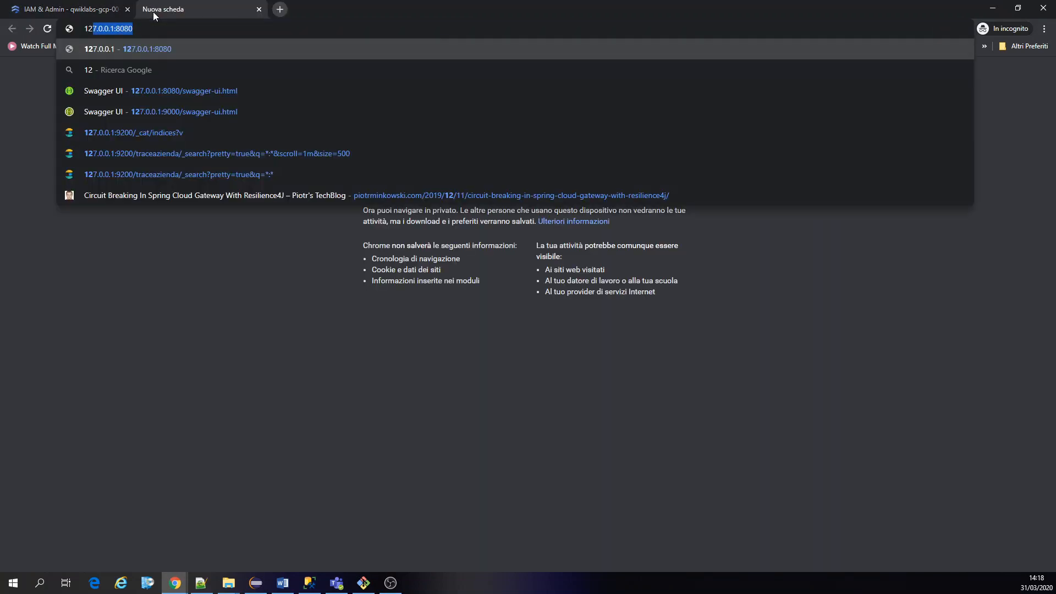
left_click(162, 111)
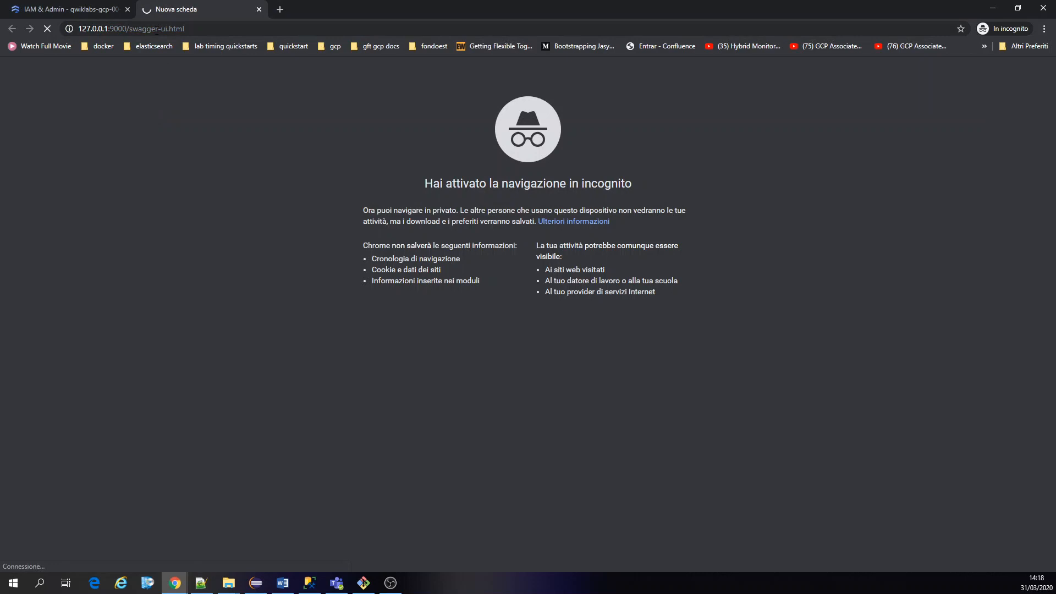
type("1")
key("Return")
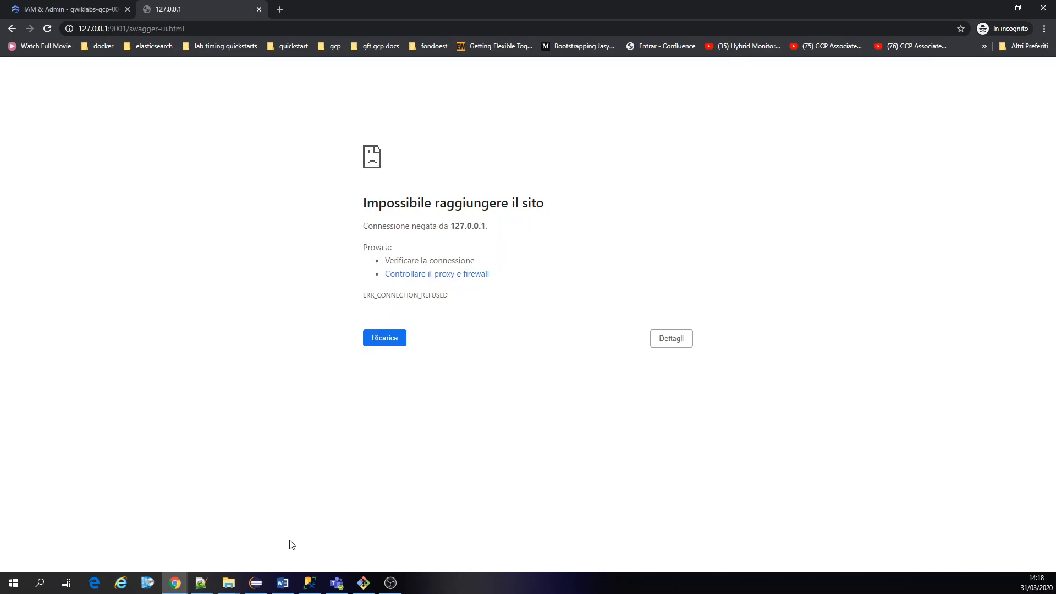
left_click(363, 582)
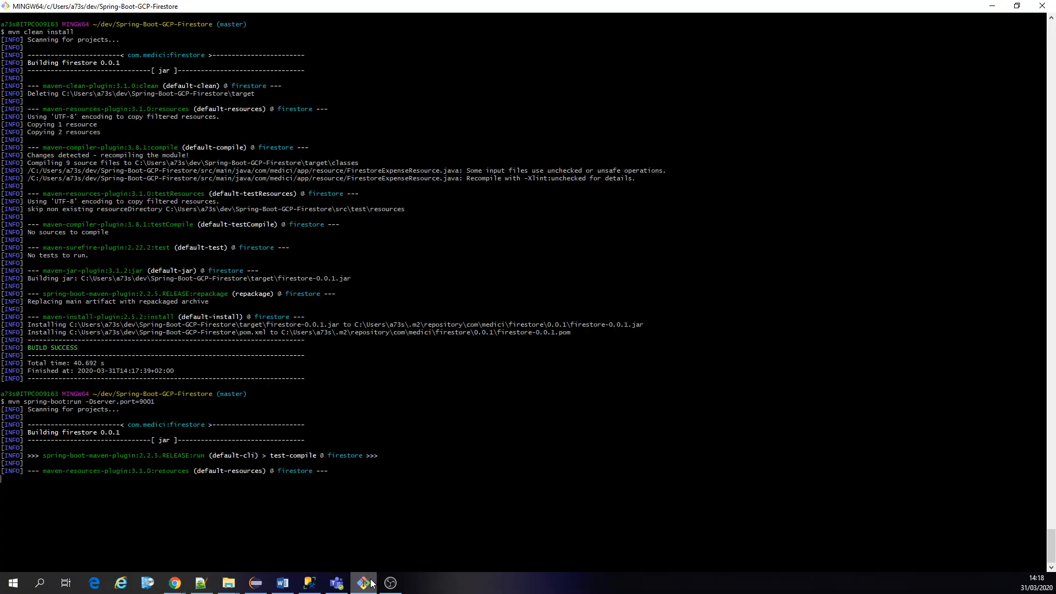
Review the failed port-80 startup and trim the run command to plain mvn spring-boot:run.
left_click(176, 582)
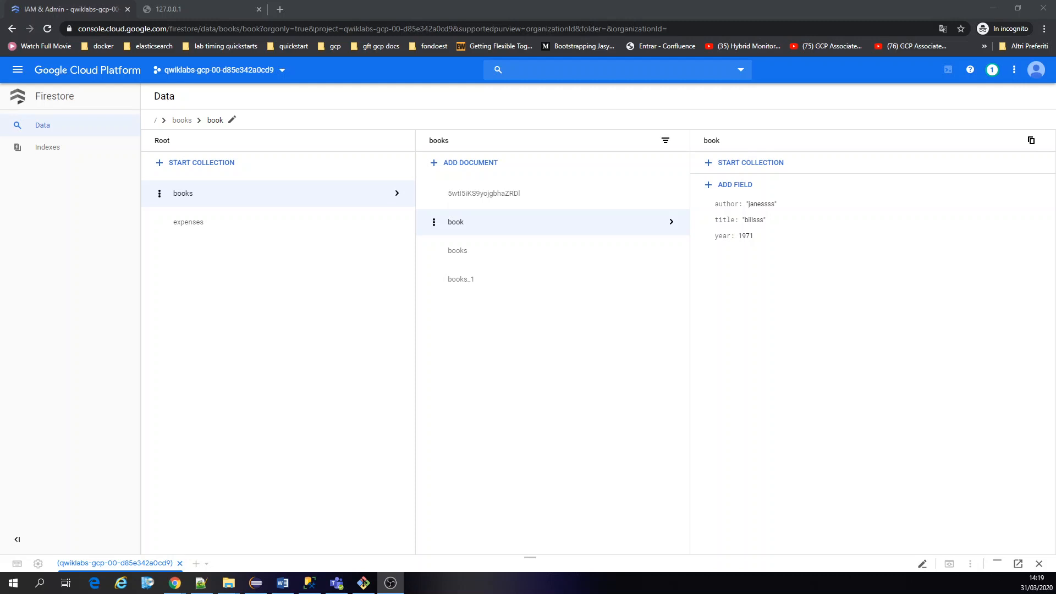
left_click(364, 582)
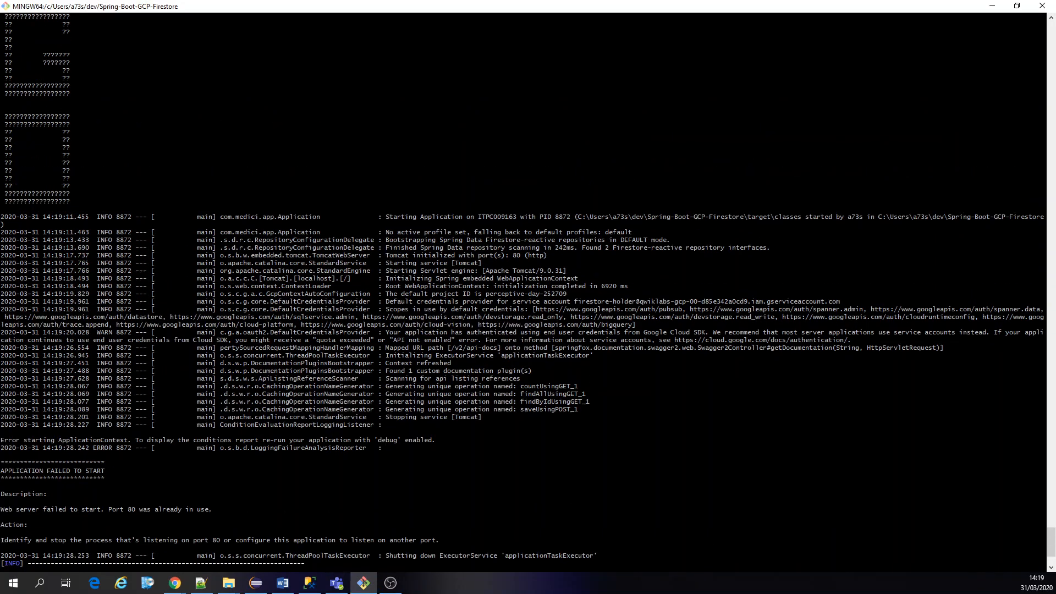
scroll("down", 3)
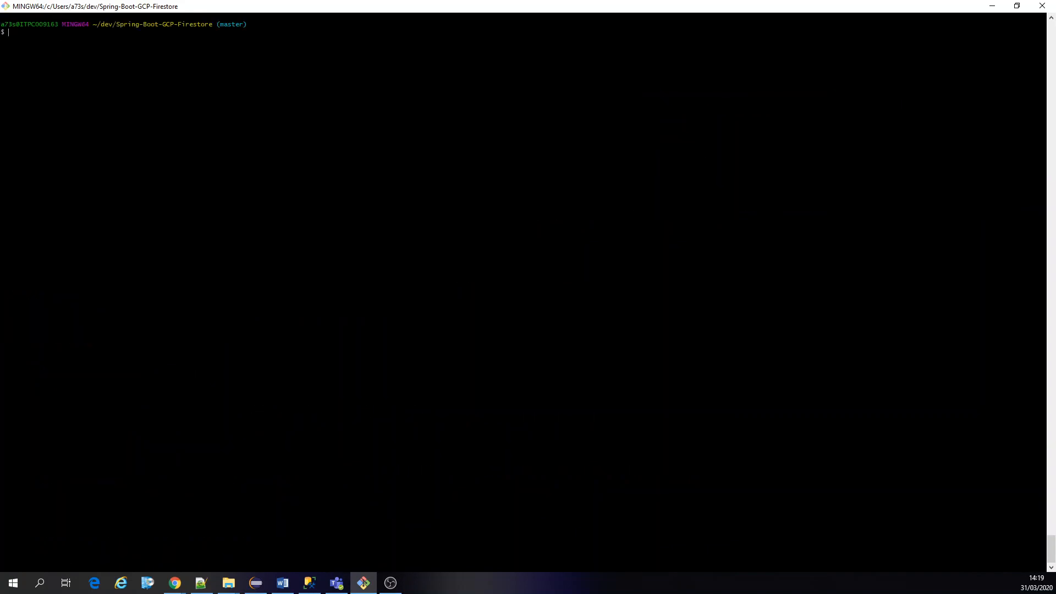
type("mvn spring-boot:run -Dserver.port=9001")
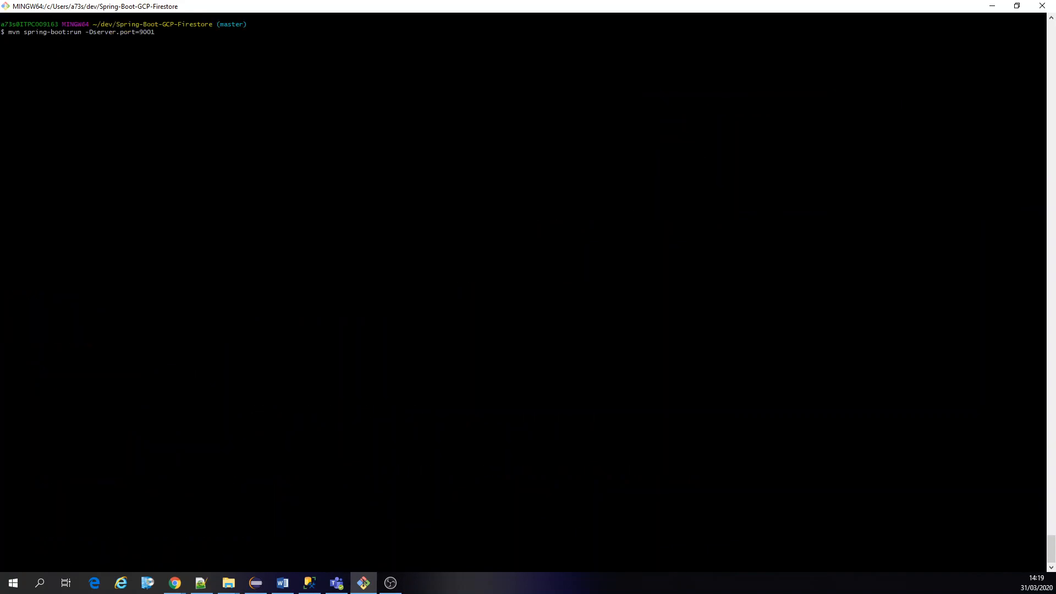
key("Backspace")
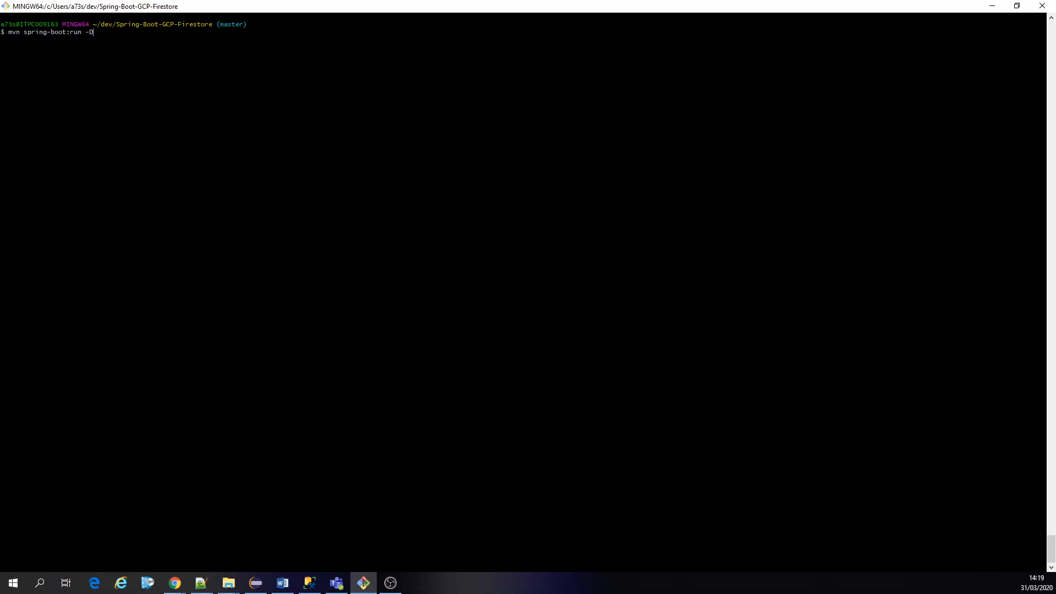
key("BackSpace")
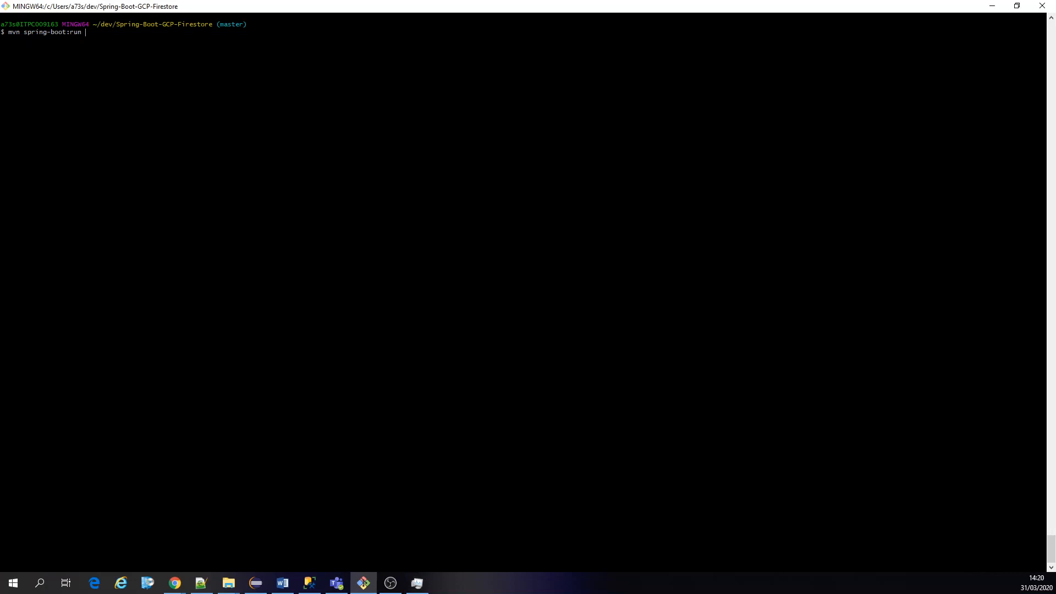
type("mvn clean install")
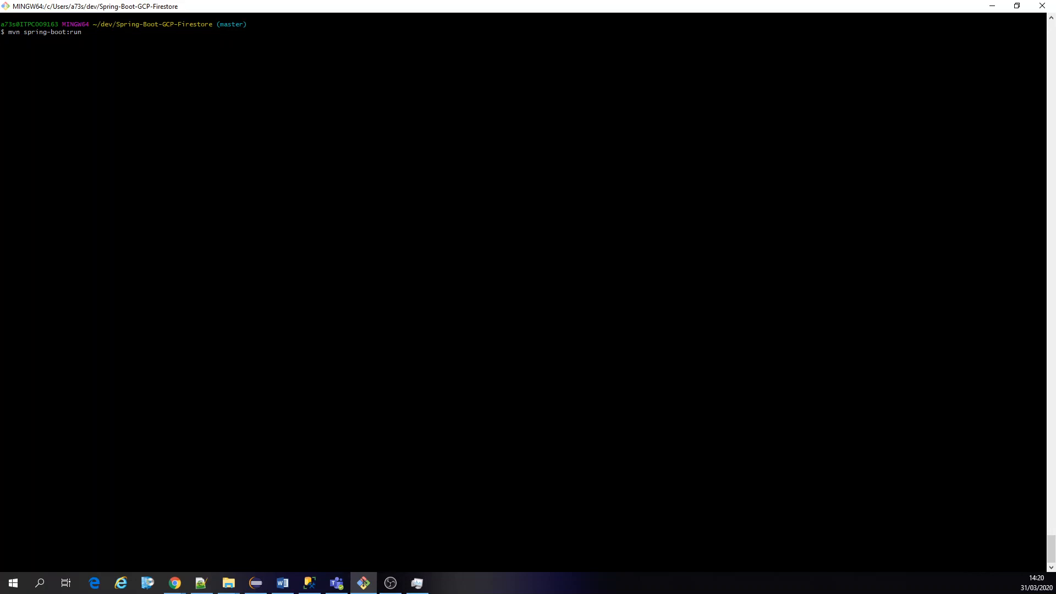
left_click(255, 582)
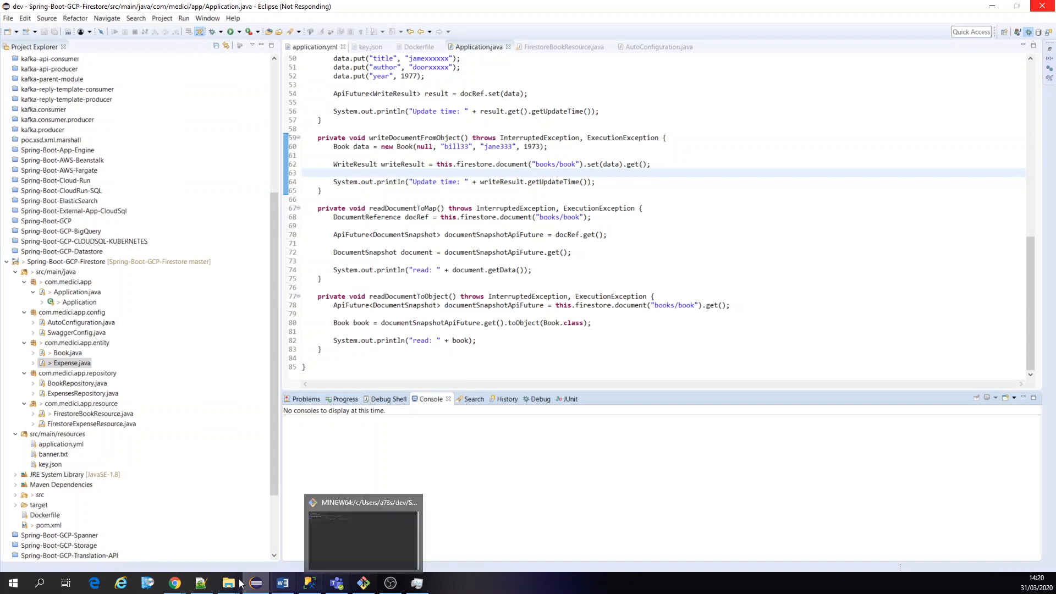
left_click(315, 48)
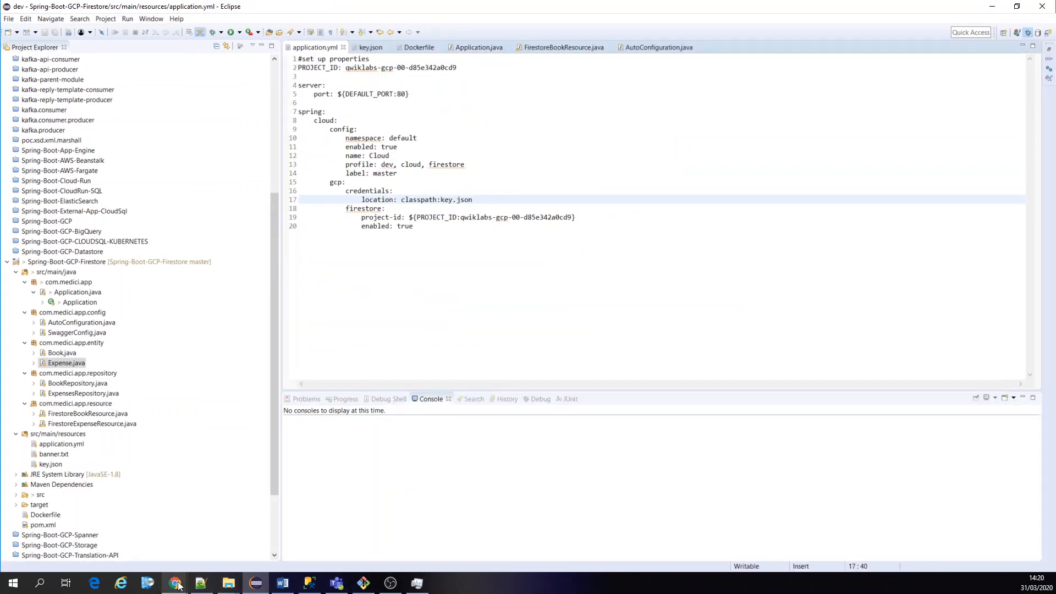
left_click(655, 48)
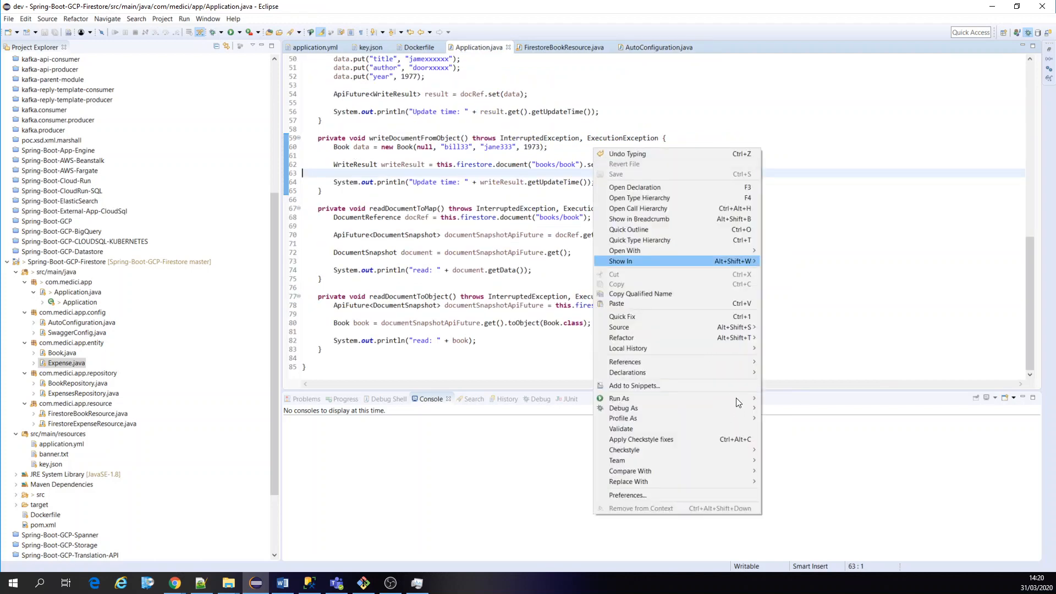
mouse_move(746, 402)
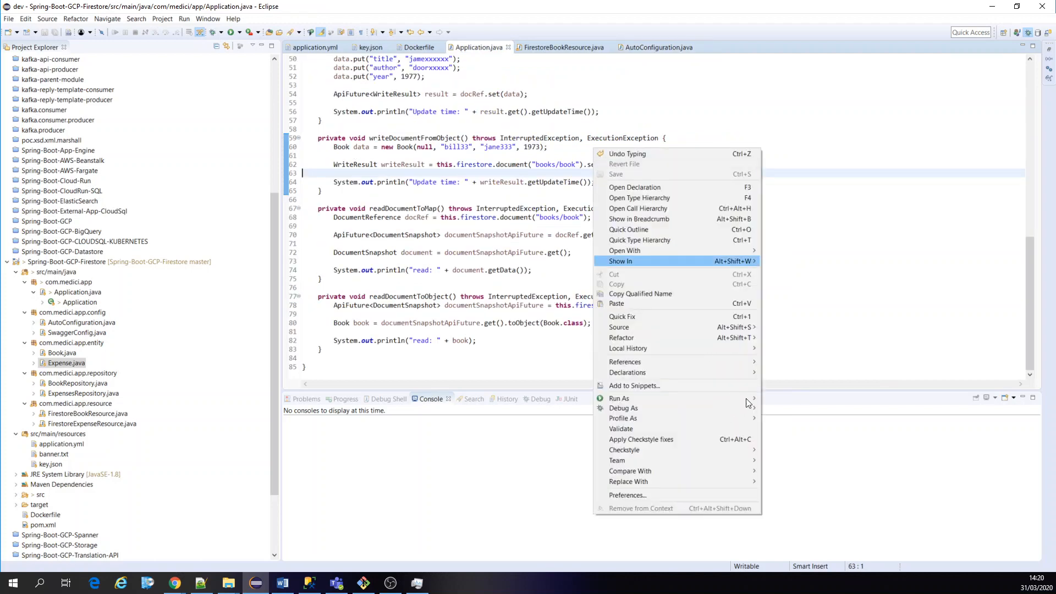
mouse_move(679, 396)
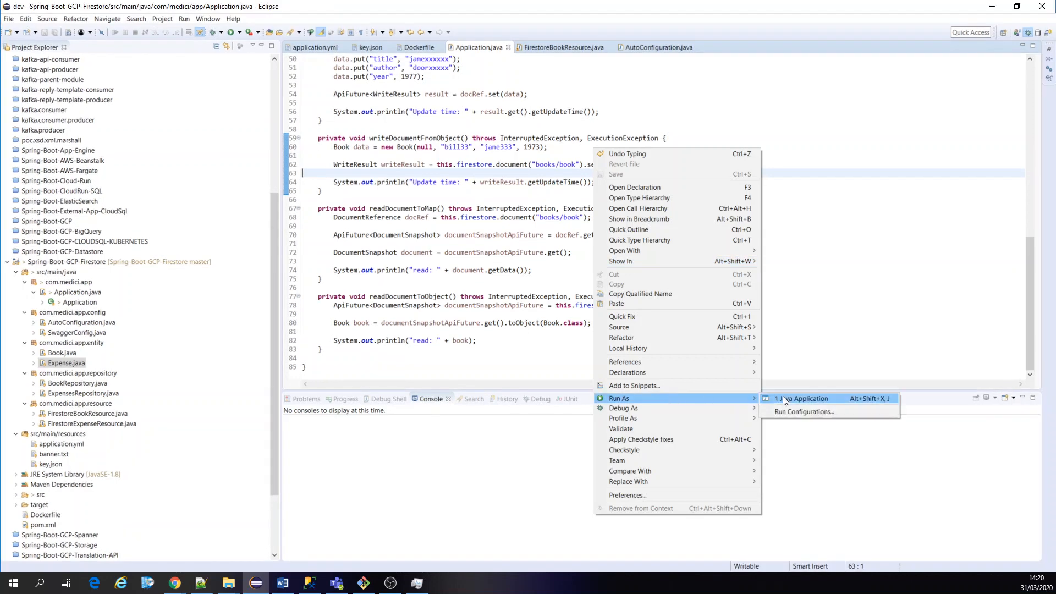
left_click(803, 412)
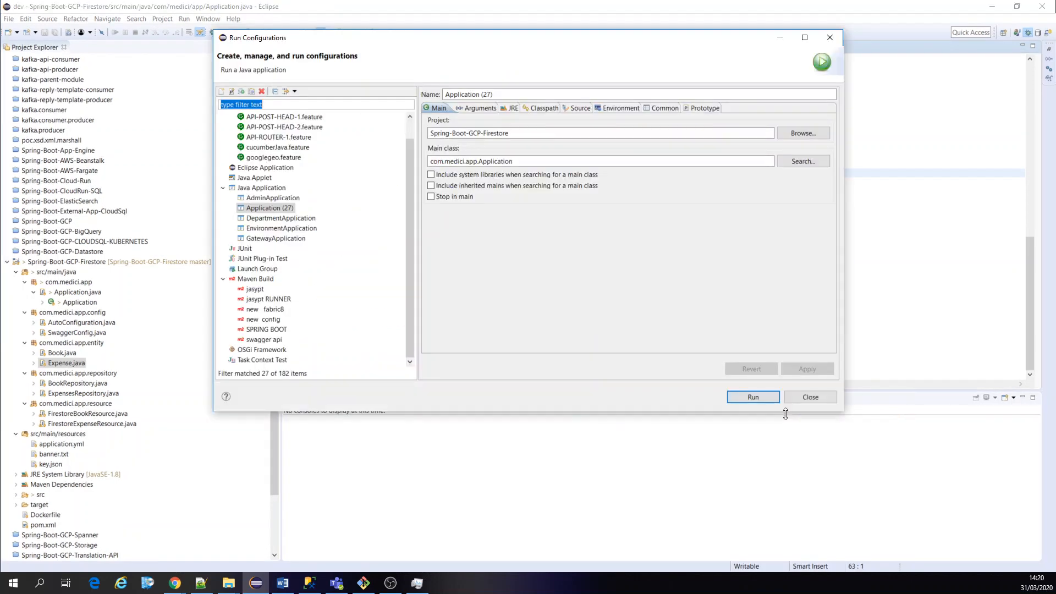
left_click(479, 108)
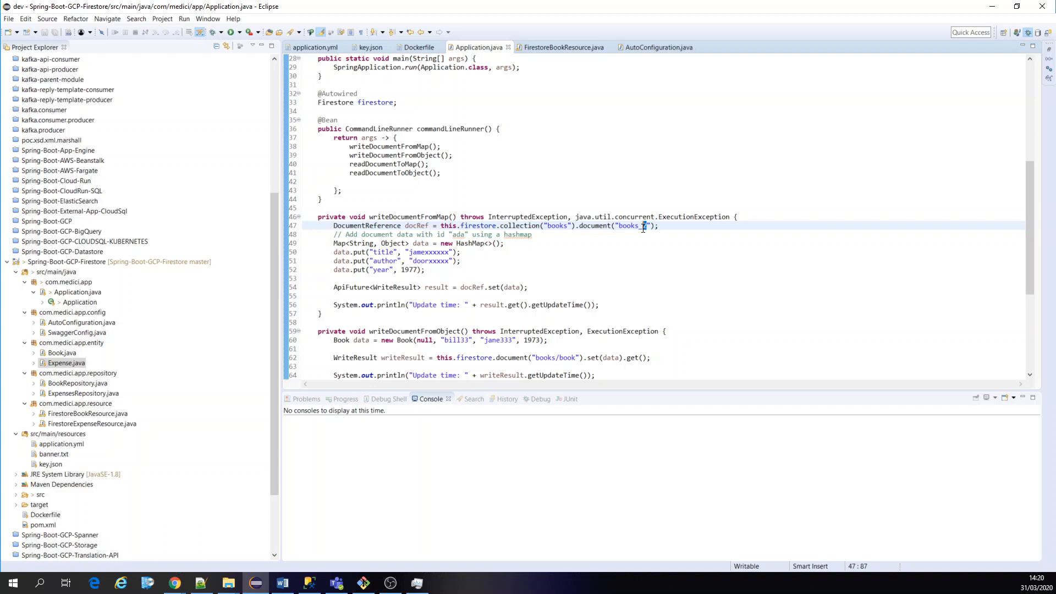
mouse_move(683, 233)
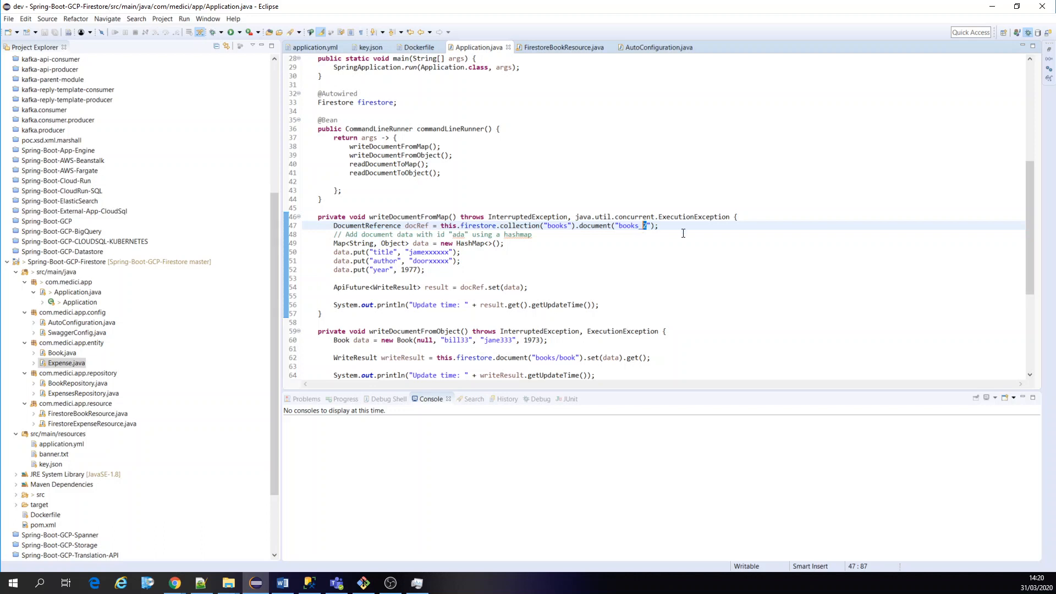
mouse_move(726, 303)
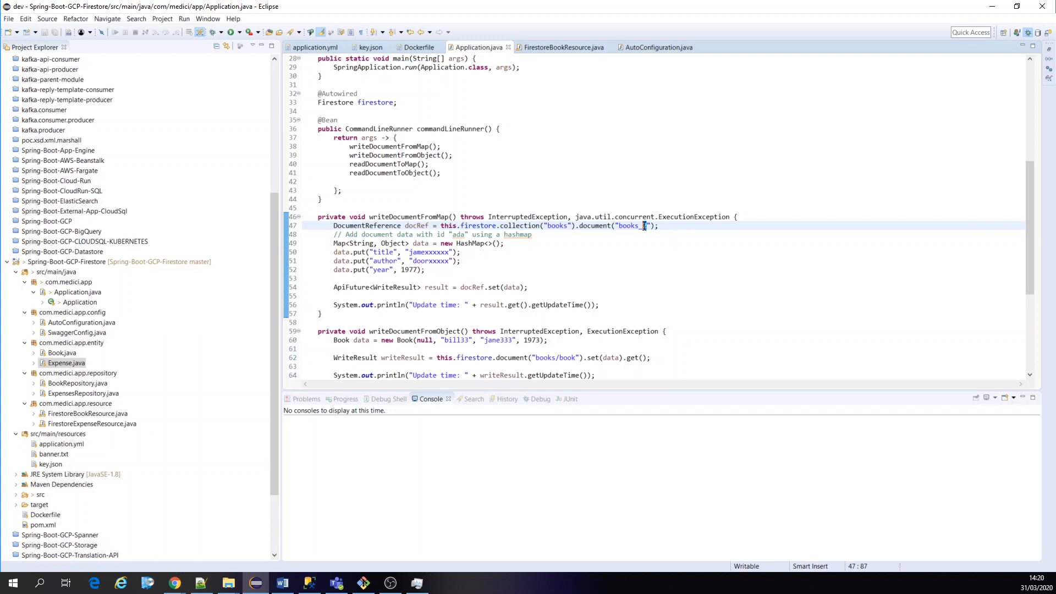
Change the written document to books_4, save Application.java, and run it as a Java Application.
type("4")
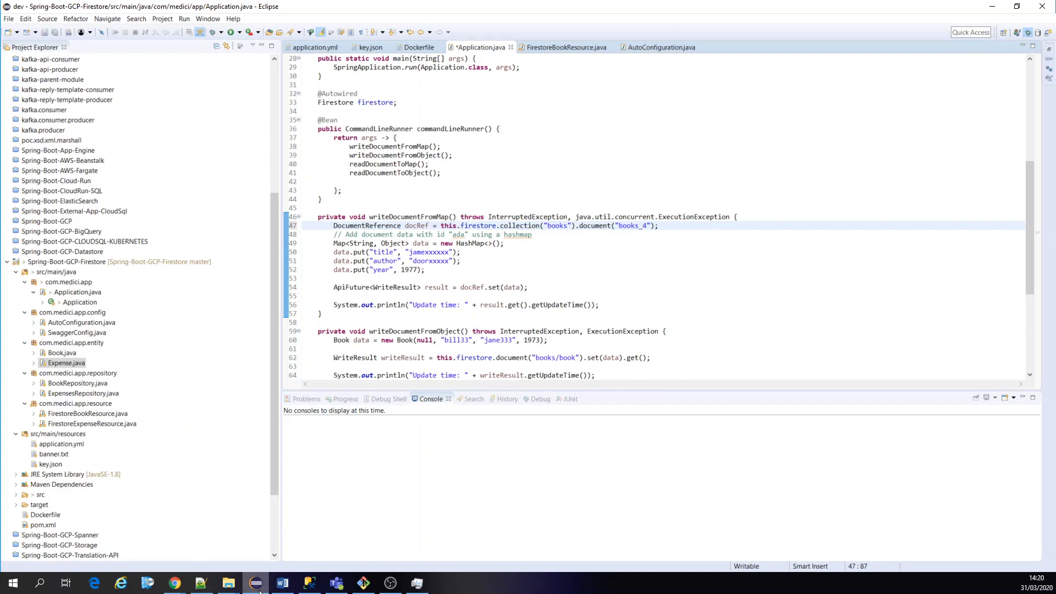
left_click(752, 330)
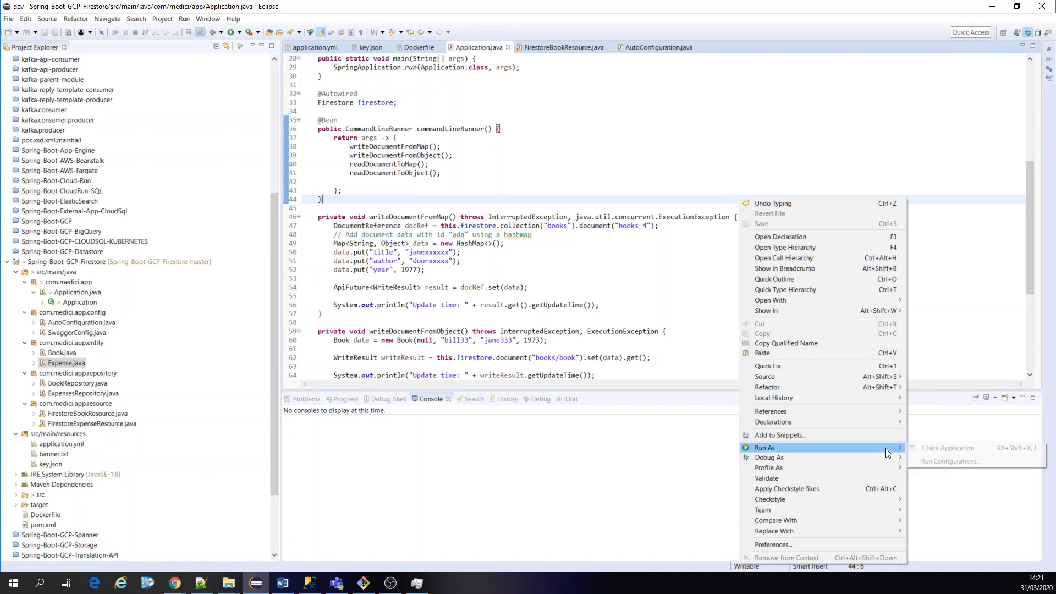
left_click(947, 447)
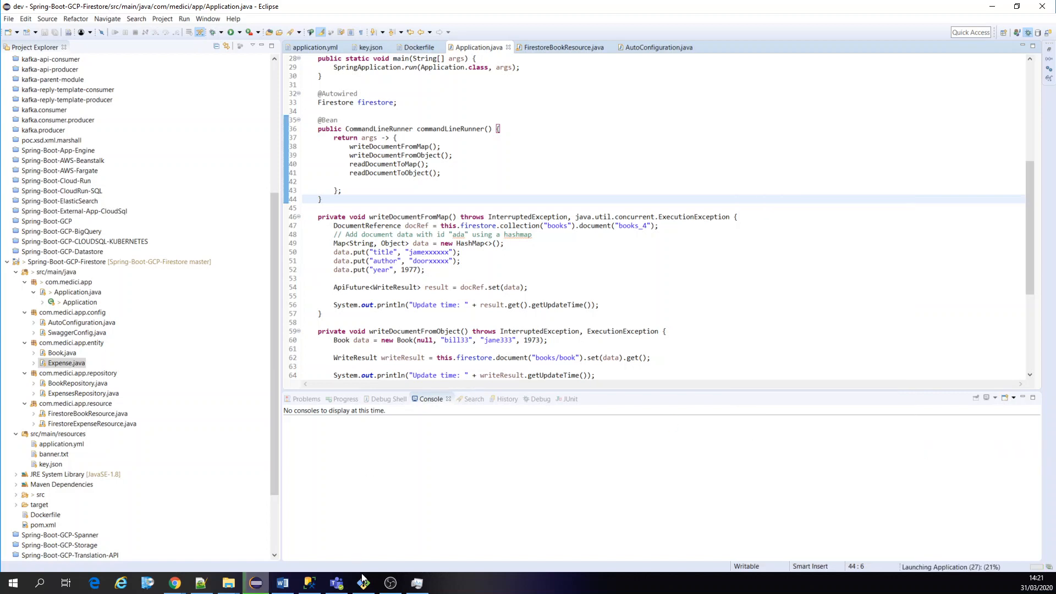
left_click(362, 582)
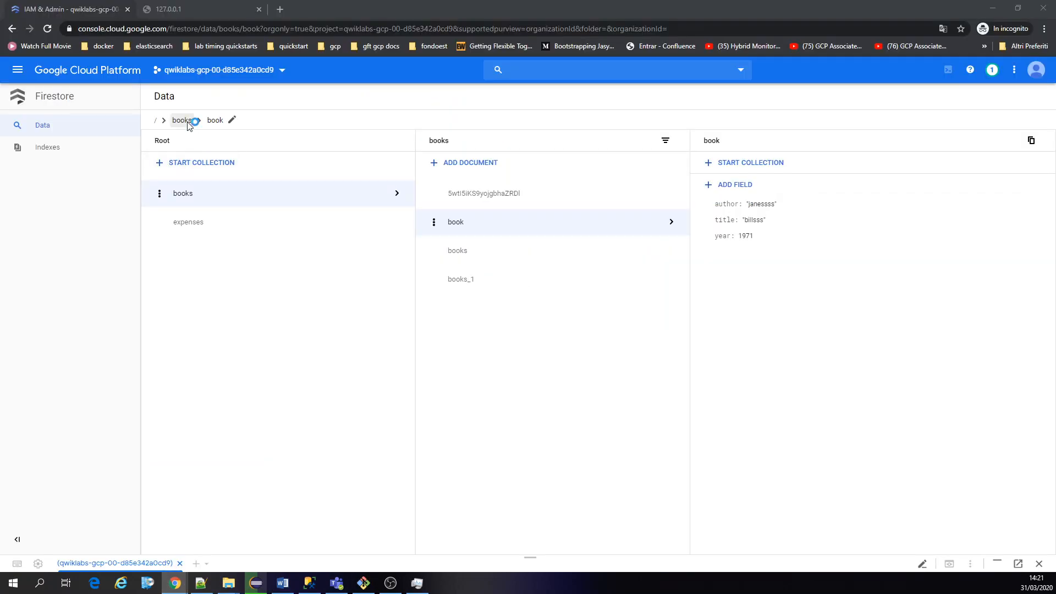
Navigate through the expenses collection and back into the books collection.
left_click(182, 120)
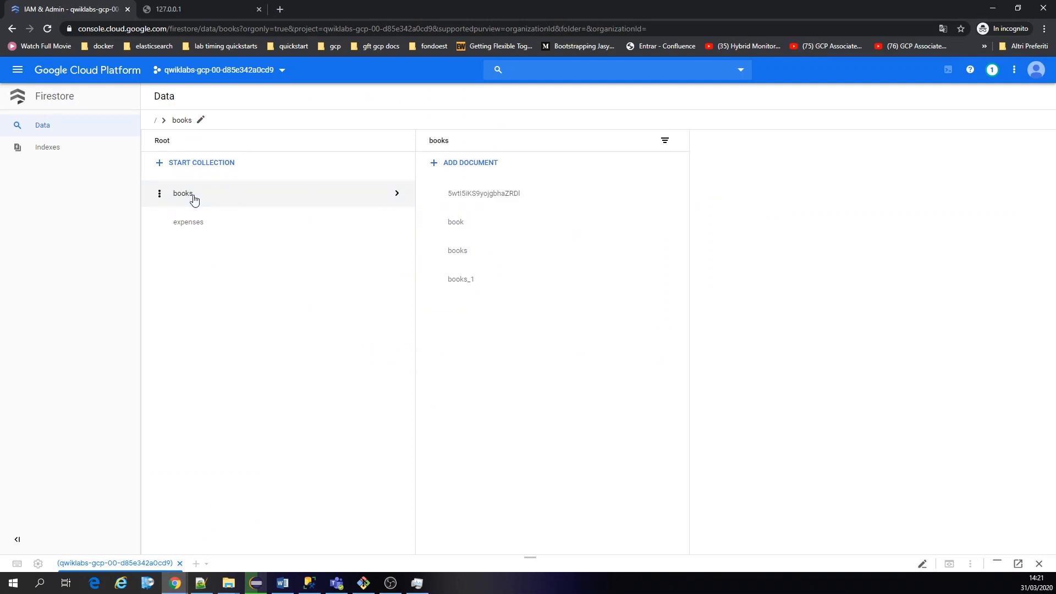
left_click(188, 221)
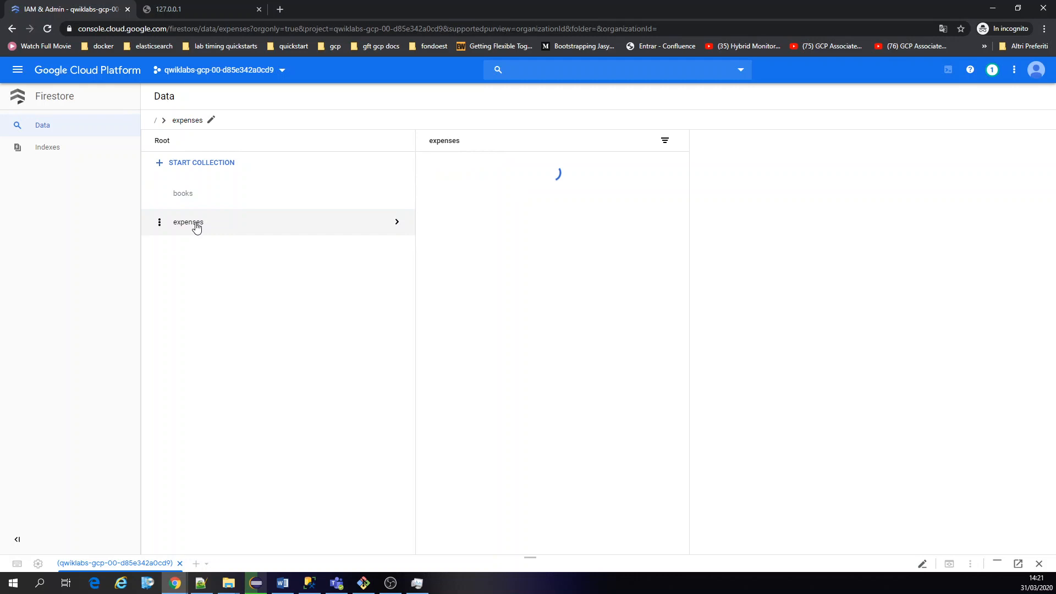
left_click(187, 221)
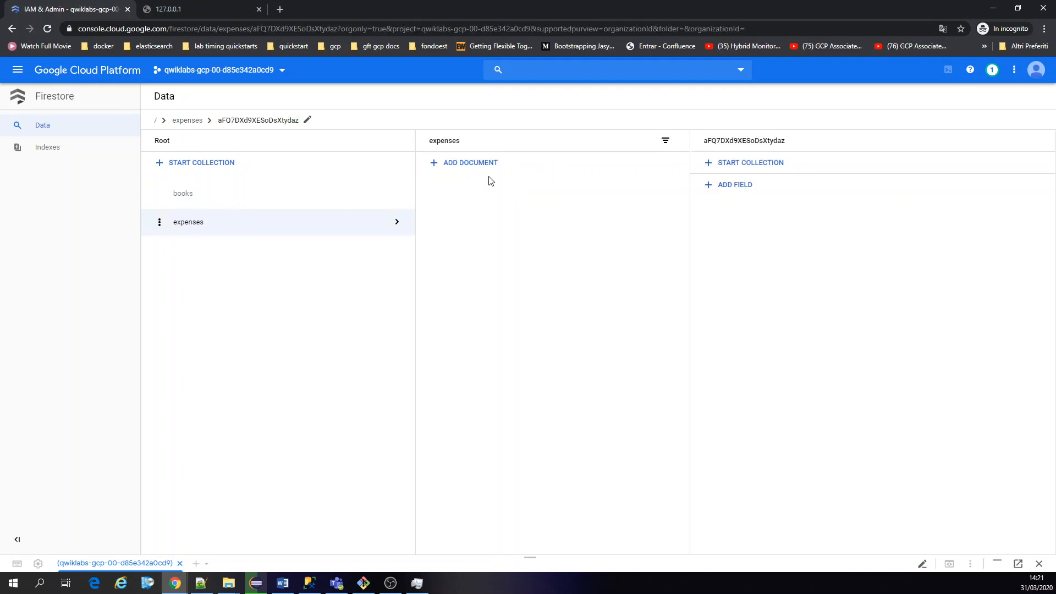
left_click(182, 193)
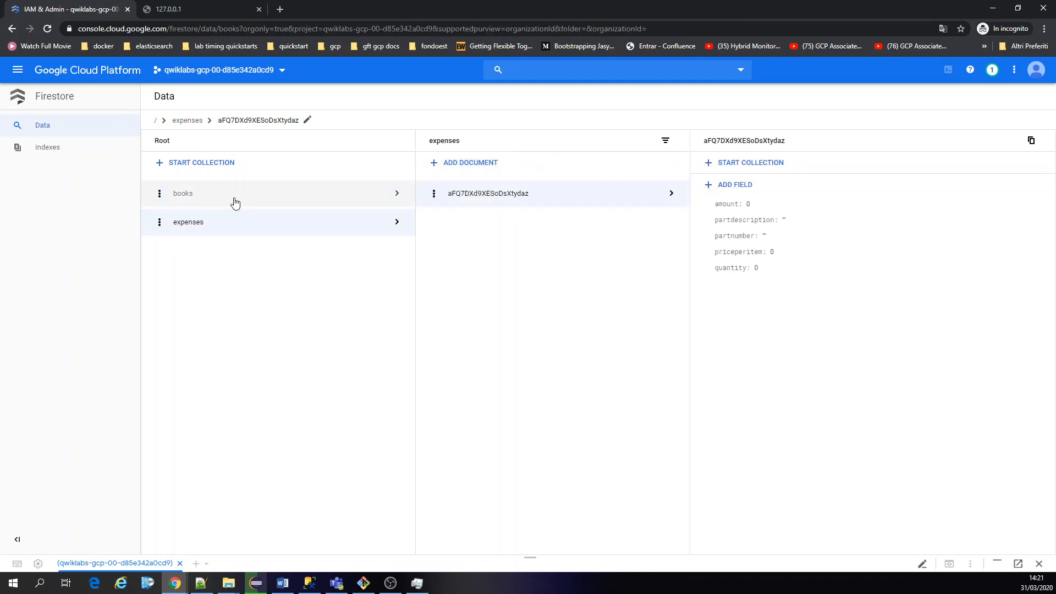
left_click(183, 193)
type("127.0.0.1")
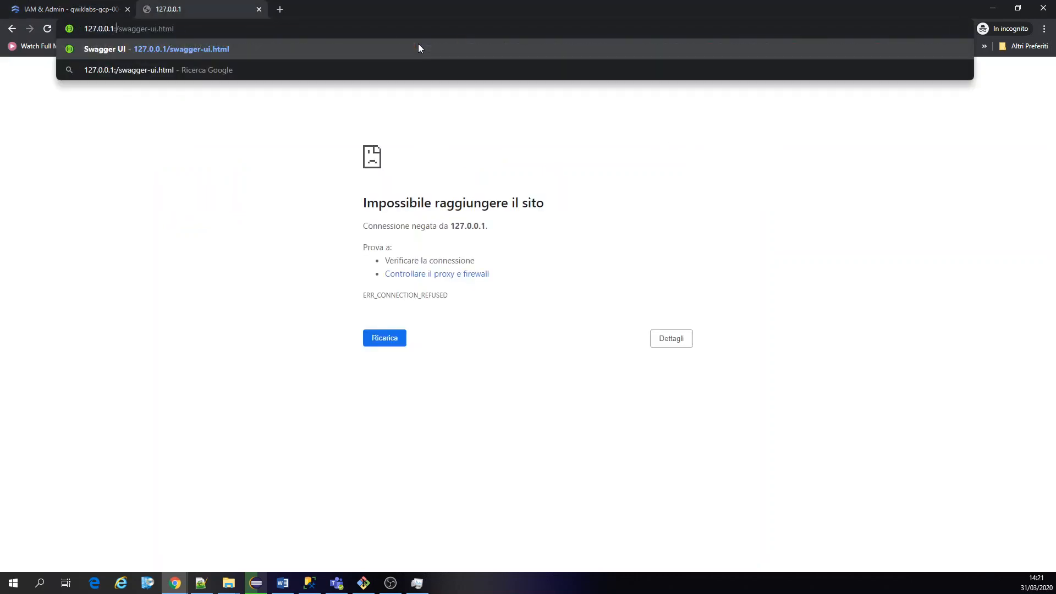
Inspect the fields of the books_1, books and book documents.
left_click(64, 8)
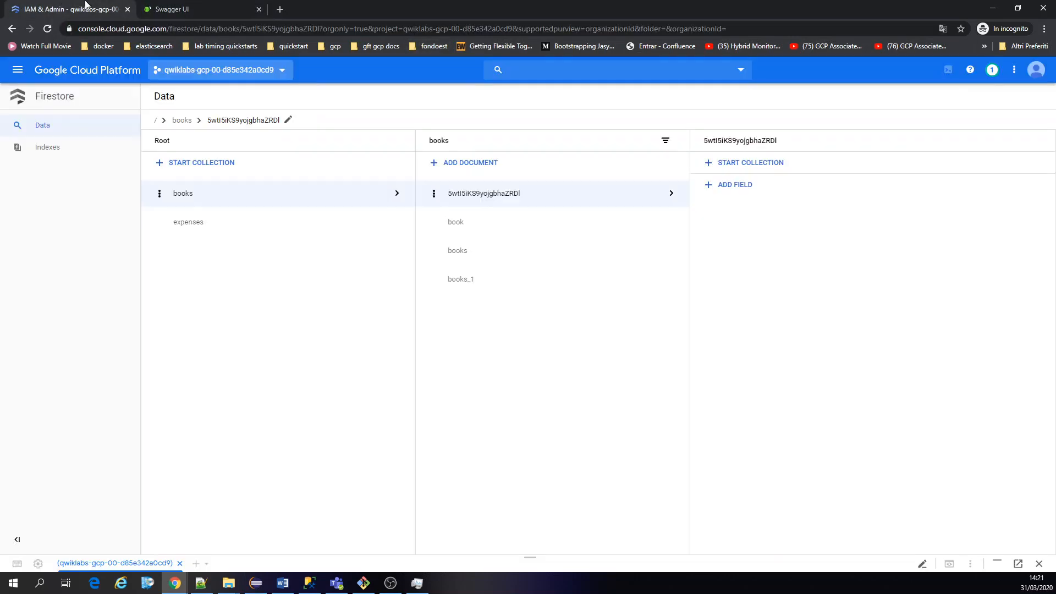
mouse_move(201, 193)
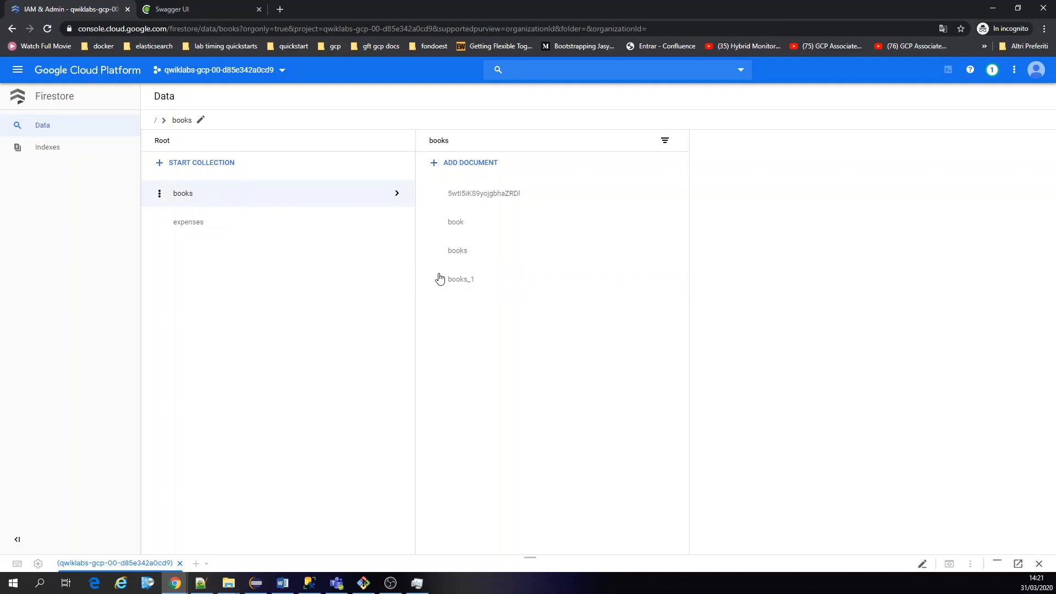
left_click(460, 279)
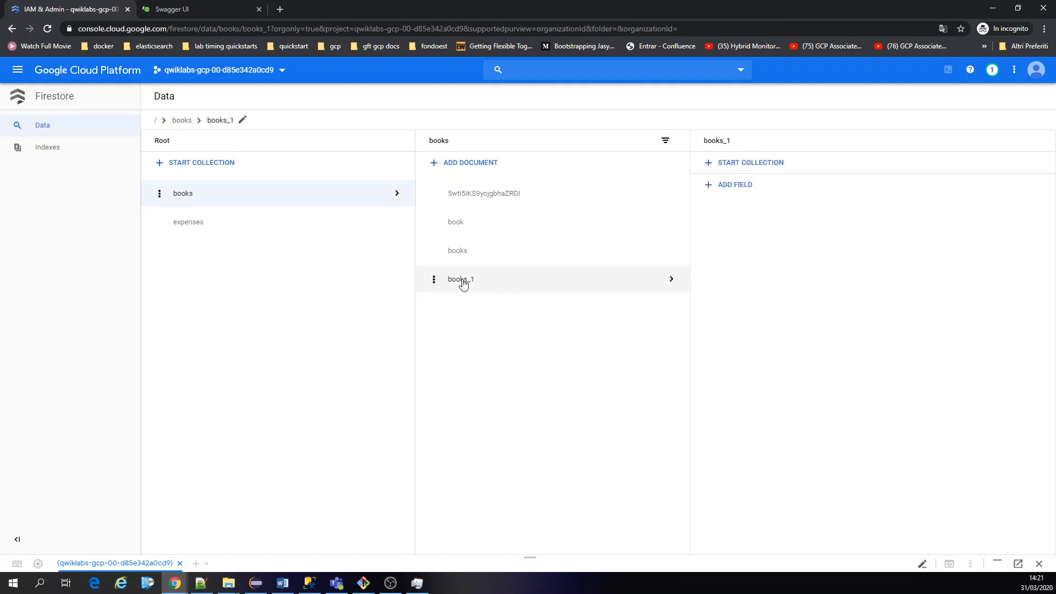
left_click(457, 251)
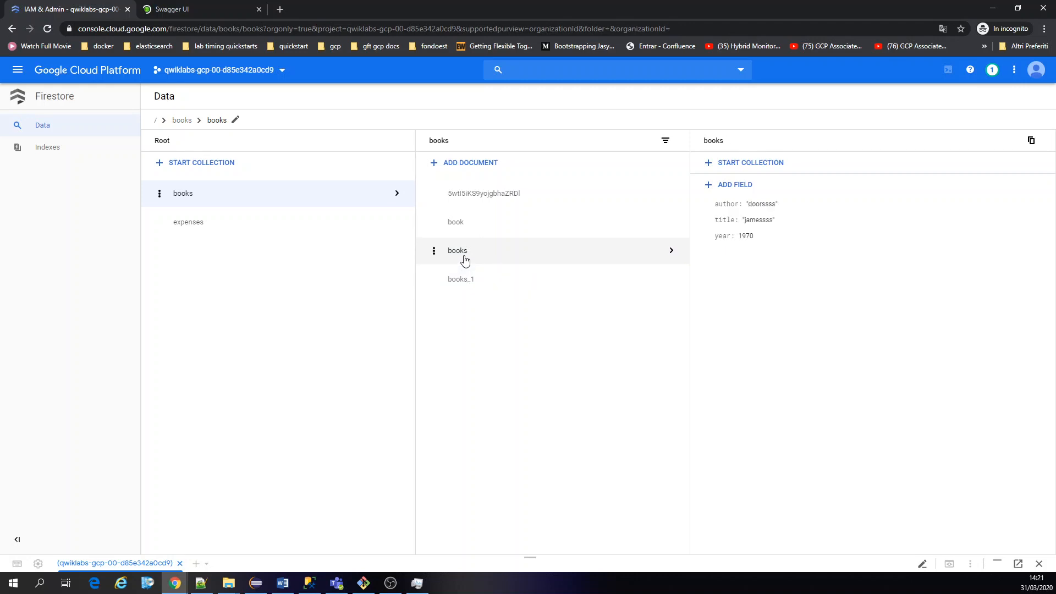
left_click(455, 221)
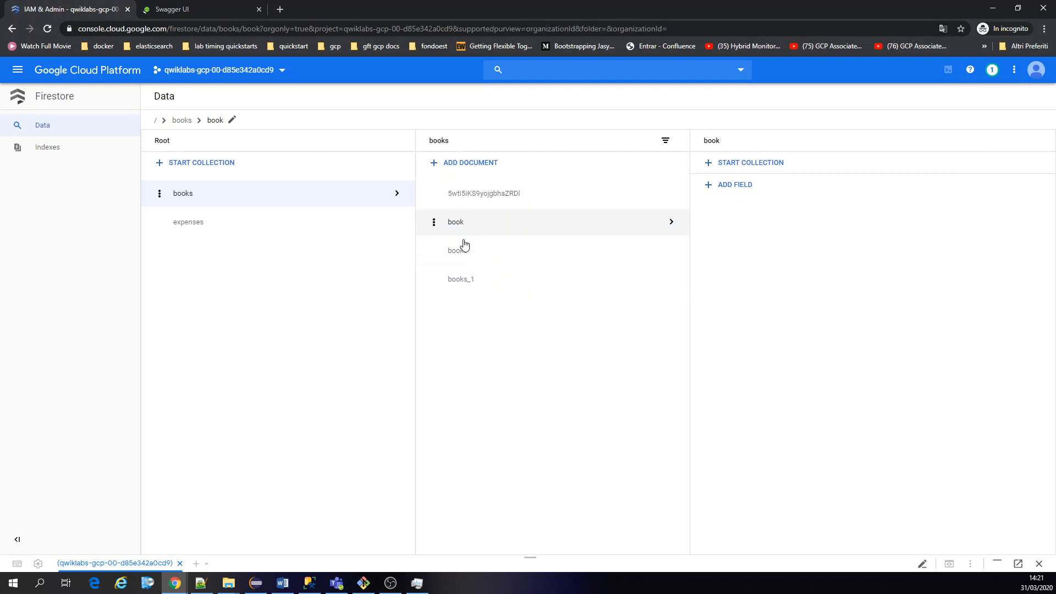
left_click(460, 279)
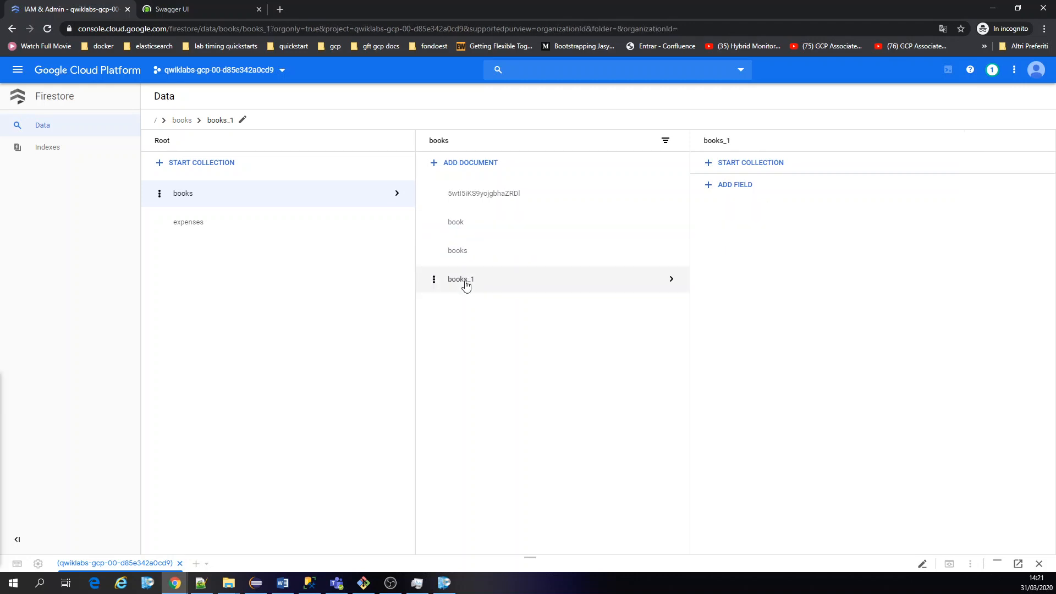
left_click(461, 278)
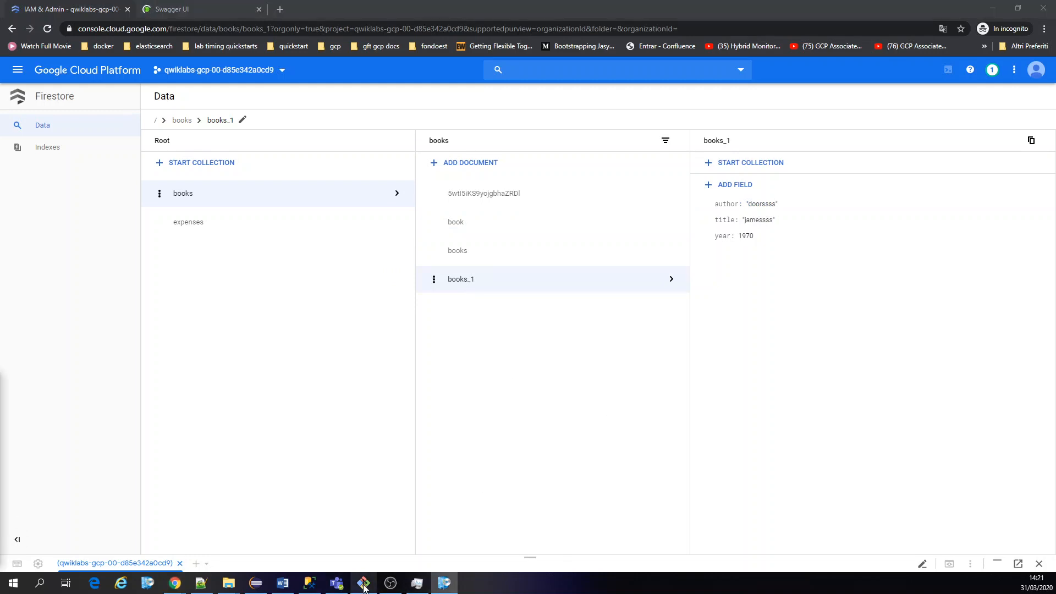
left_click(364, 583)
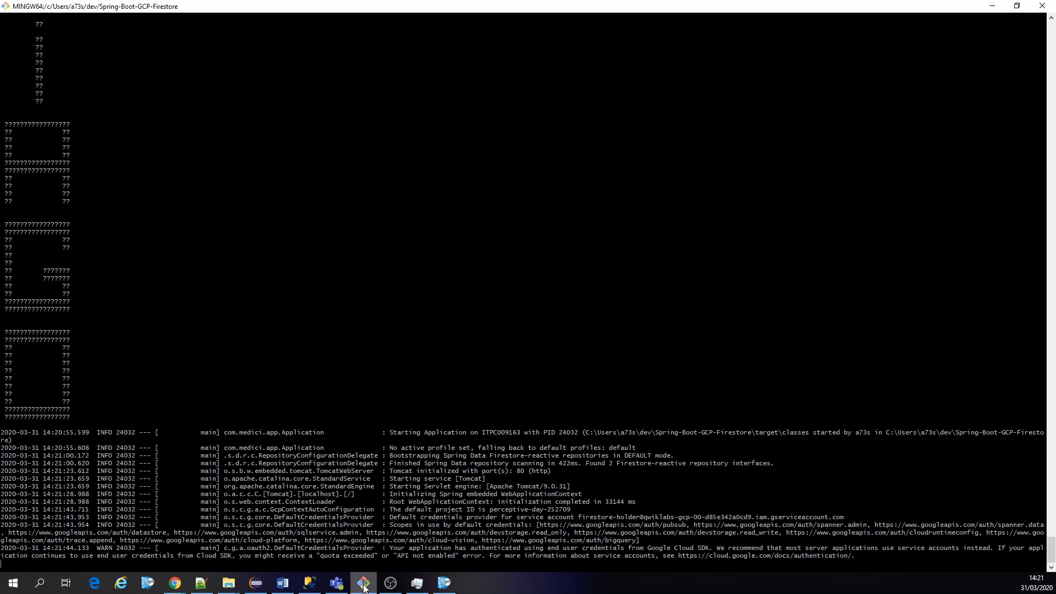
Recheck Firestore, then view the Eclipse console finishing WebApplicationContext initialization.
left_click(174, 582)
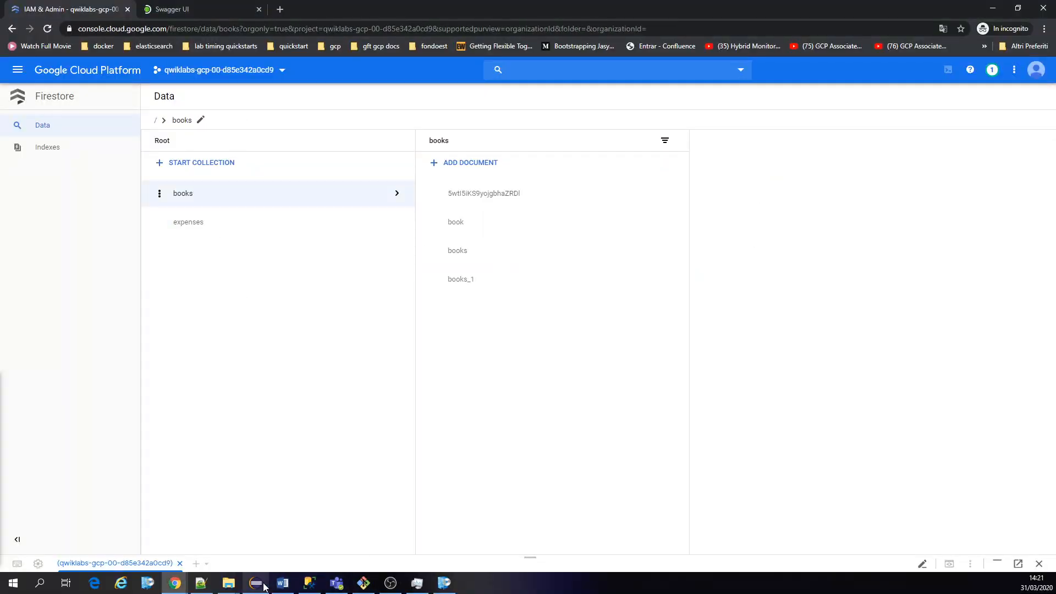
left_click(254, 583)
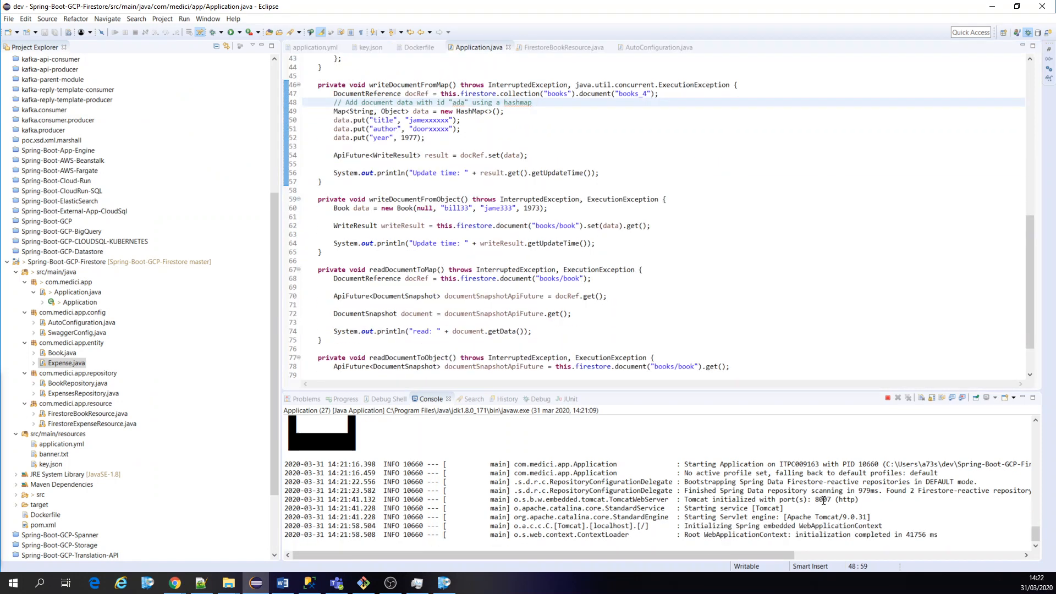
Refresh the books collection and open the new books_2 document (doorxxxxx, jamexxxxx, 1977).
left_click(174, 582)
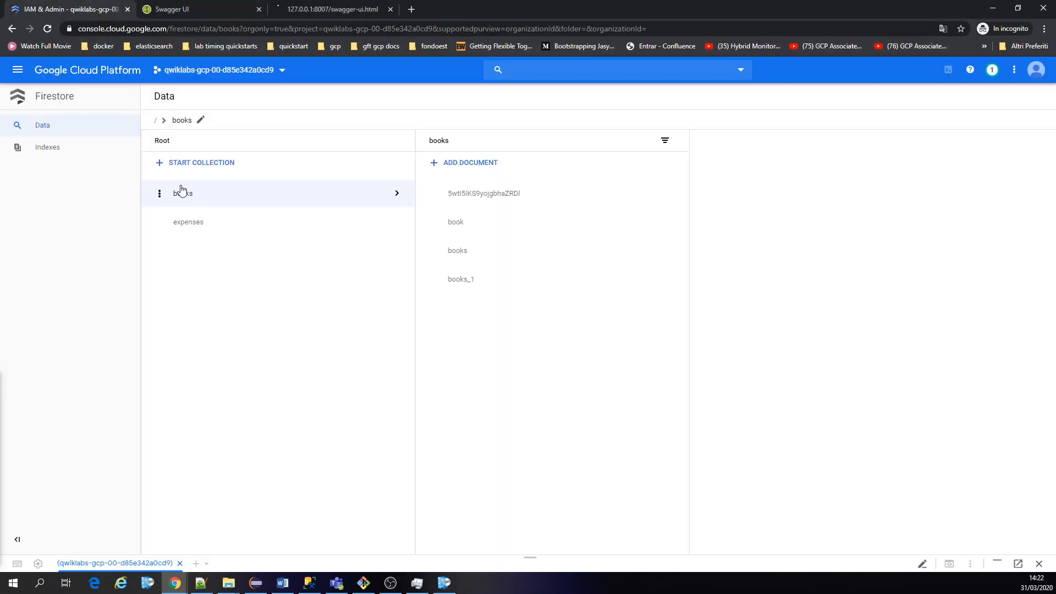
left_click(461, 308)
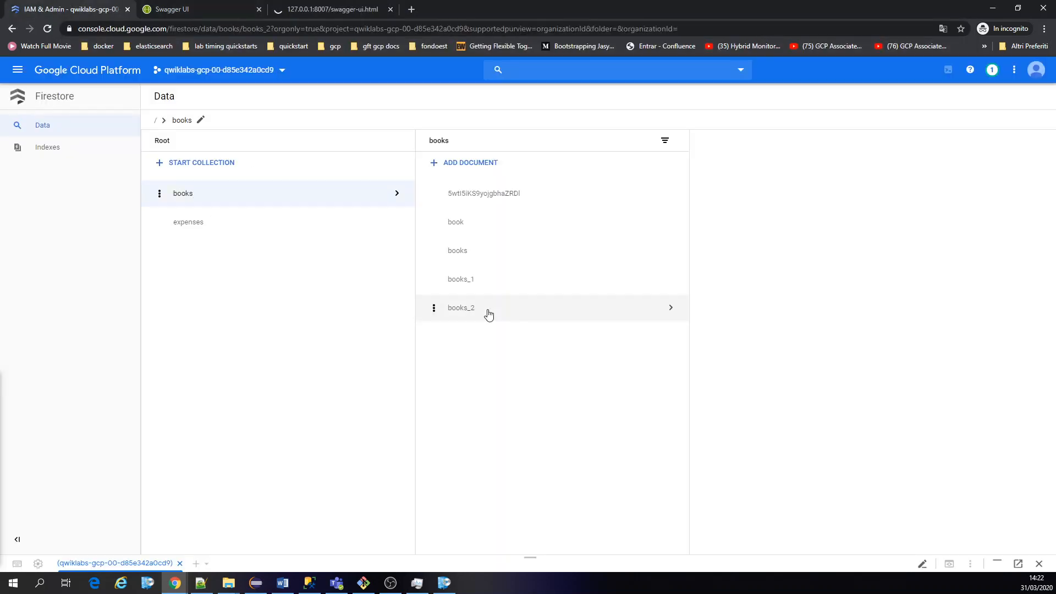
left_click(461, 308)
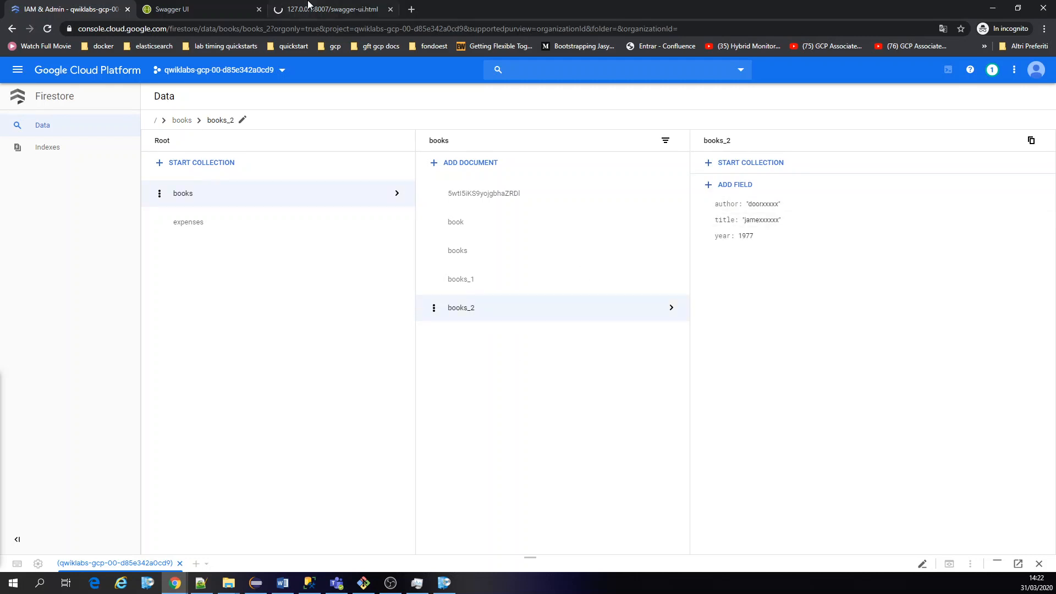
left_click(326, 9)
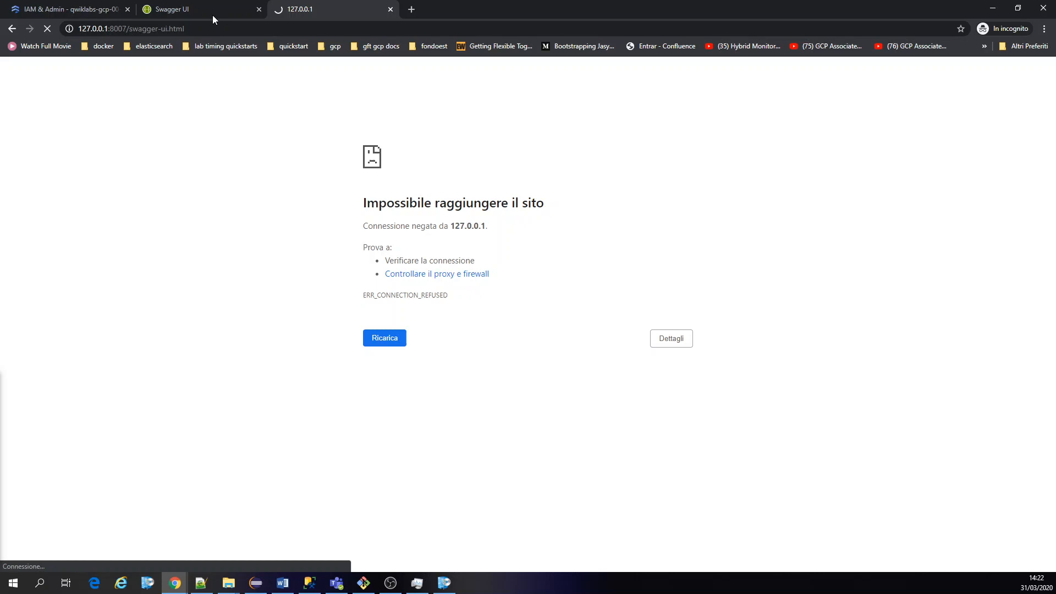
left_click(67, 9)
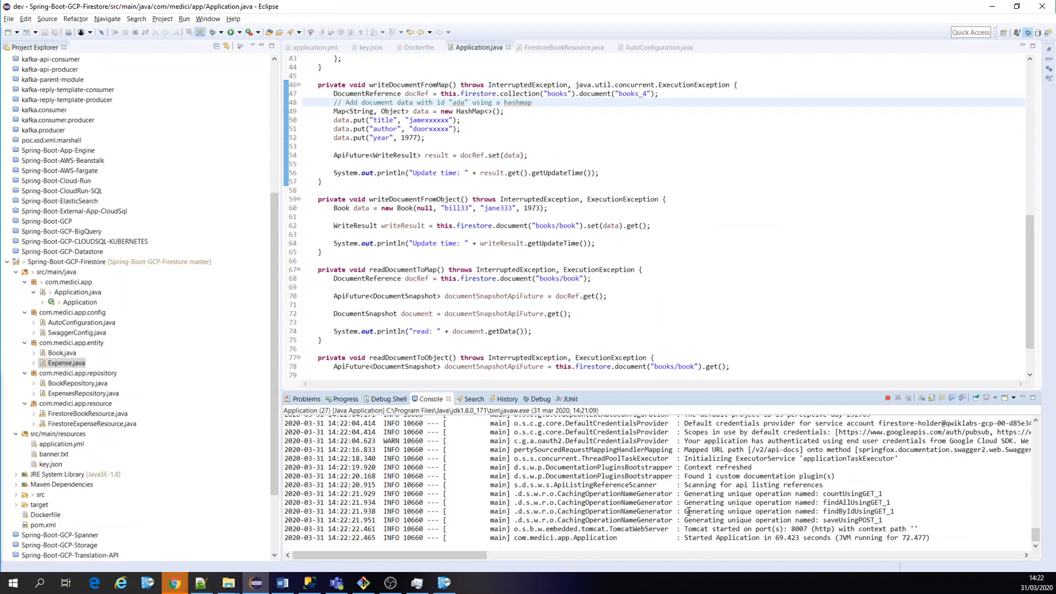
mouse_move(931, 544)
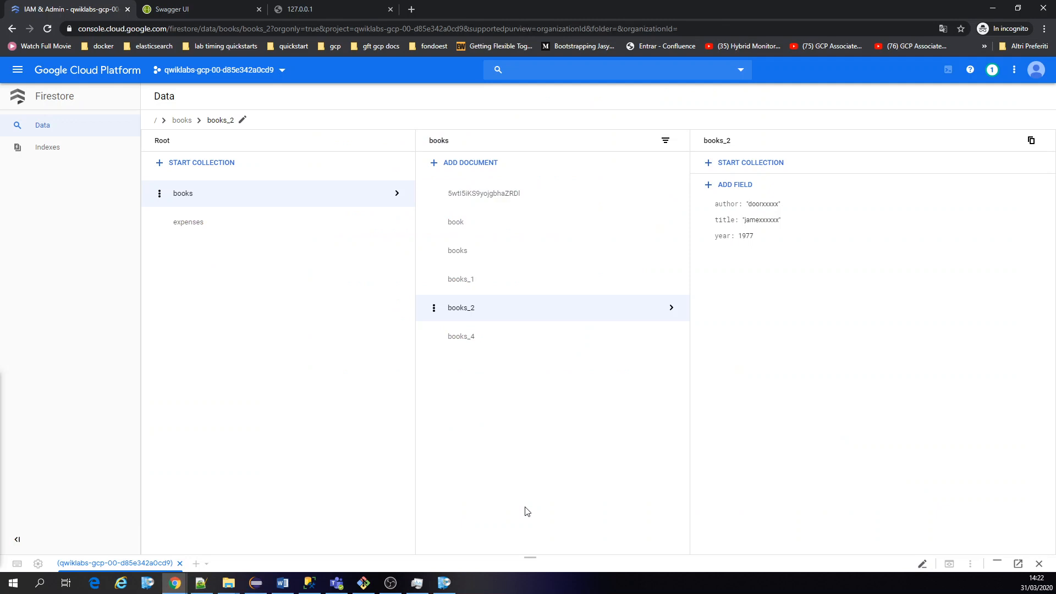
Open the books_4 document (author, title, year 1977) in Firestore, then return to Eclipse.
left_click(461, 336)
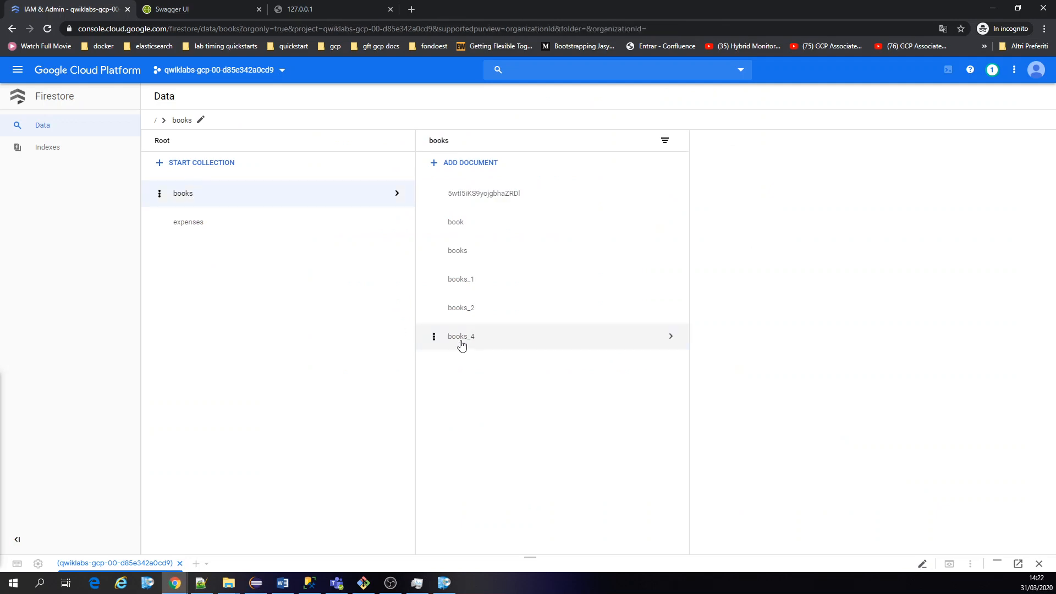
left_click(461, 336)
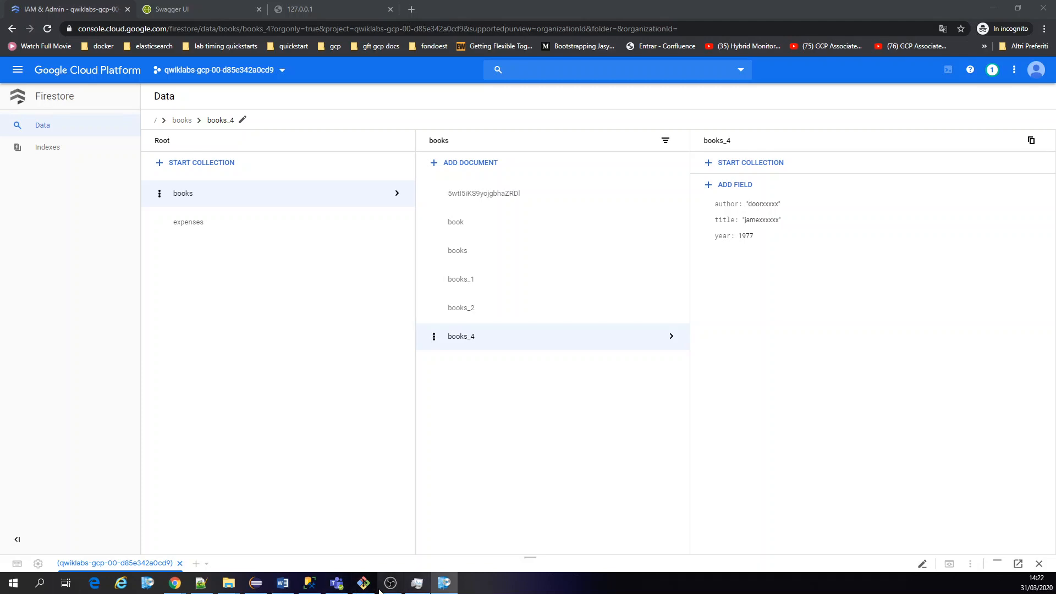
left_click(444, 583)
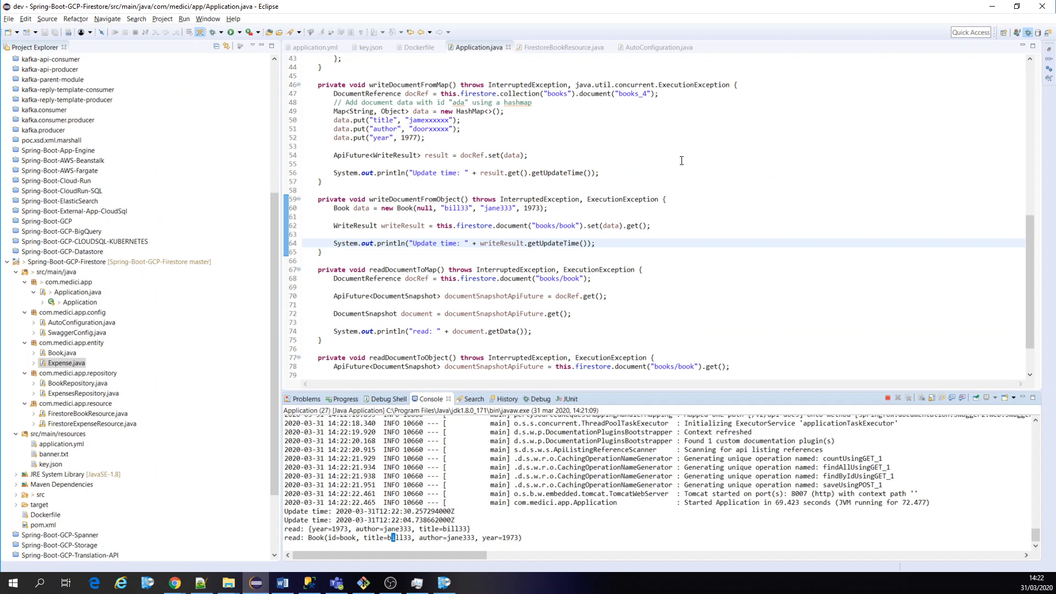
scroll("up", 3)
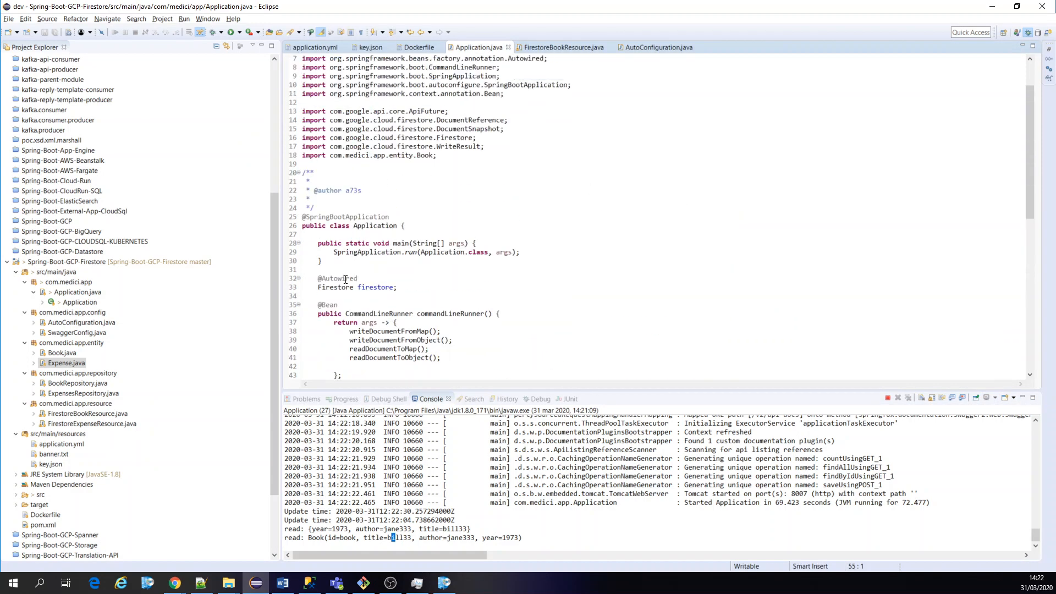
mouse_move(335, 287)
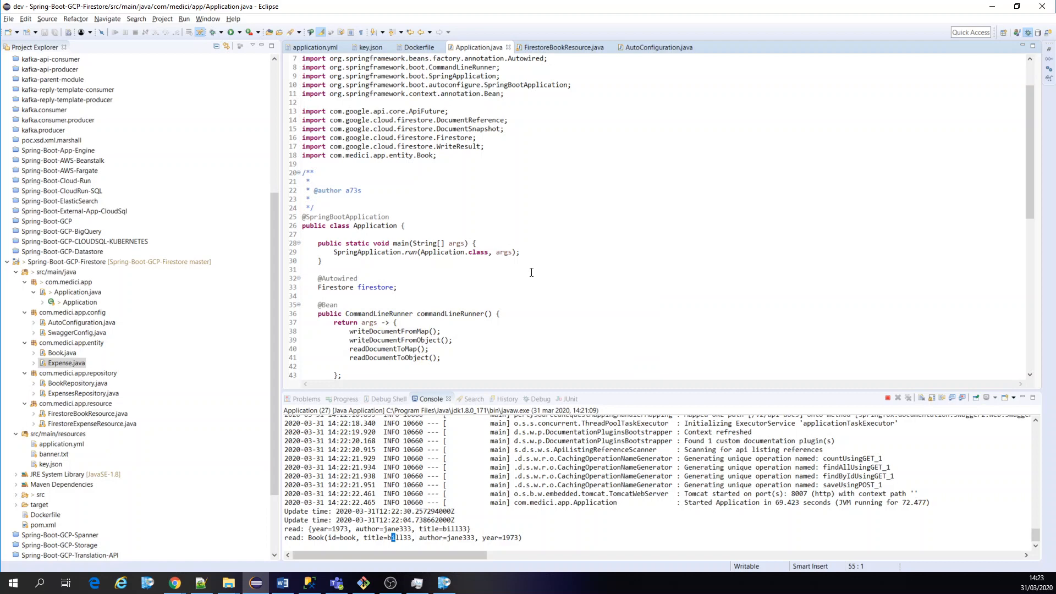
mouse_move(300, 498)
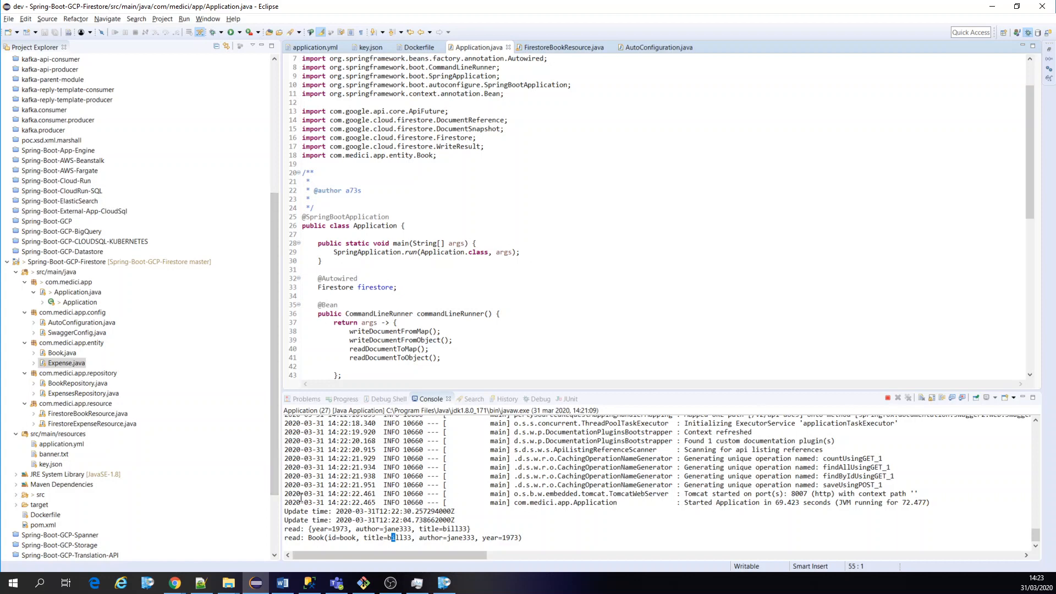